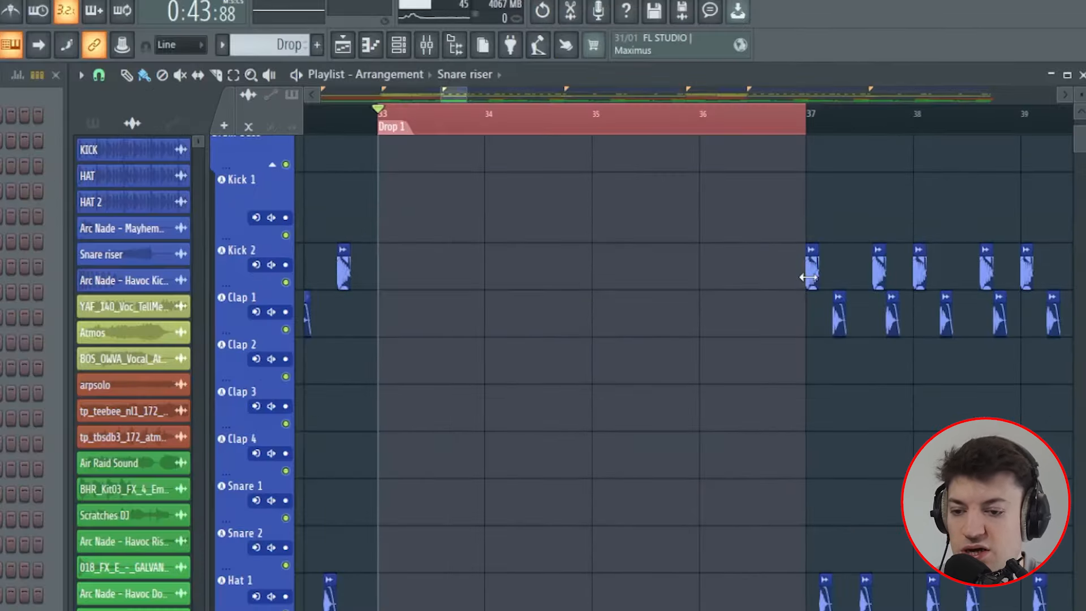
Paint kick clips on the Kick 2 track at the start of Drop 1 and onward.
click(104, 149)
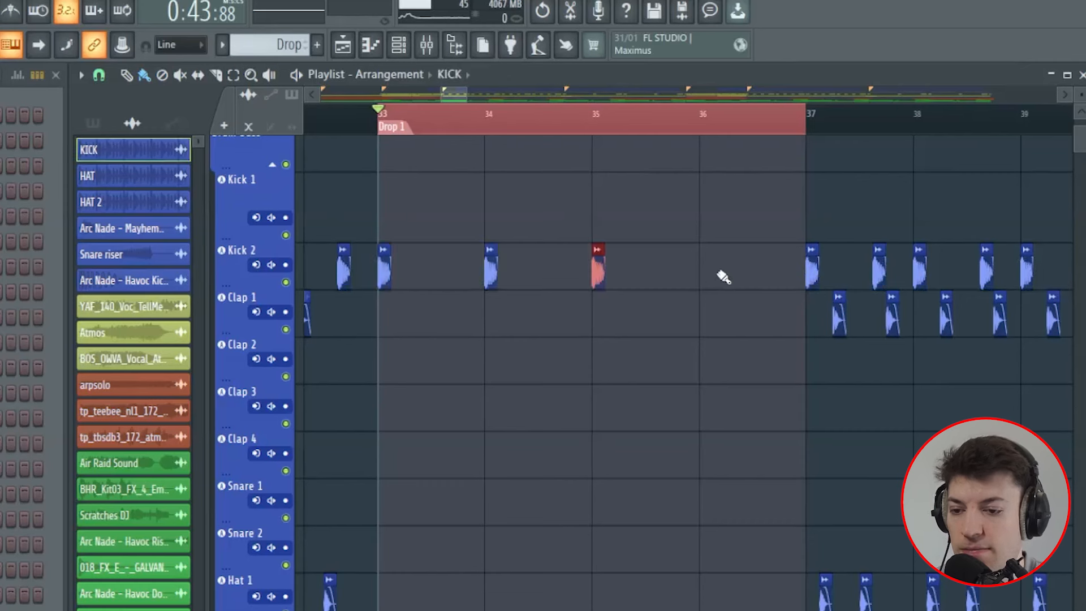
click(99, 74)
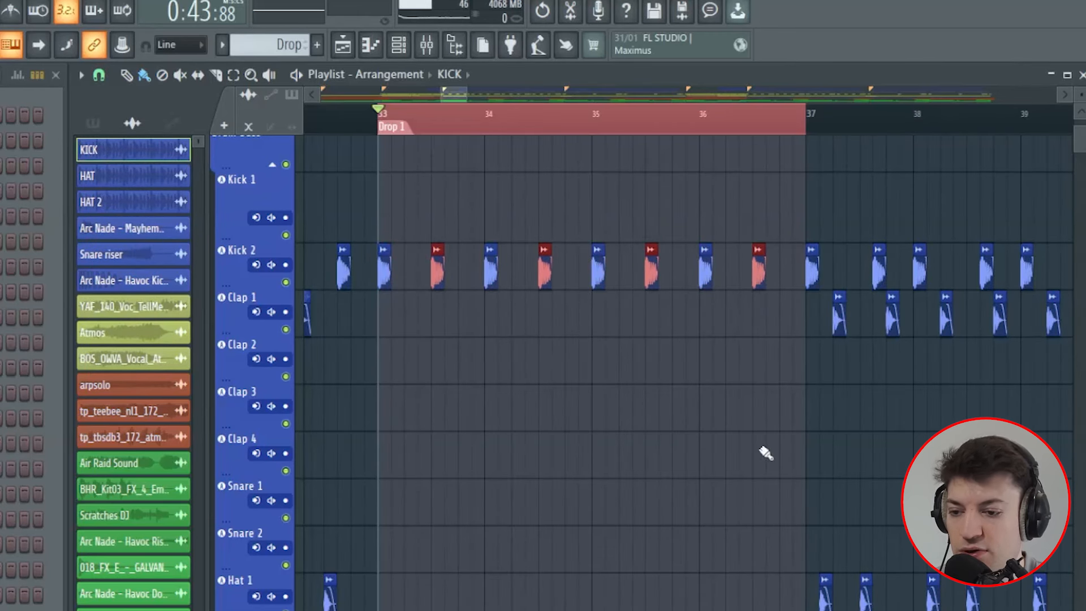
mouse_move(440, 246)
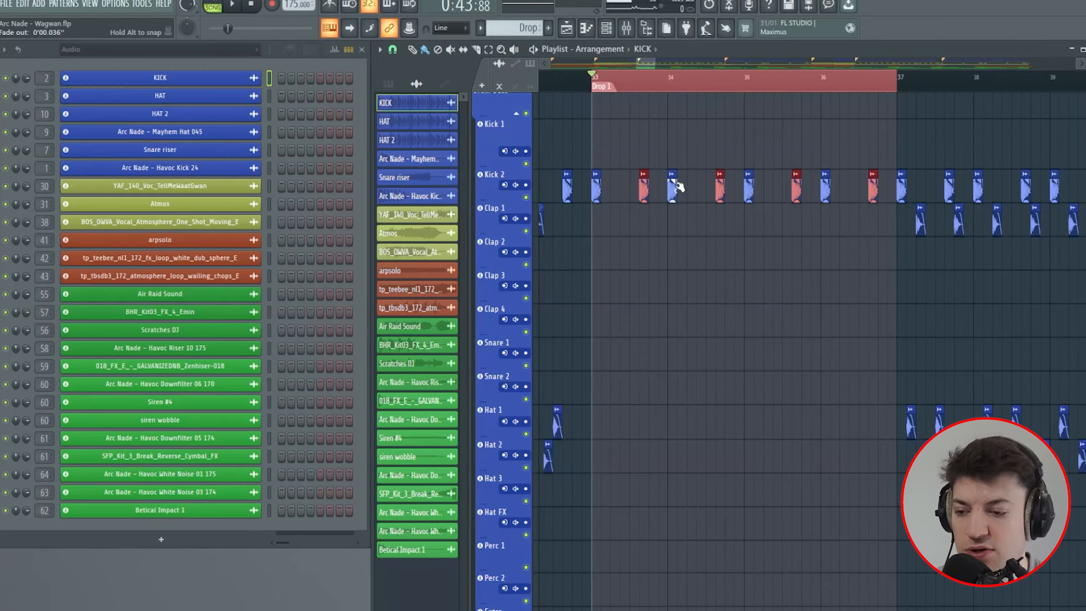
scroll(right, 3)
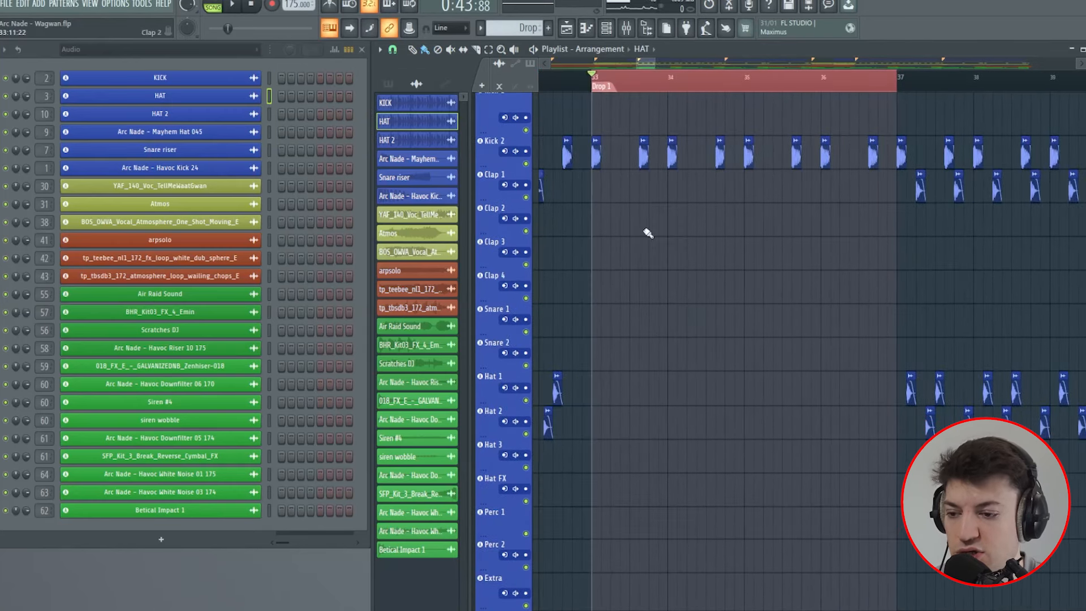
scroll(up, 3)
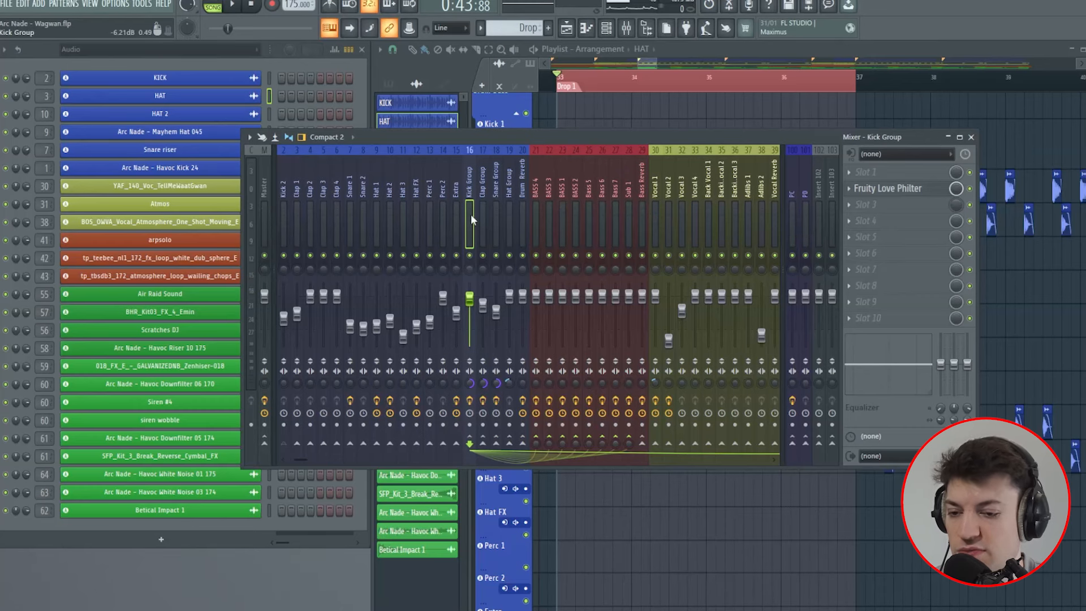
mouse_move(578, 312)
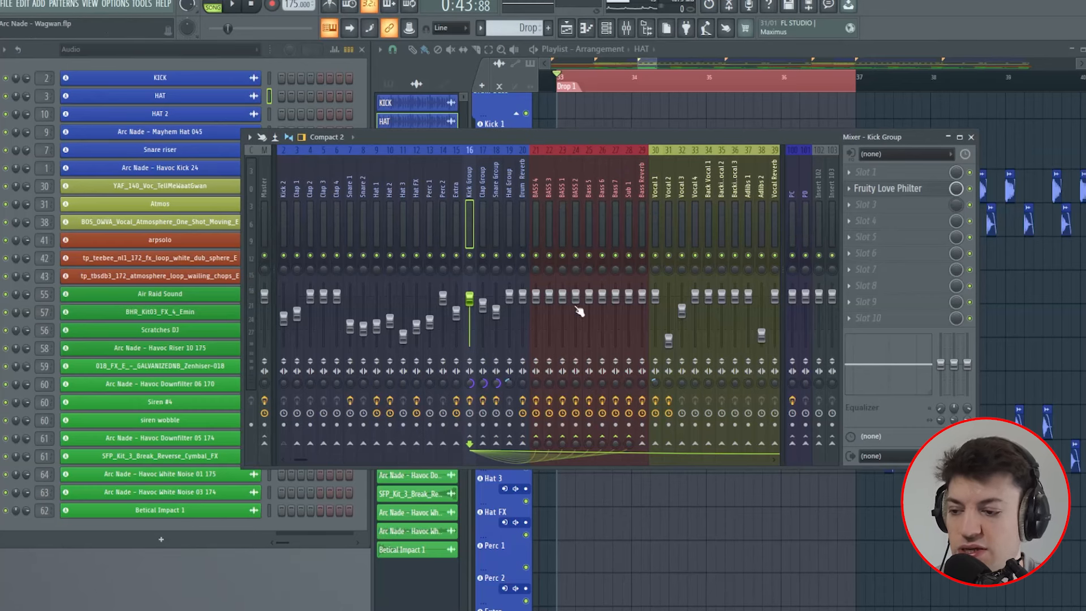
mouse_move(468, 215)
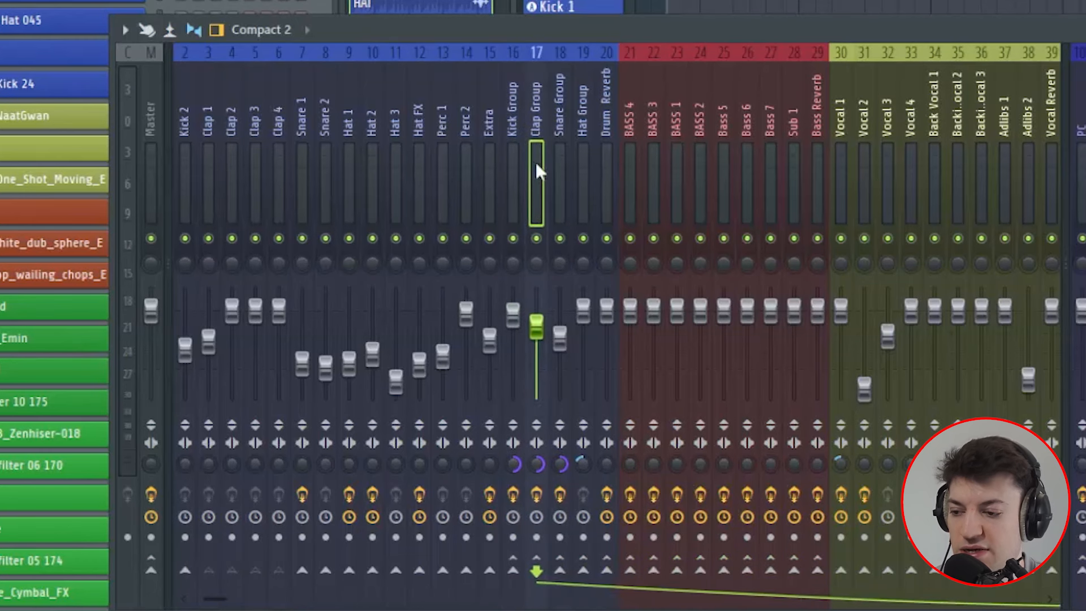
Check the Clap Group mixer insert, then close the Mixer window.
click(559, 179)
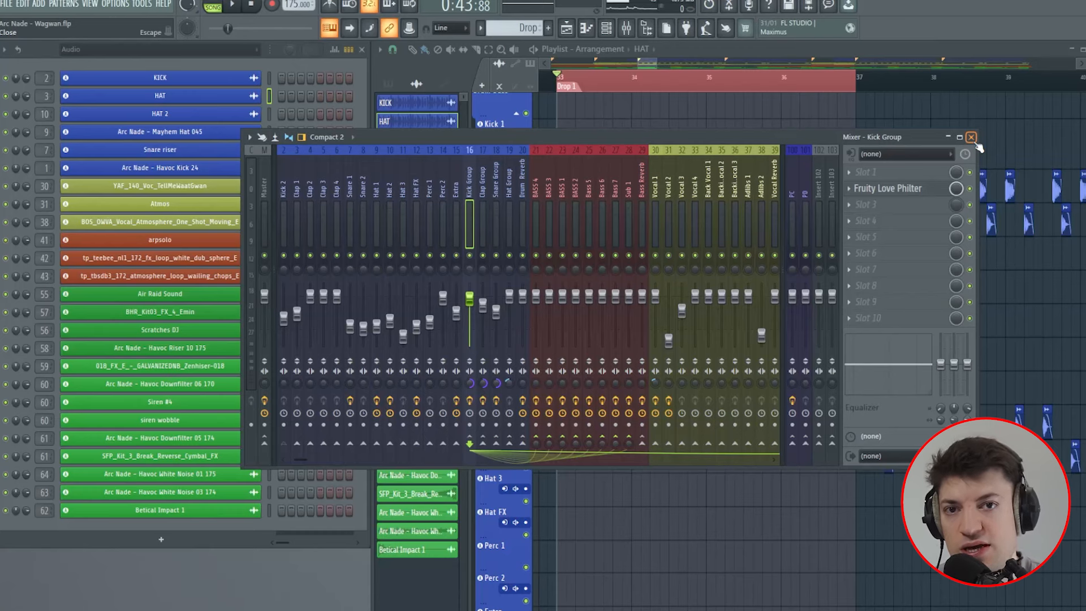
click(971, 136)
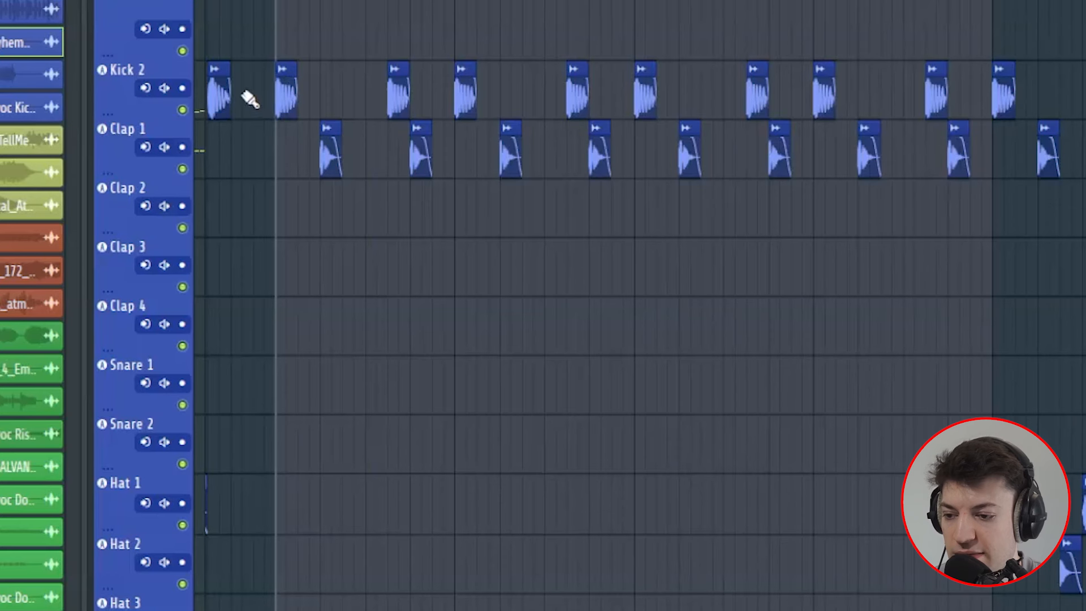
mouse_move(305, 554)
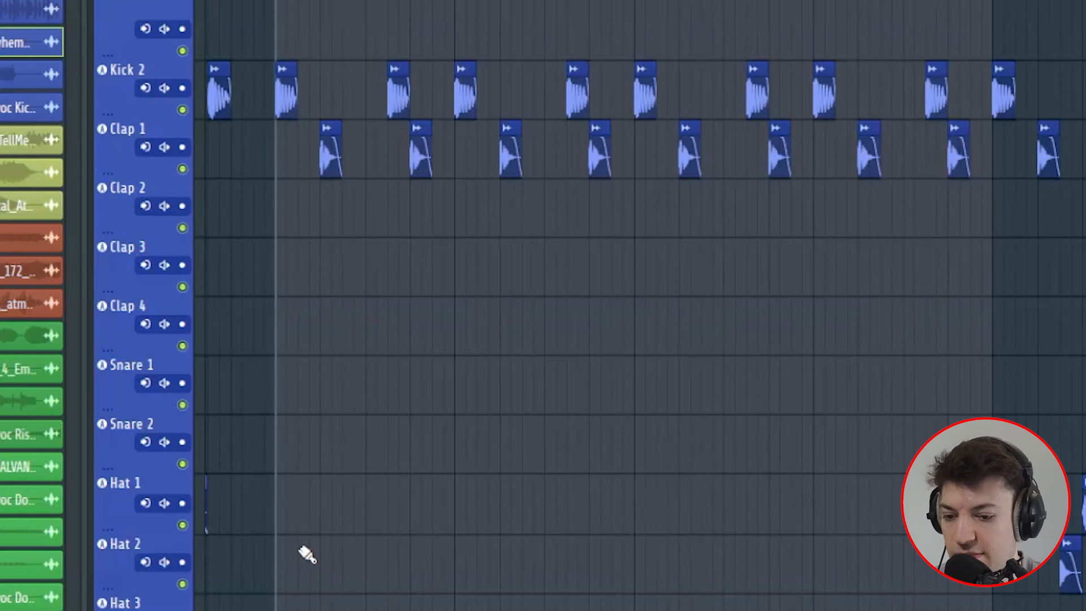
Place hat clips on the Hat 1 track between the kicks and claps in Drop 1.
click(307, 502)
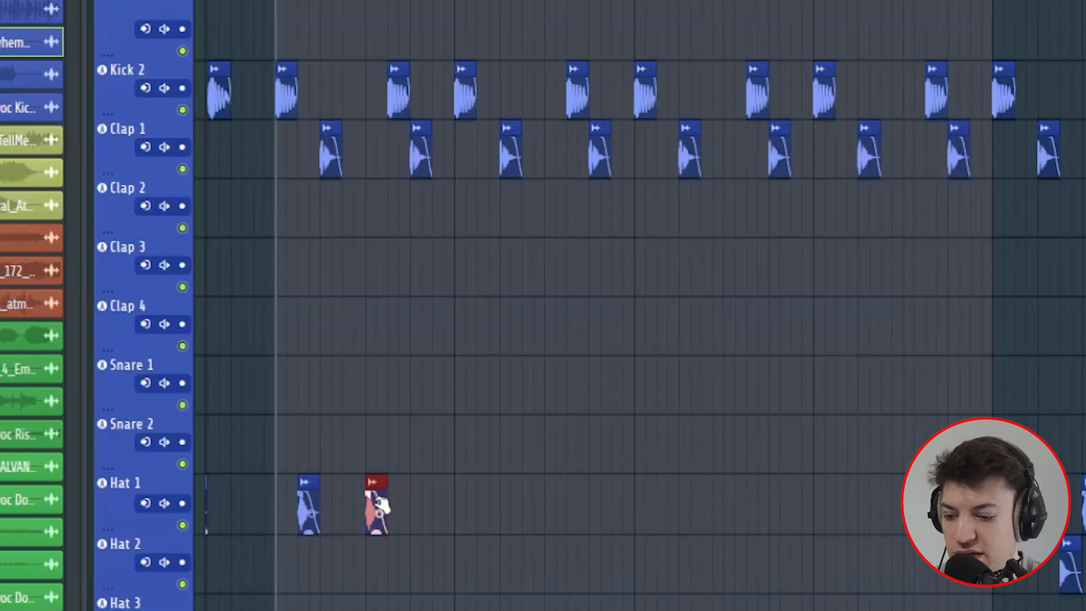
click(307, 504)
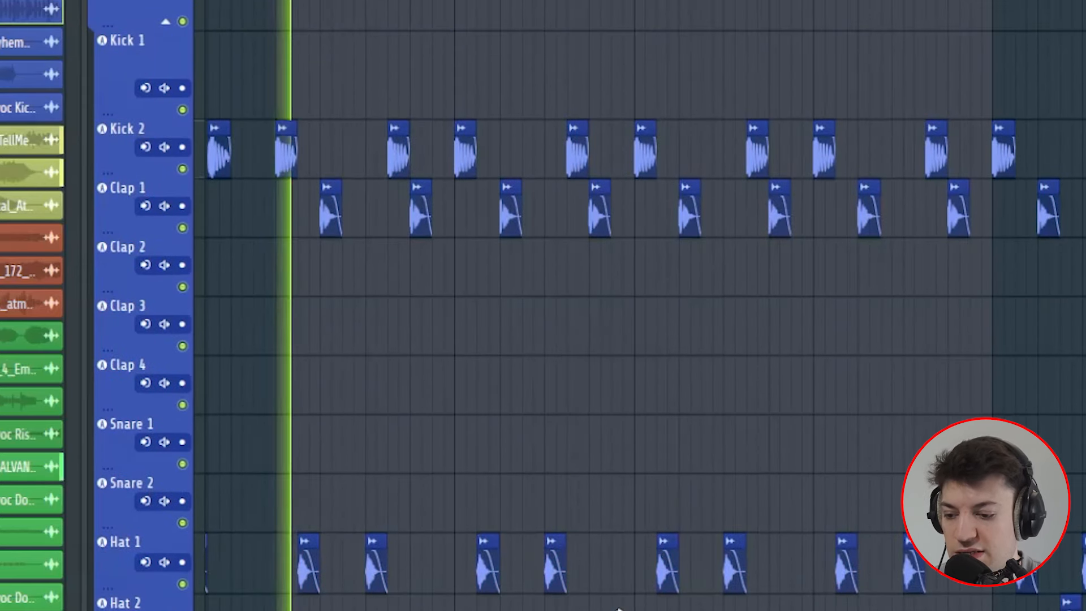
scroll(down, 3)
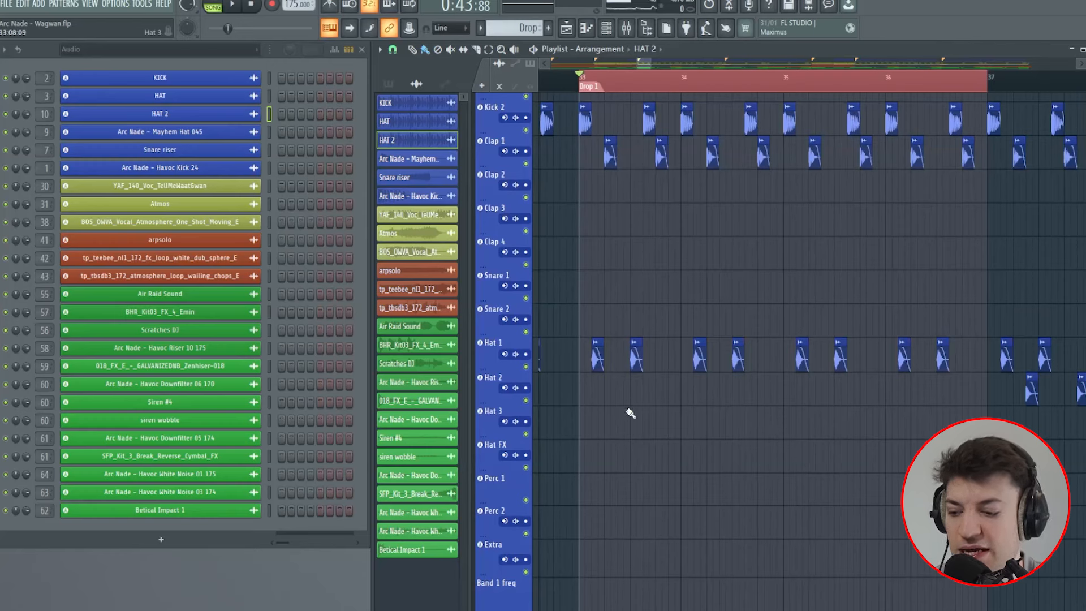
mouse_move(819, 438)
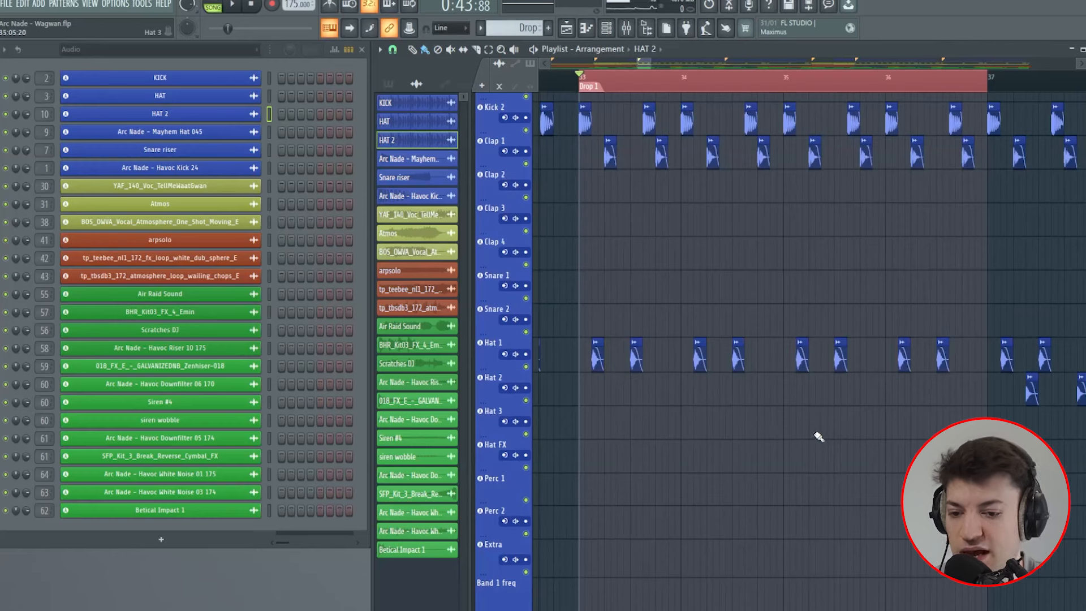
scroll(up, 3)
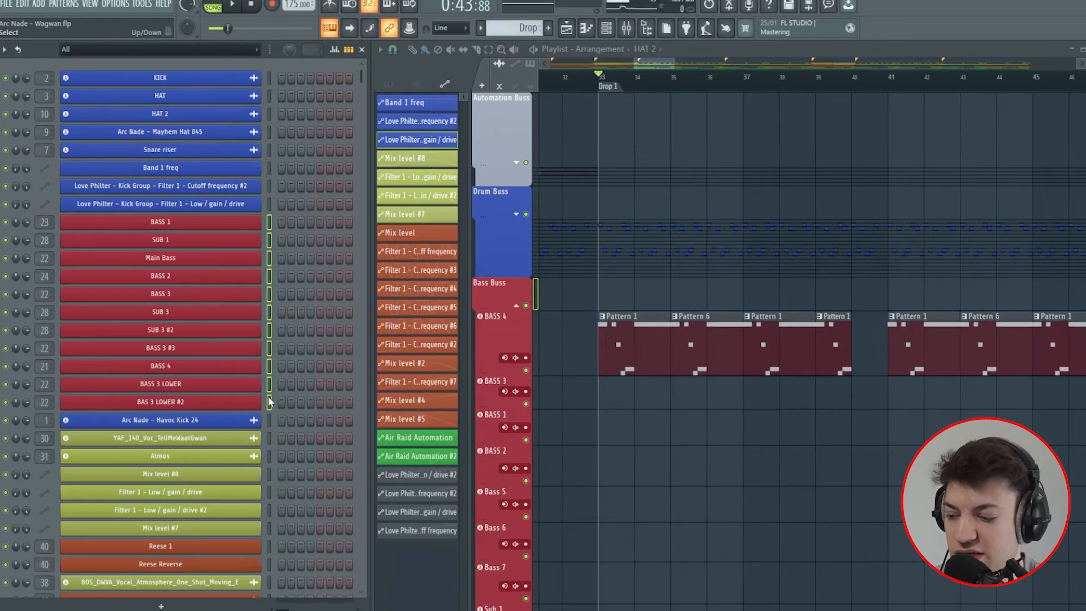
Open BASS 1's Serum plugin showing the Wagwan Bass 1 preset, reopening it after one close.
click(160, 294)
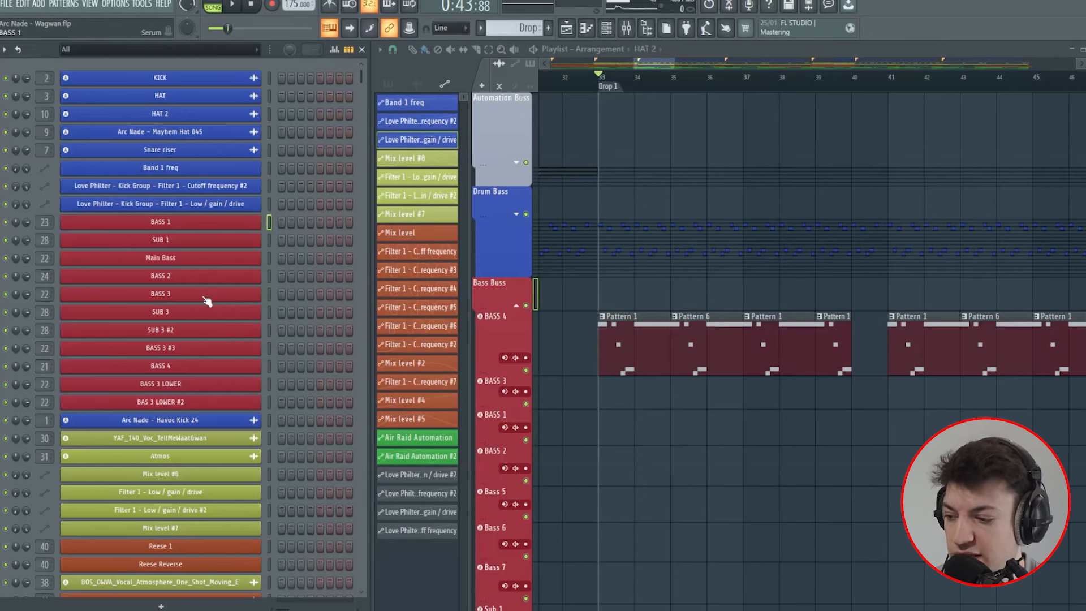
double_click(160, 221)
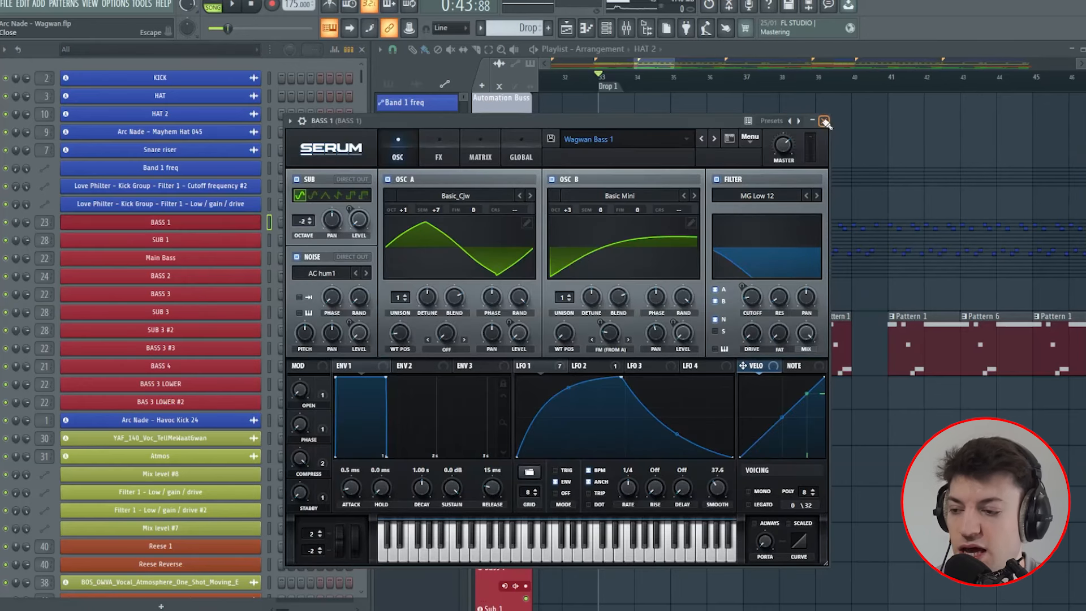
click(824, 121)
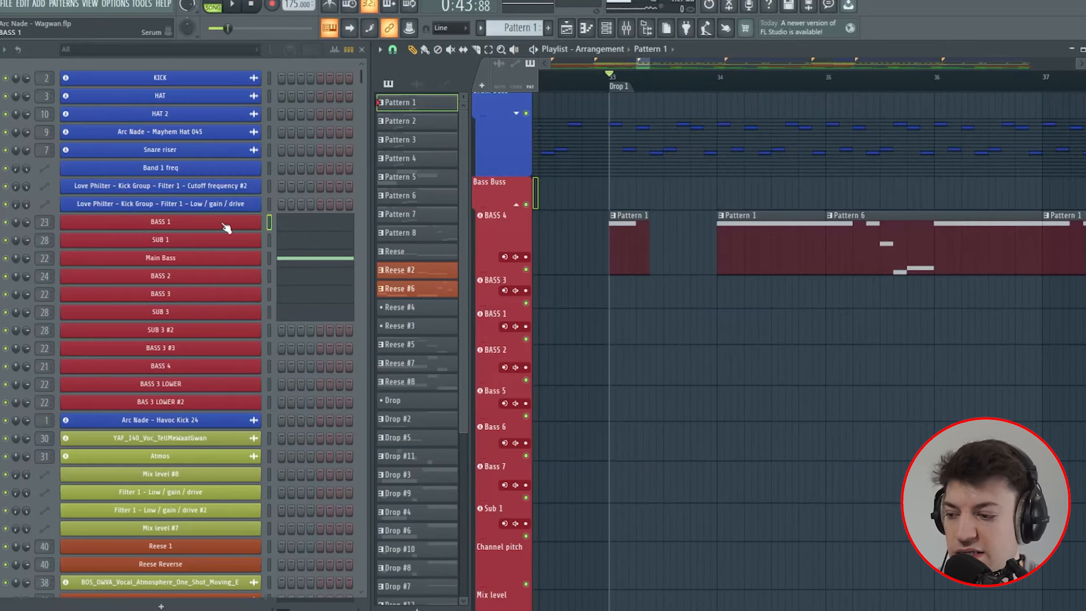
double_click(160, 222)
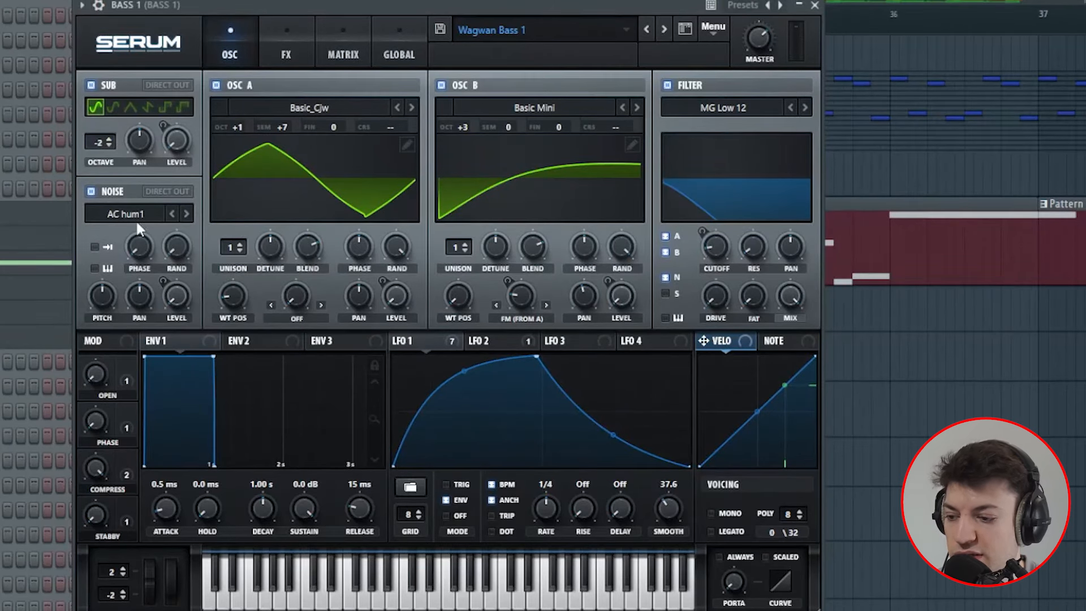
click(126, 213)
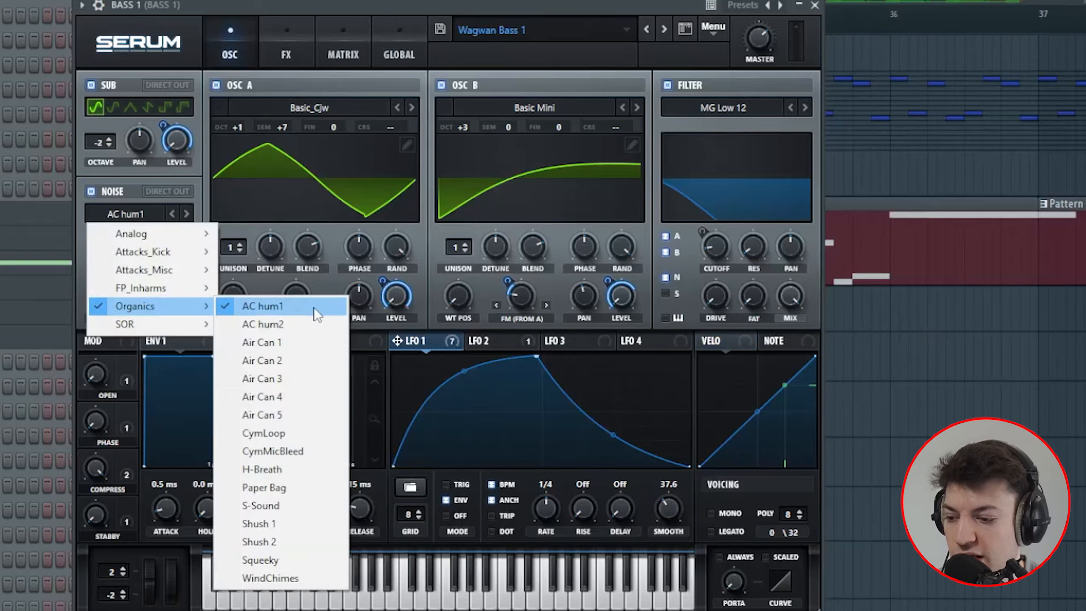
click(306, 107)
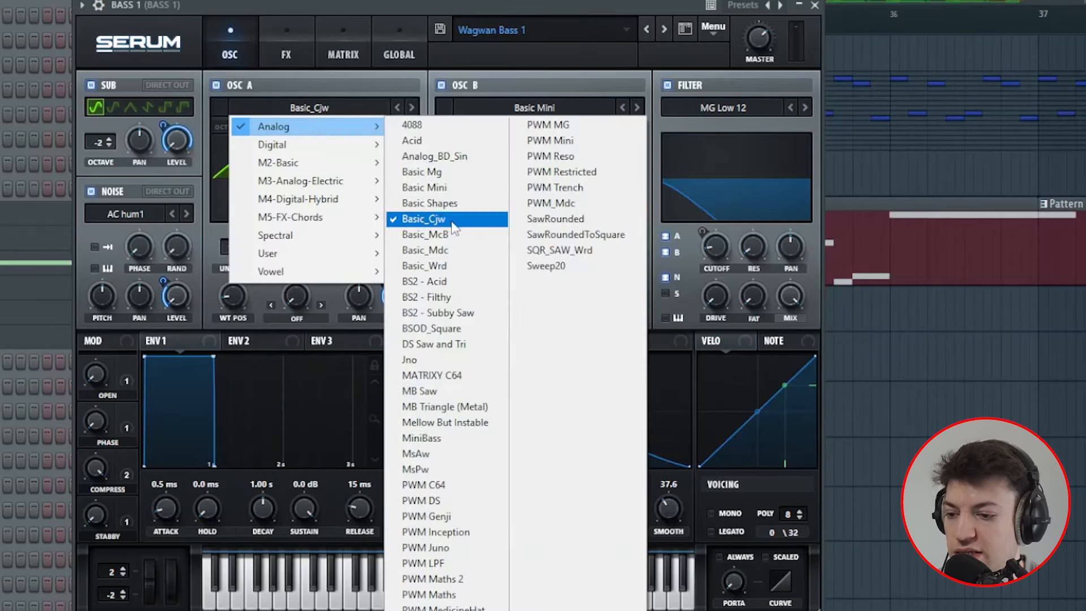
click(533, 107)
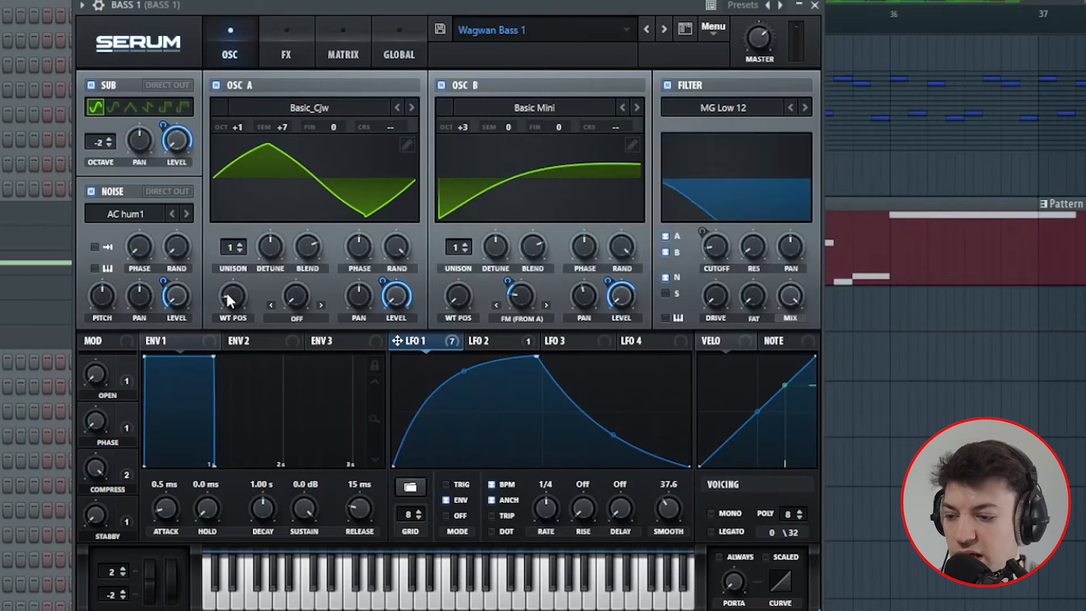
mouse_move(542, 318)
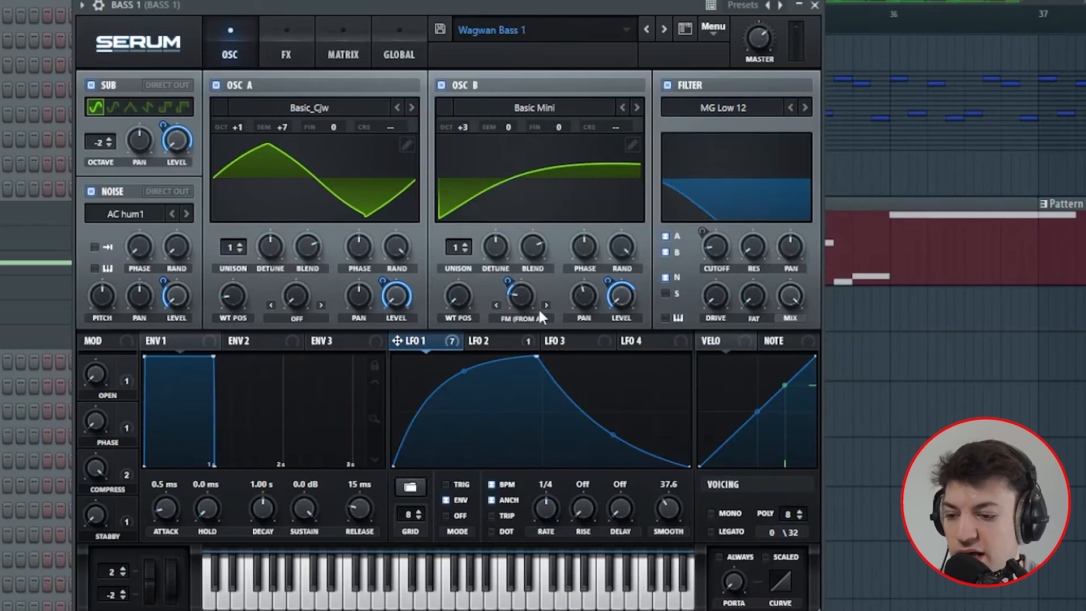
mouse_move(478, 325)
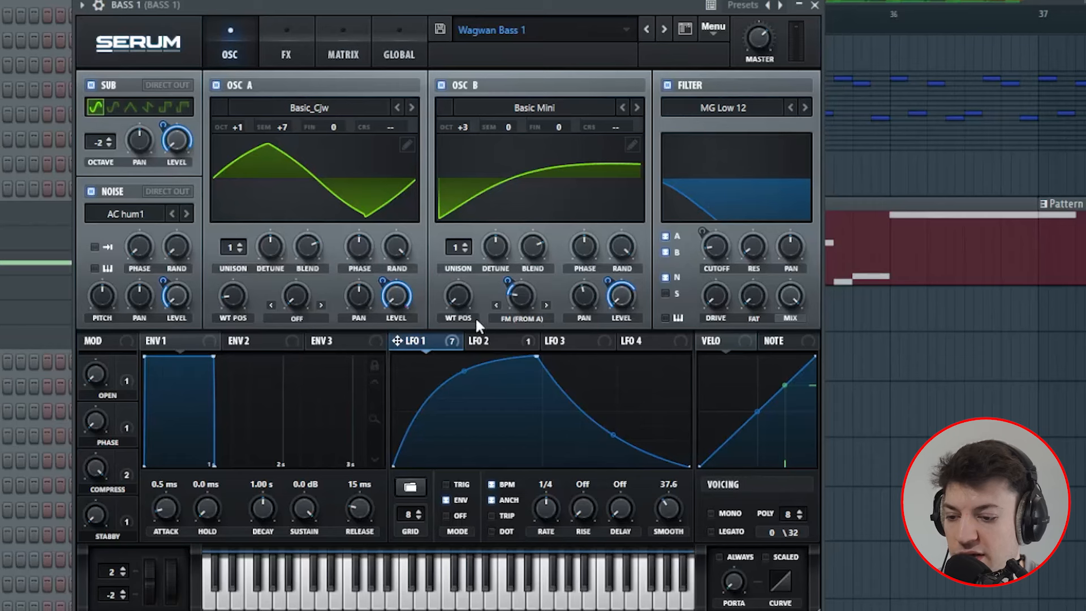
mouse_move(430, 353)
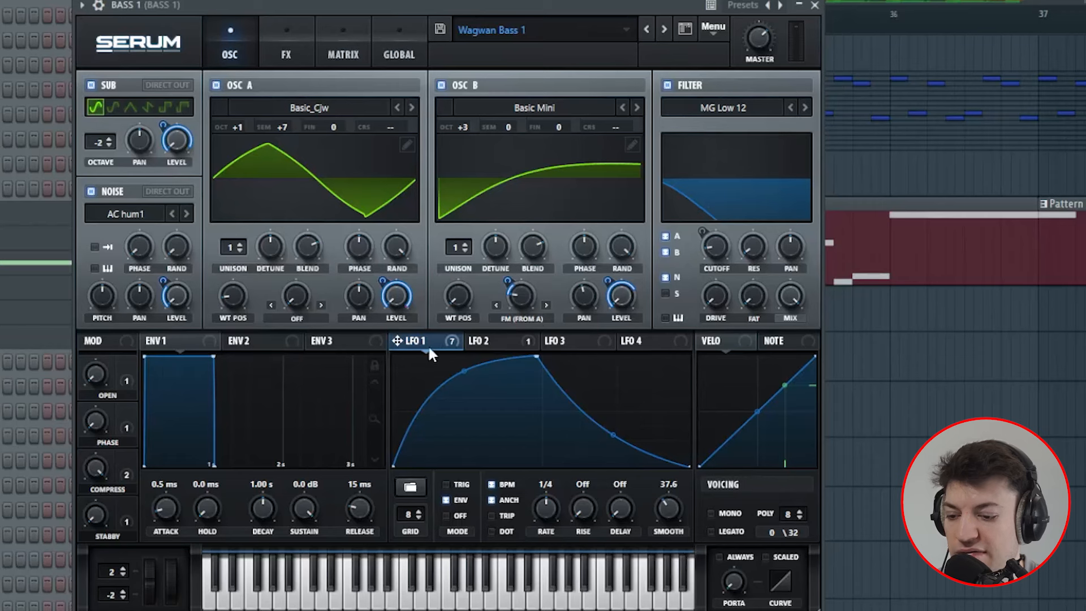
mouse_move(475, 516)
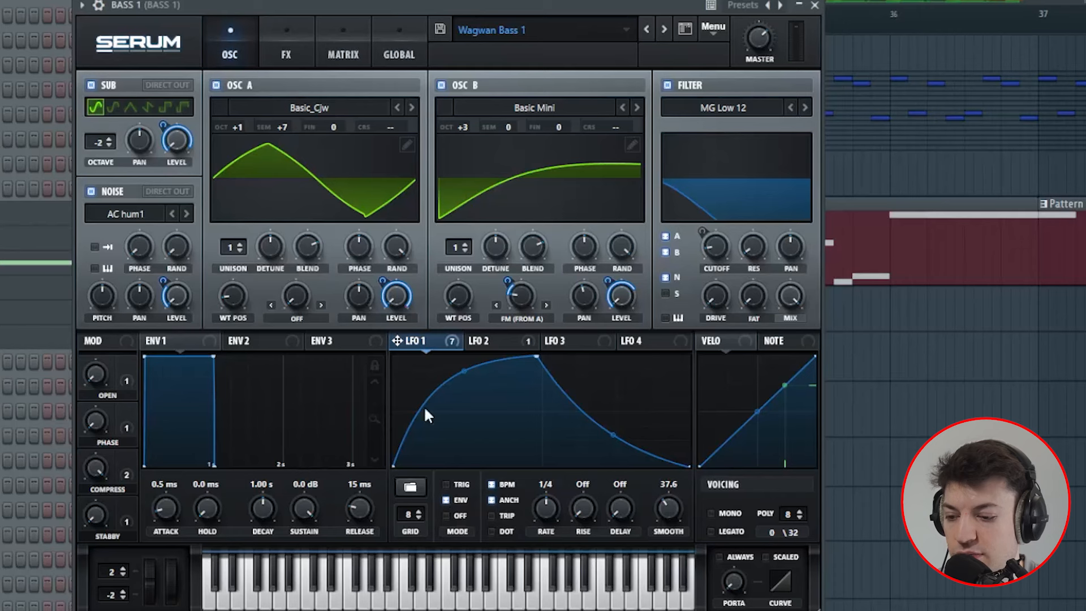
mouse_move(438, 346)
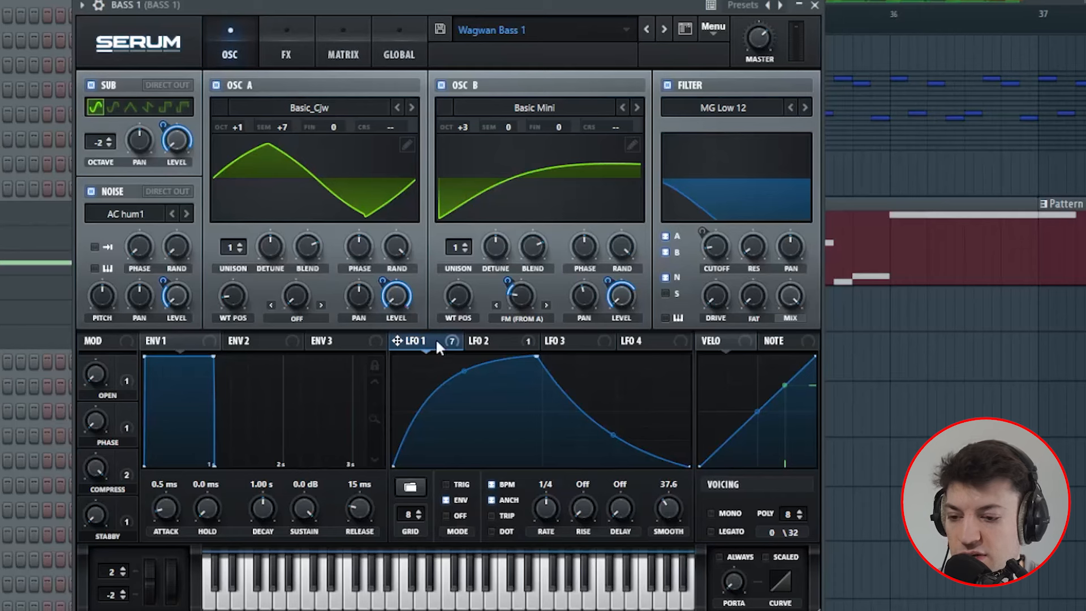
mouse_move(428, 346)
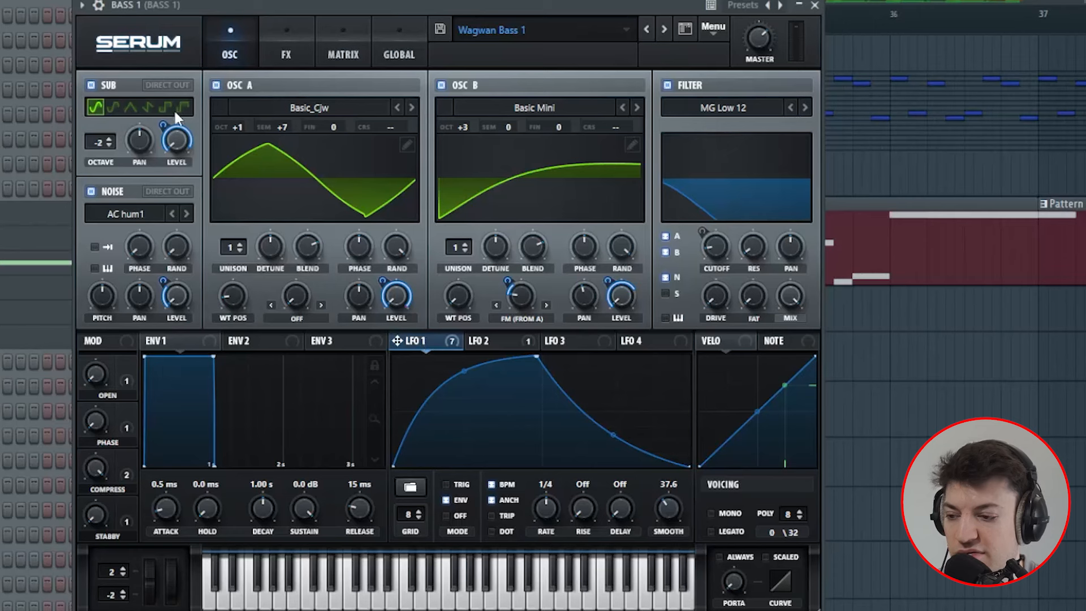
mouse_move(586, 276)
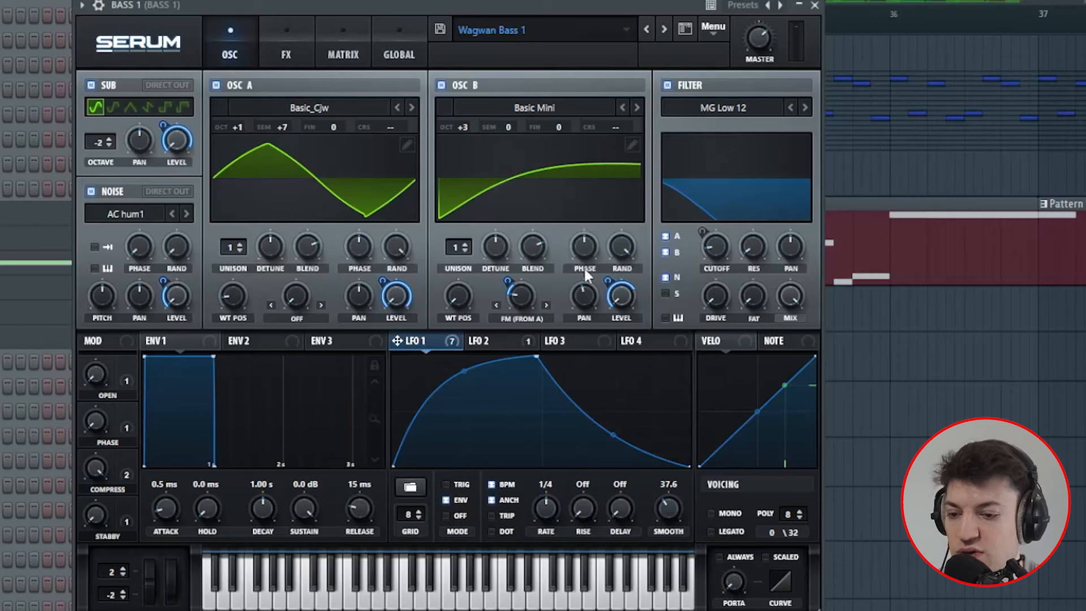
click(480, 340)
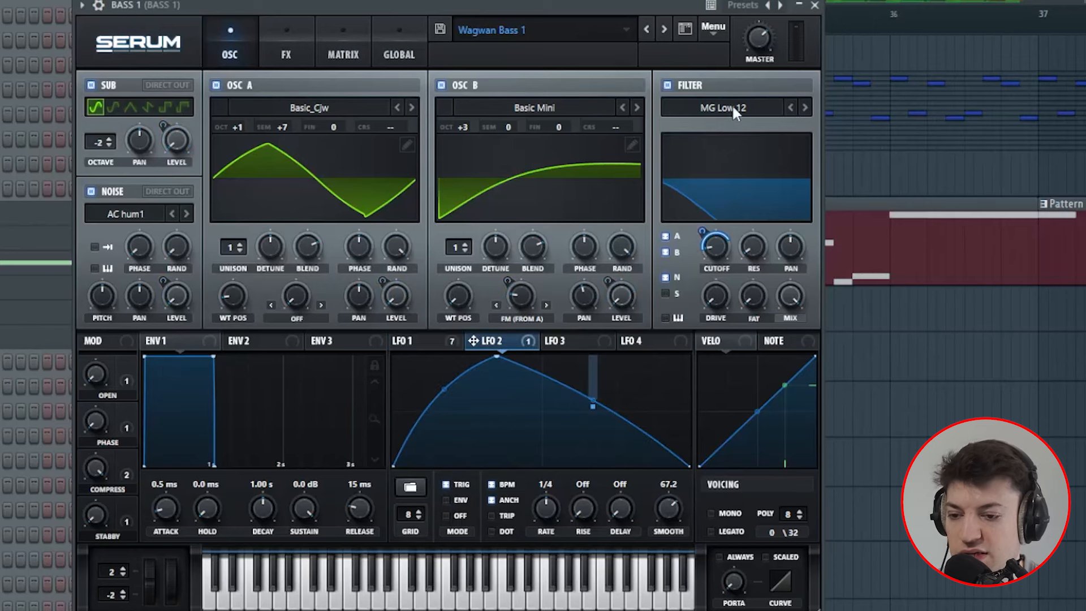
click(724, 107)
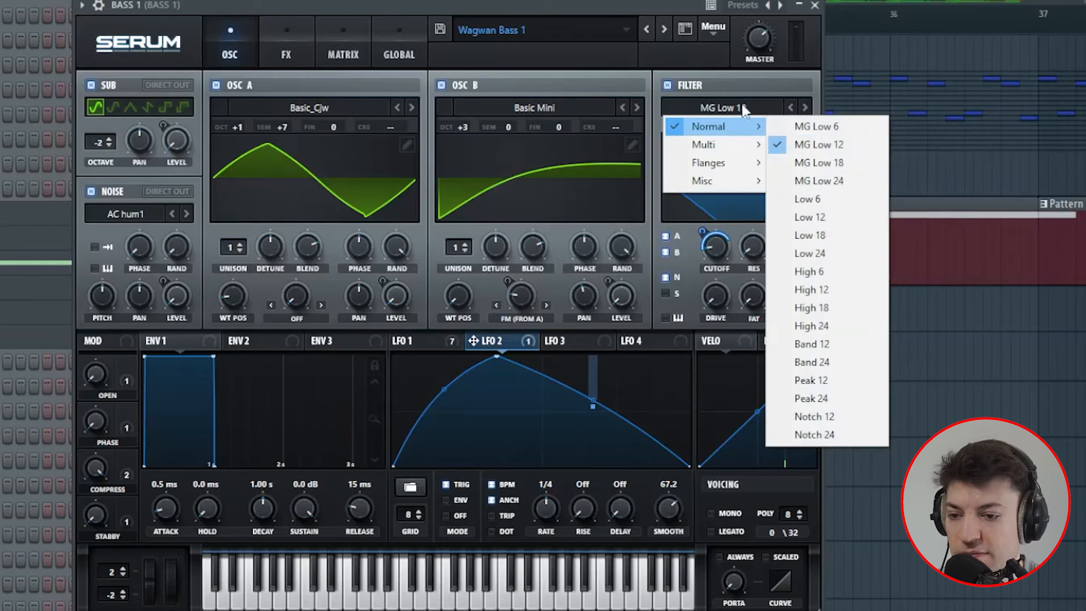
click(820, 144)
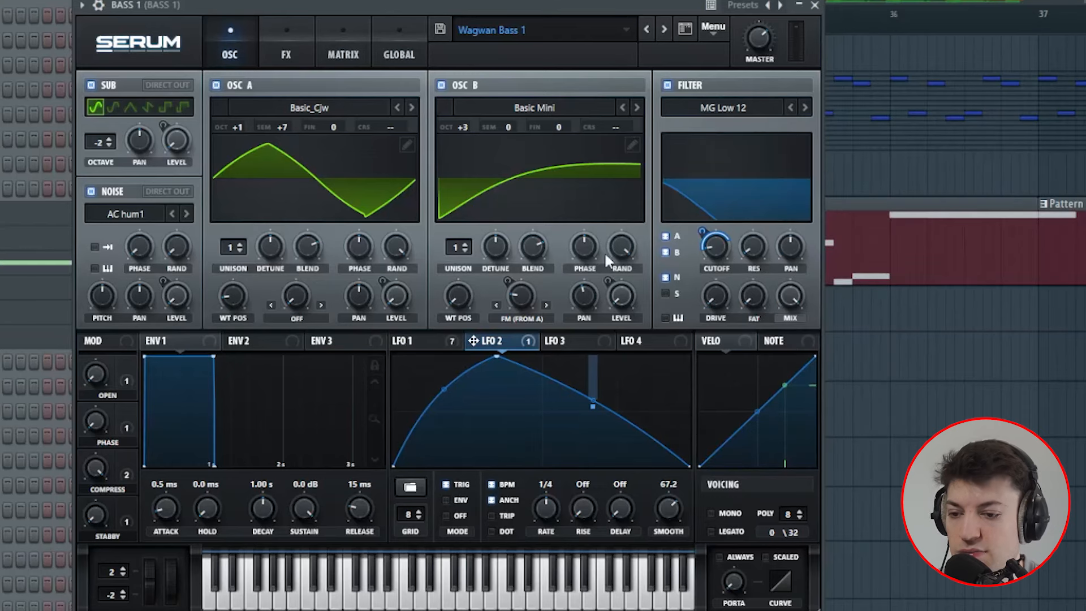
mouse_move(716, 250)
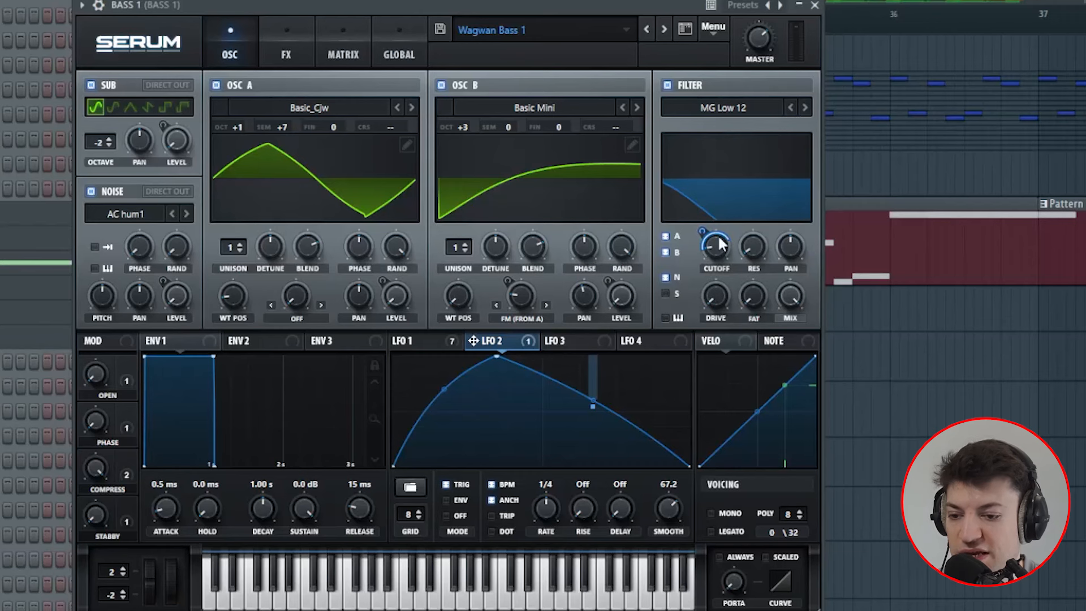
mouse_move(319, 603)
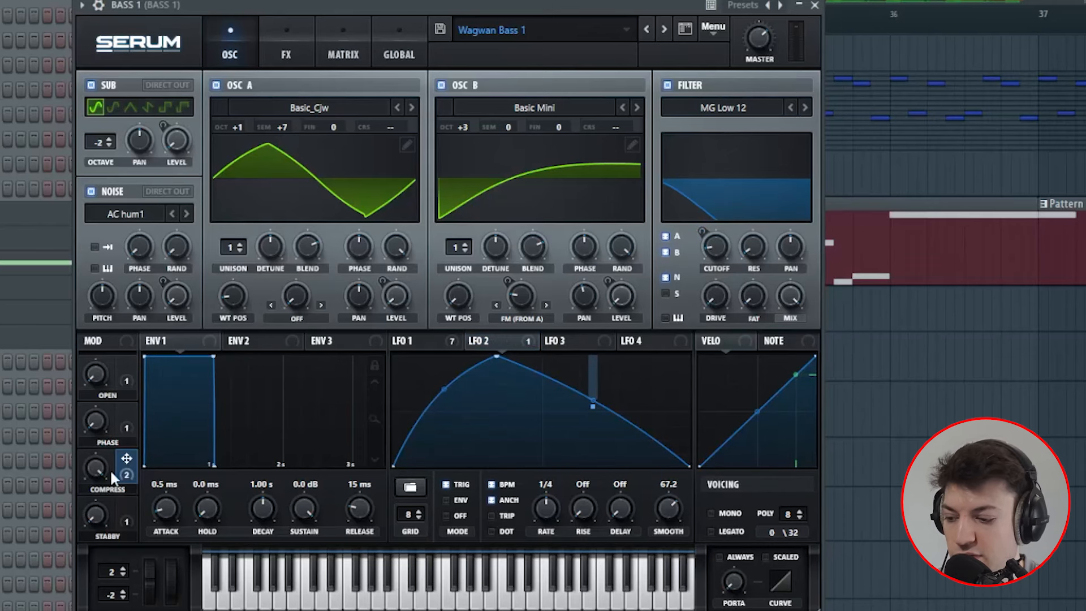
click(284, 41)
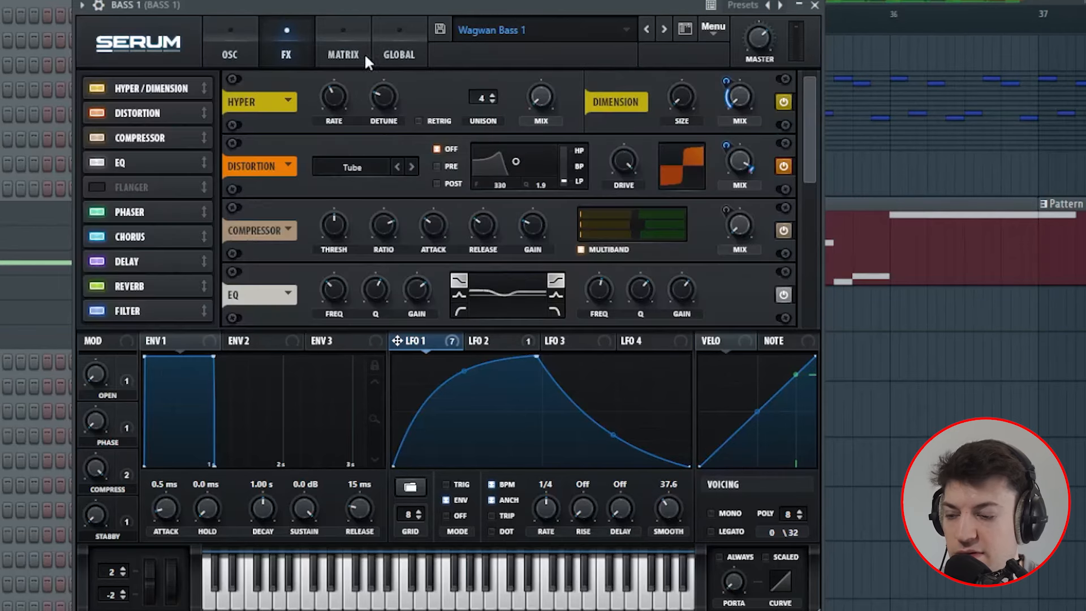
mouse_move(739, 100)
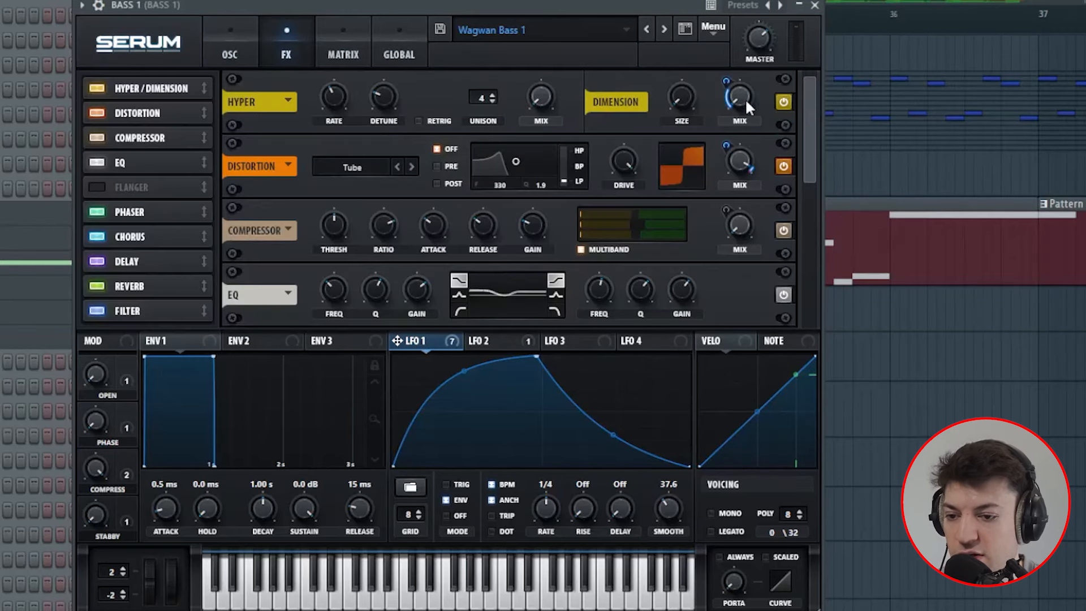
mouse_move(765, 183)
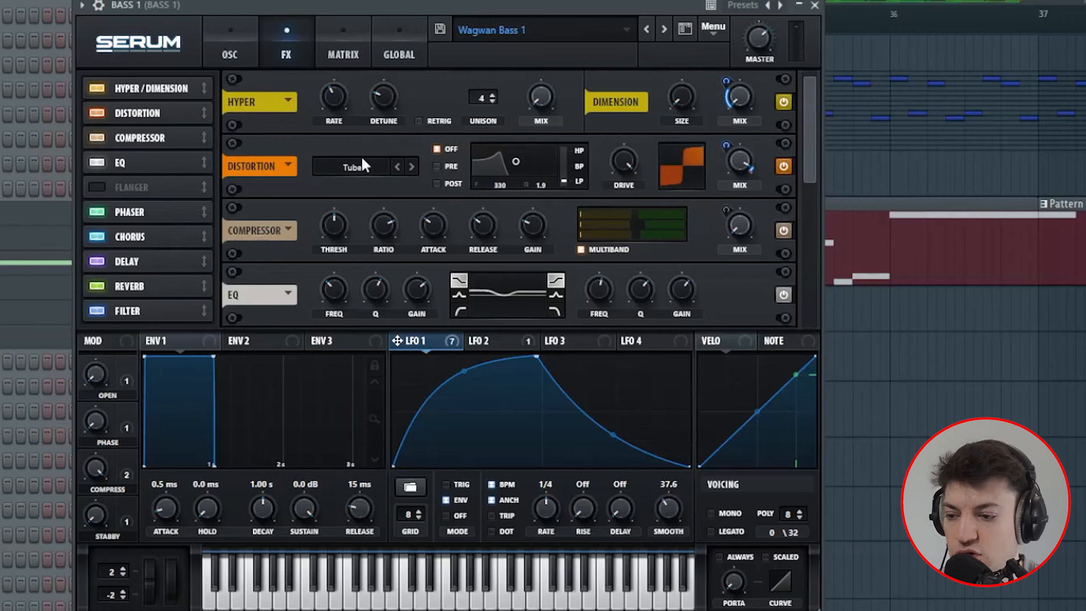
mouse_move(804, 157)
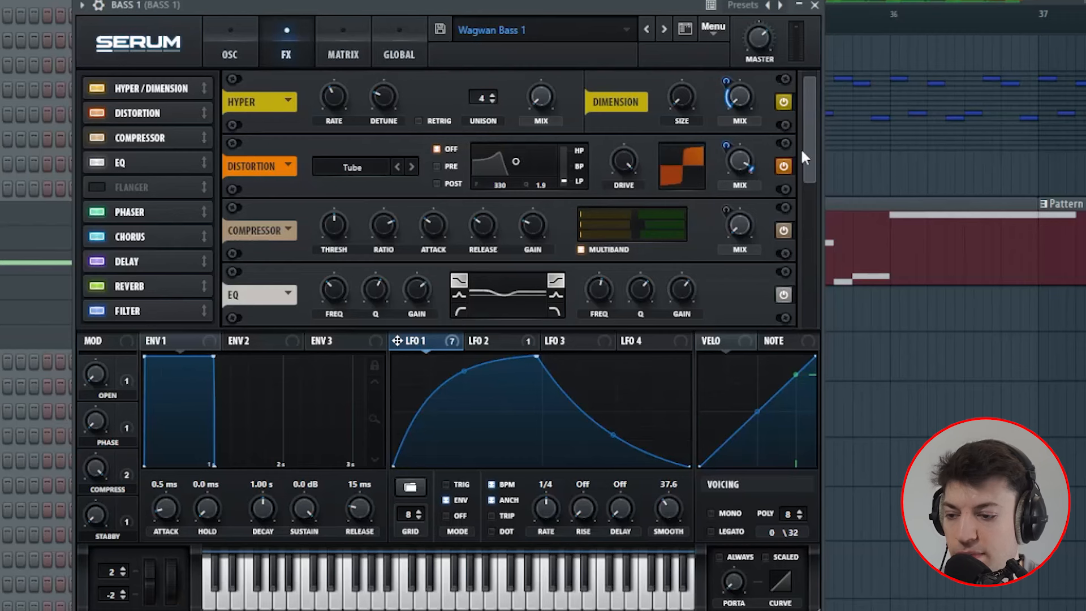
mouse_move(689, 234)
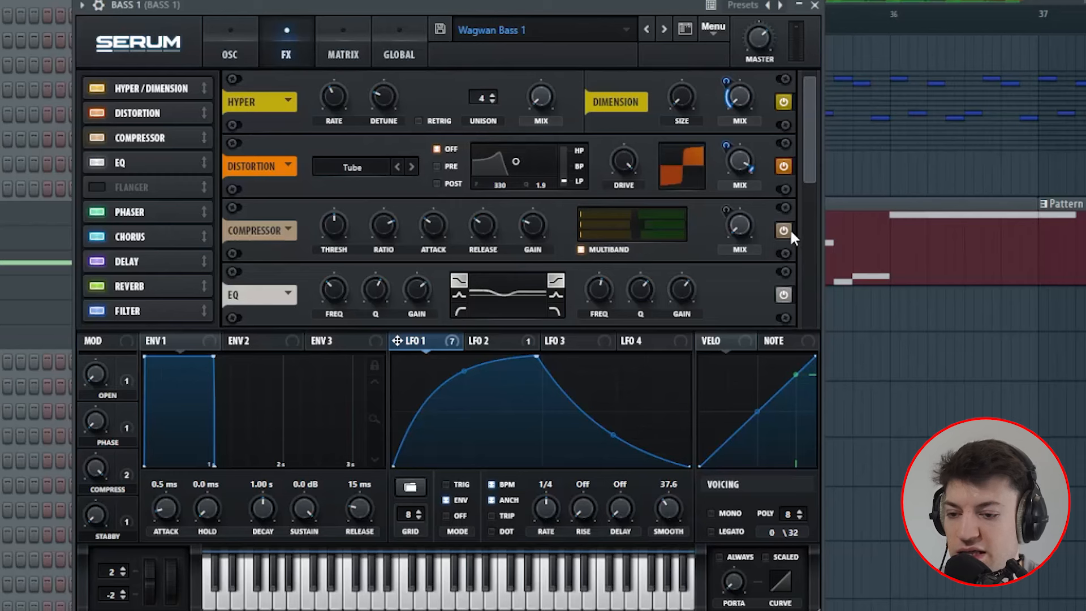
Show Serum's FX rack and scroll down to the phaser, chorus, delay, reverb and filter.
click(783, 231)
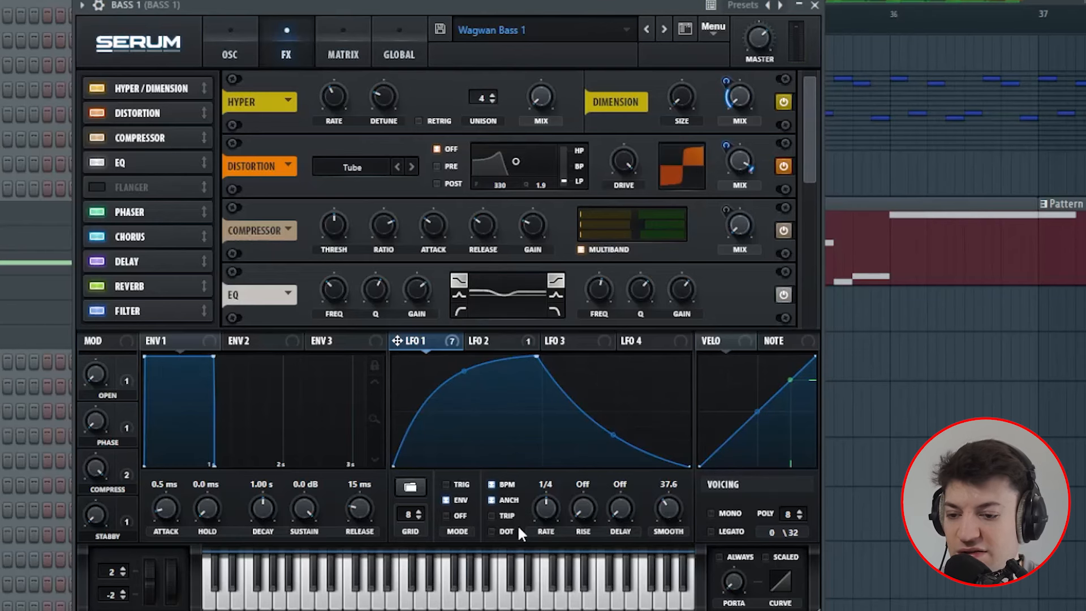
mouse_move(799, 191)
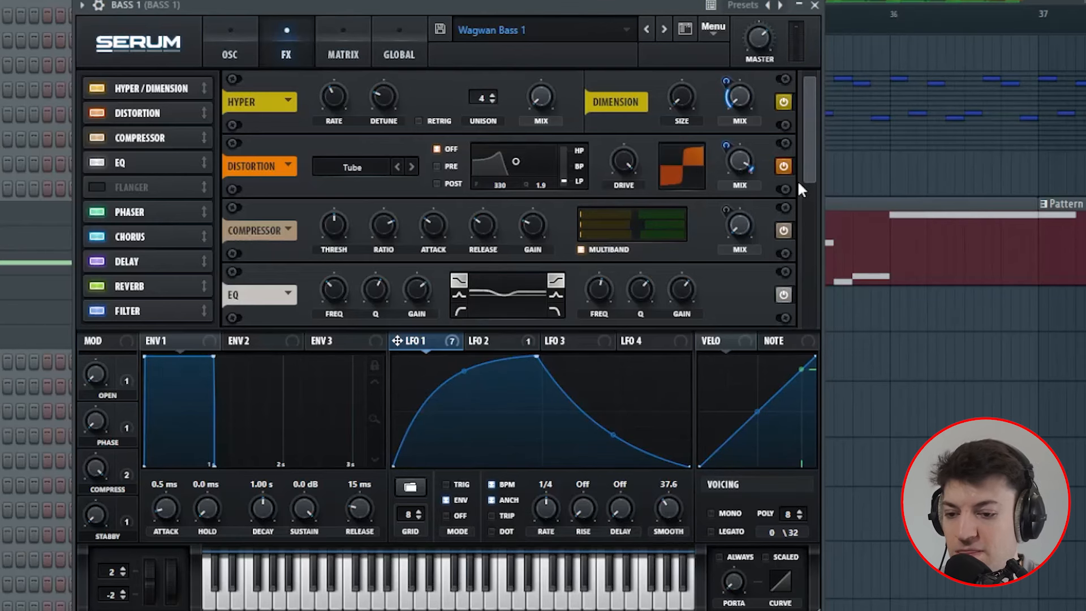
scroll(down, 3)
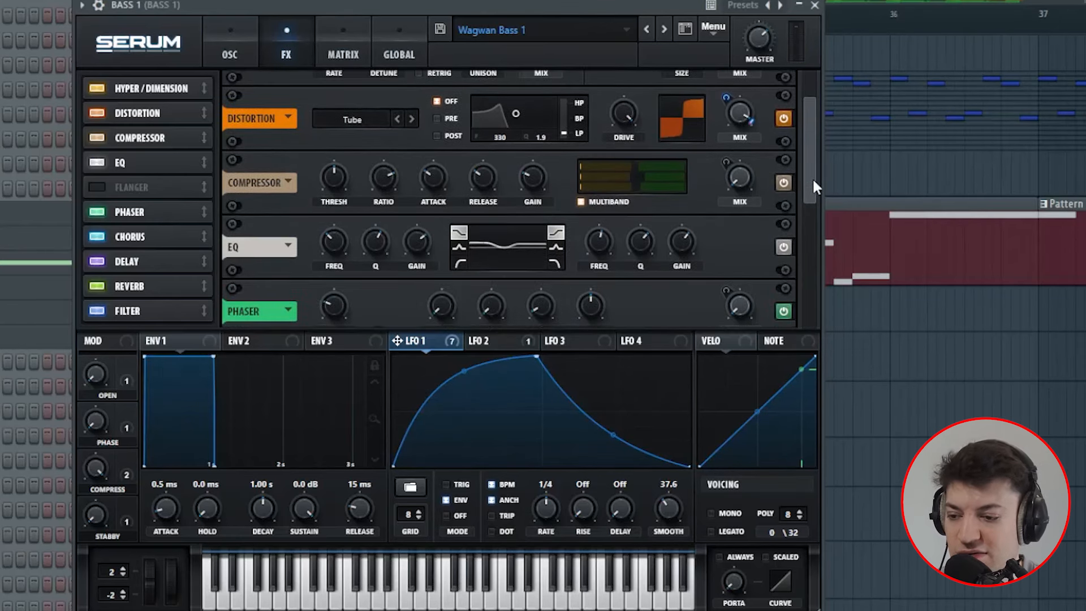
scroll(down, 3)
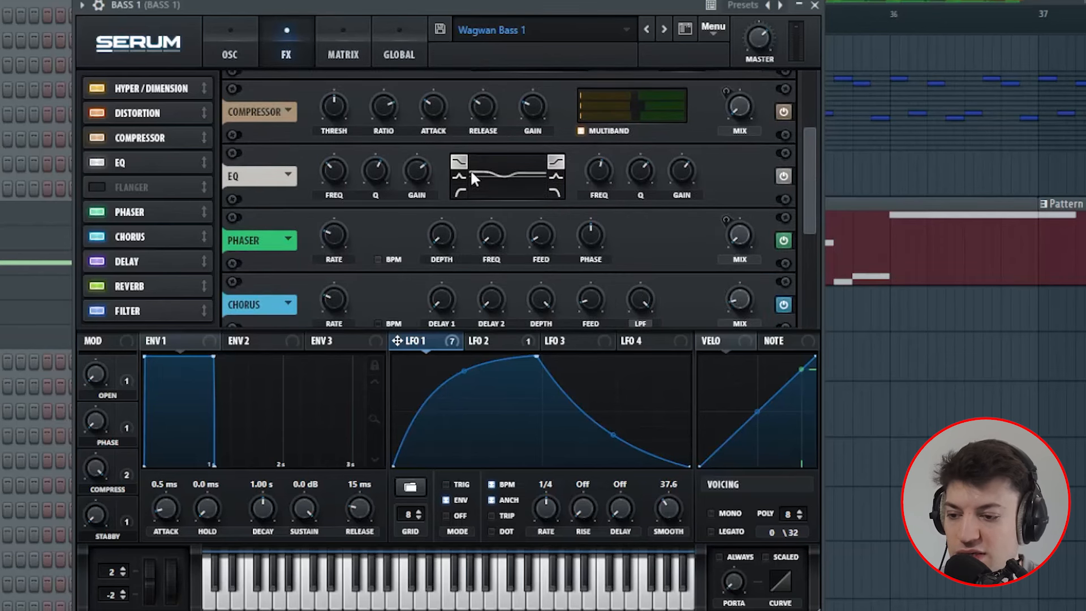
mouse_move(567, 192)
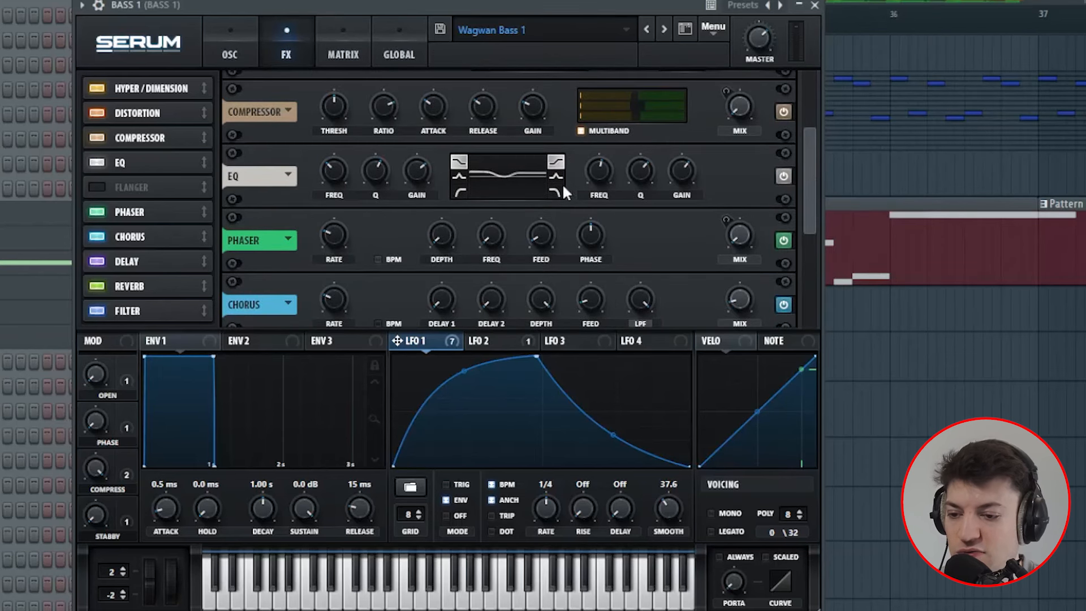
scroll(down, 3)
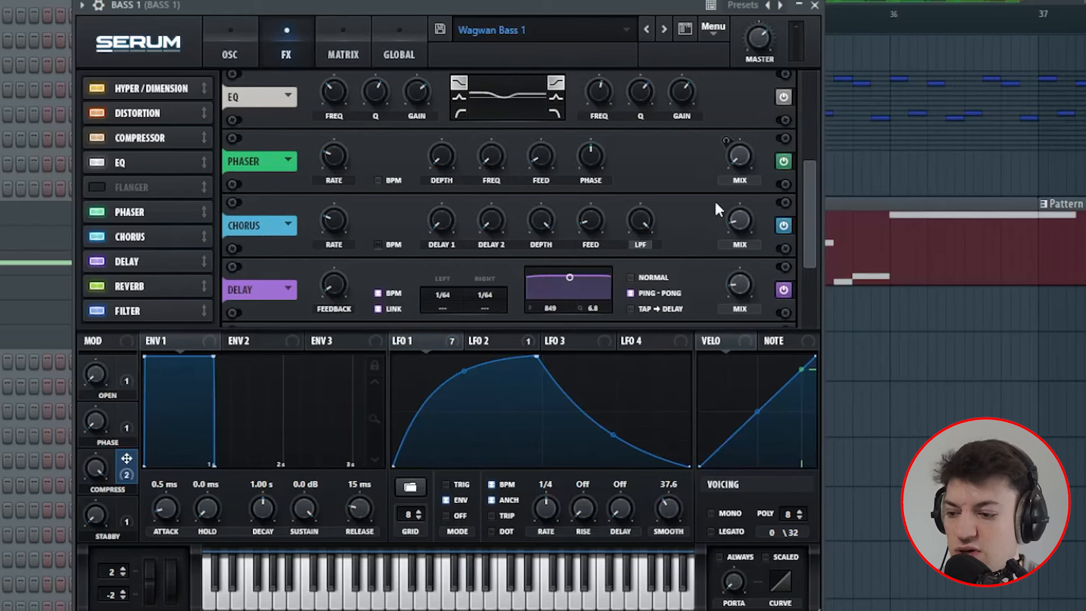
mouse_move(821, 241)
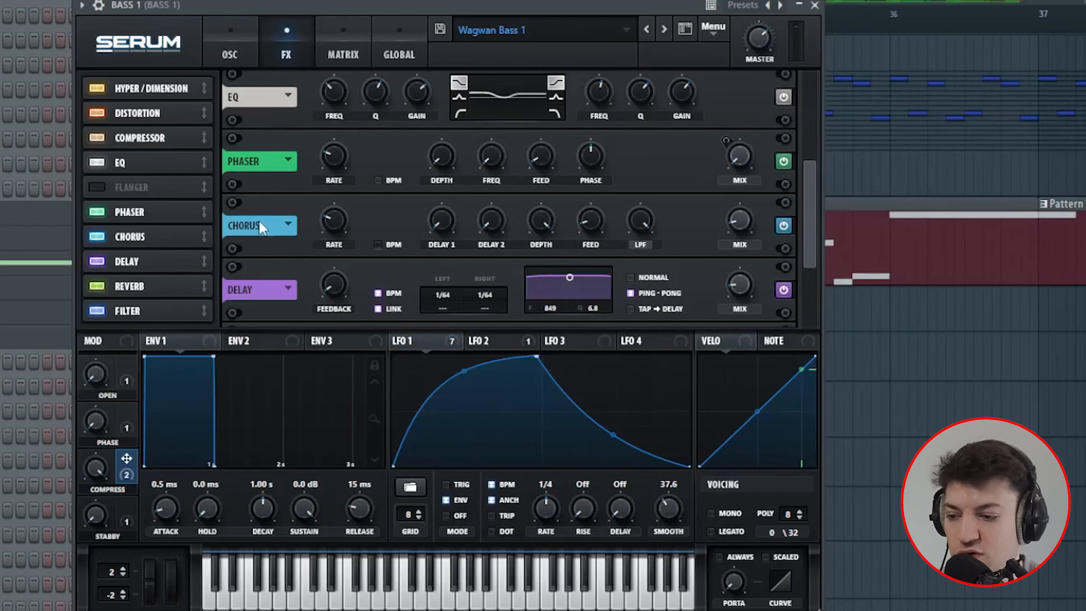
scroll(down, 3)
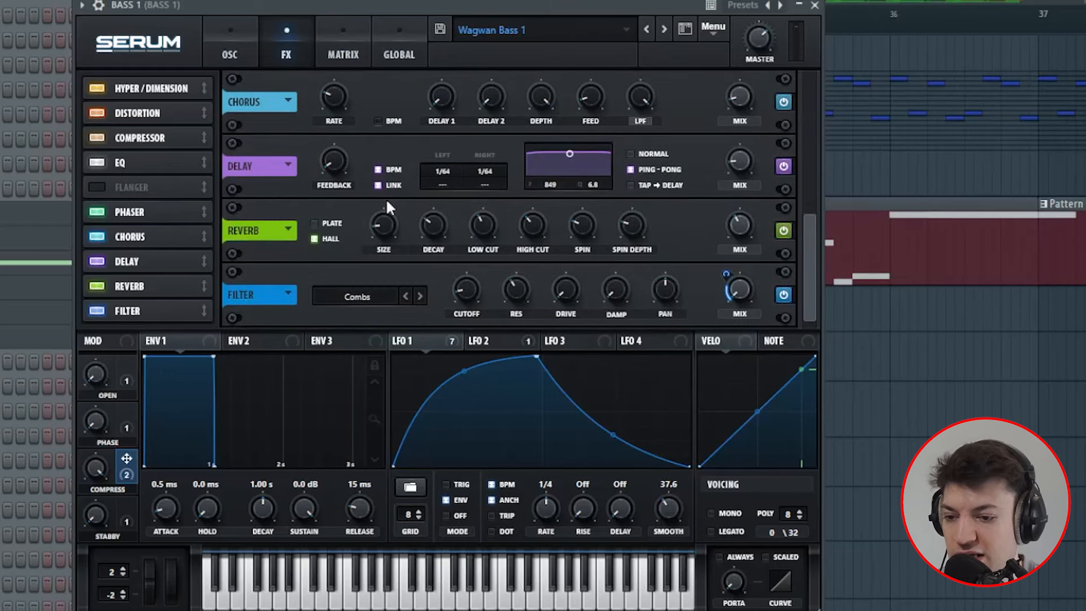
mouse_move(735, 260)
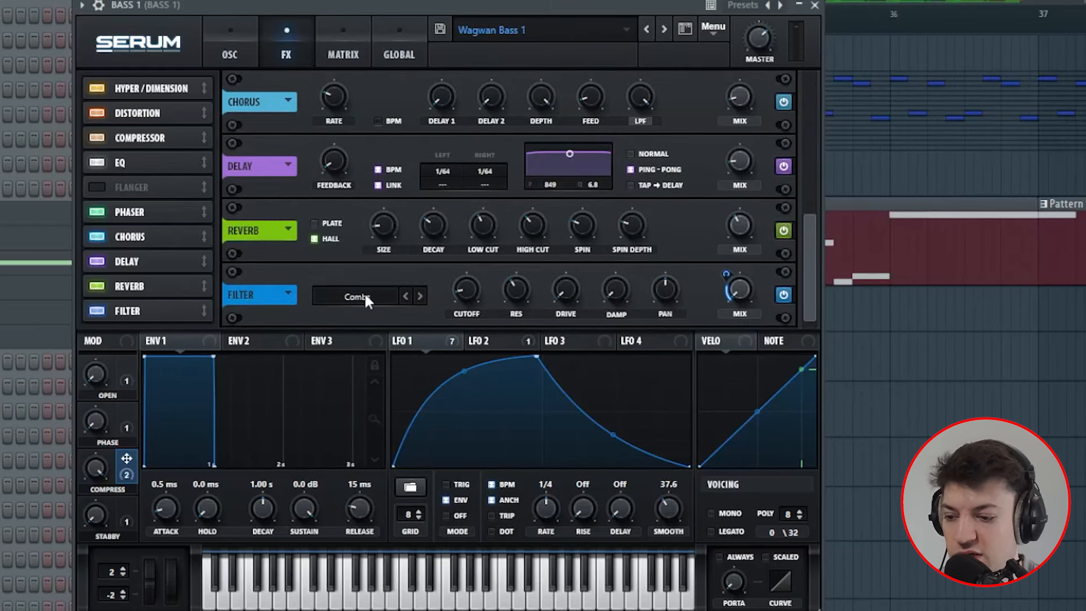
click(361, 296)
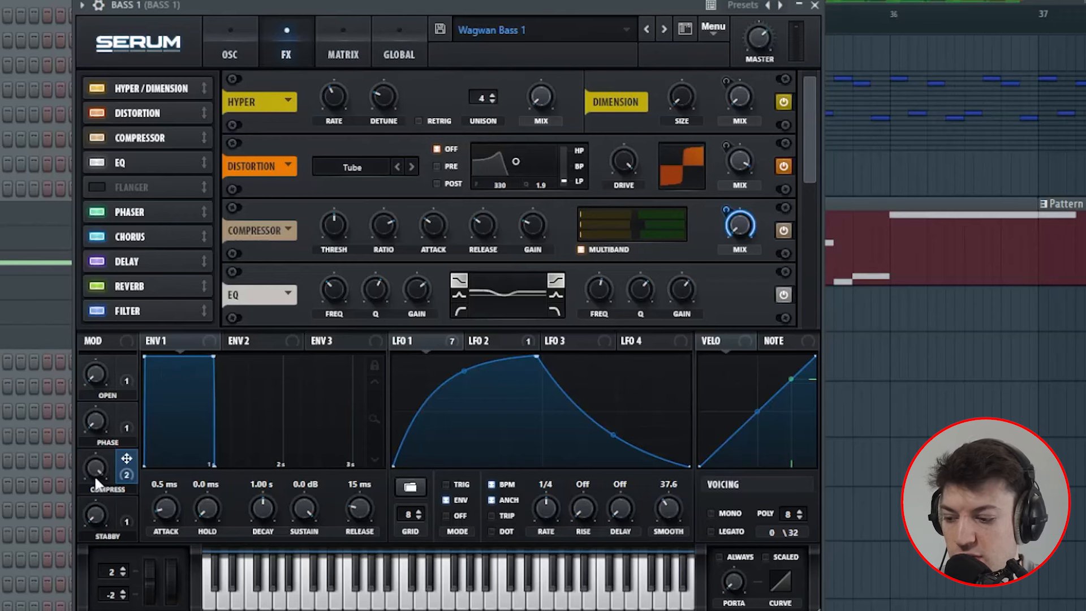
mouse_move(748, 244)
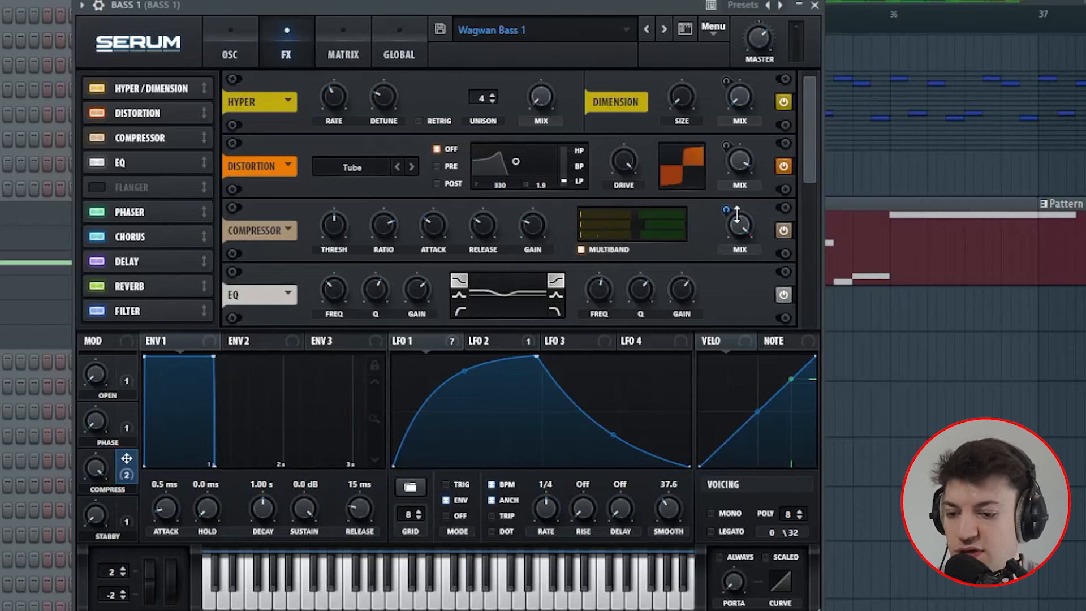
click(737, 226)
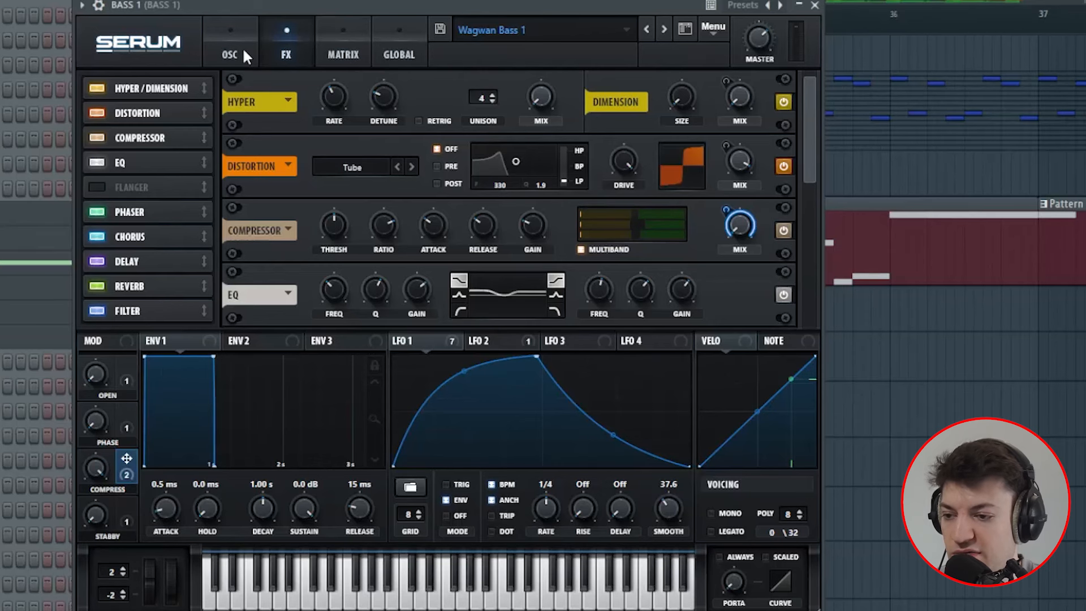
Switch Serum to the OSC page showing sub, noise, oscillators and filter.
click(230, 41)
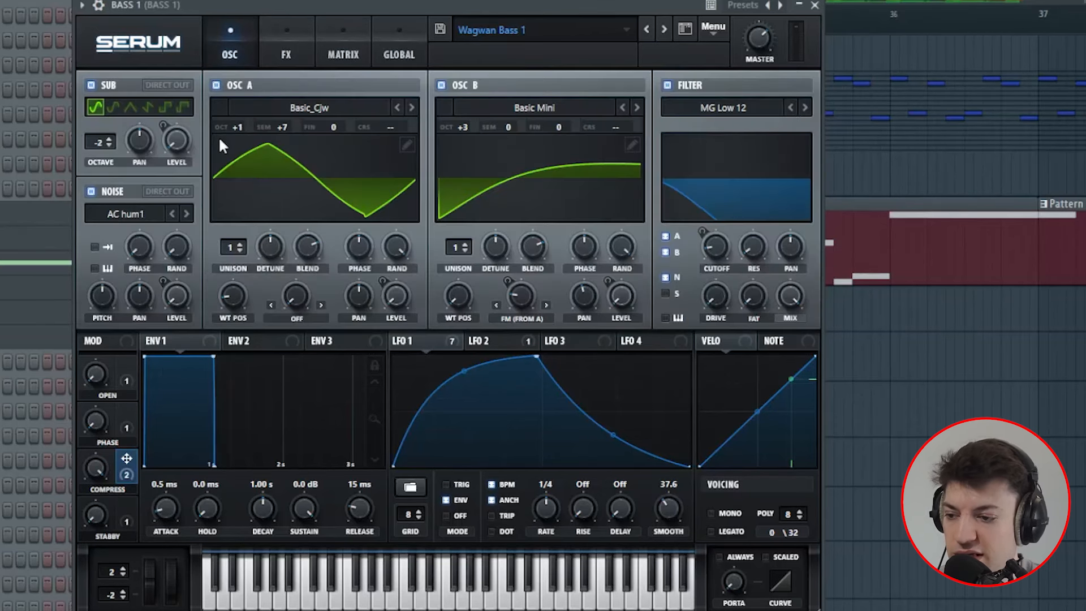
mouse_move(462, 133)
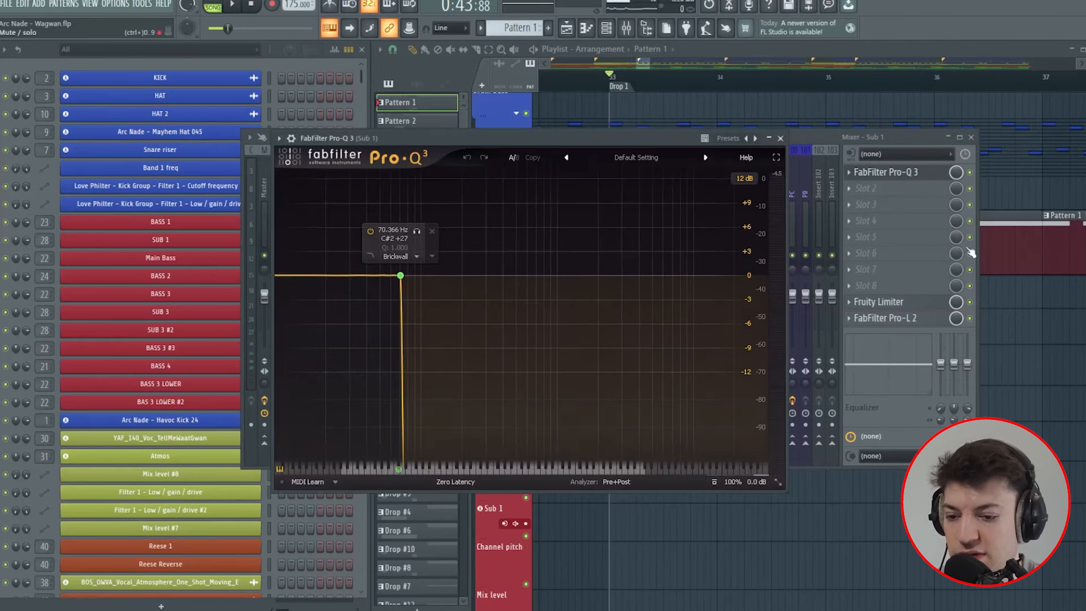
Close the Sub 1 FabFilter Pro-Q 3 EQ window.
click(780, 139)
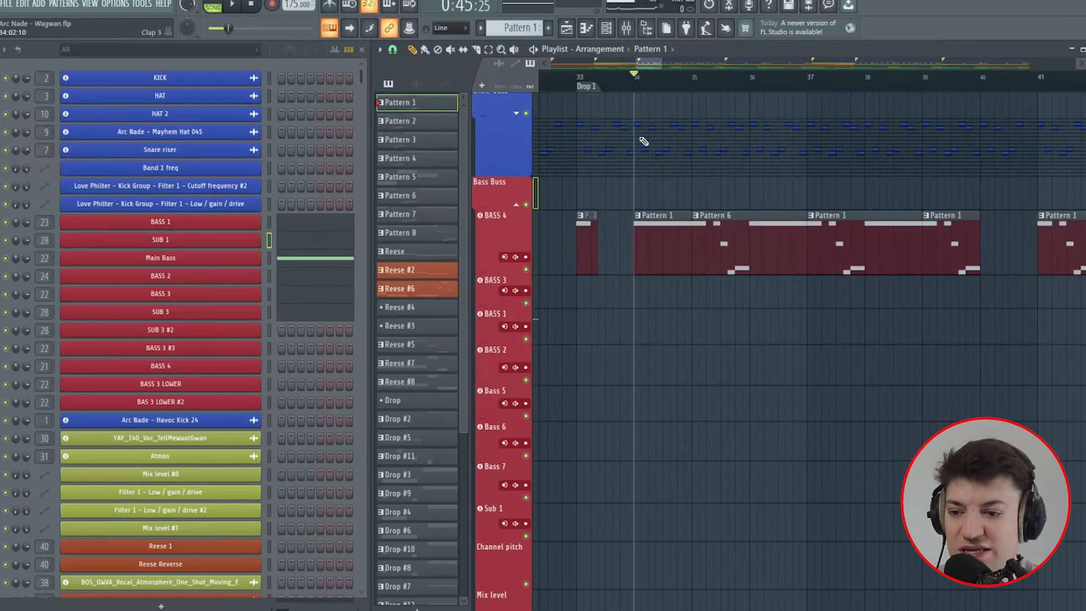
double_click(160, 294)
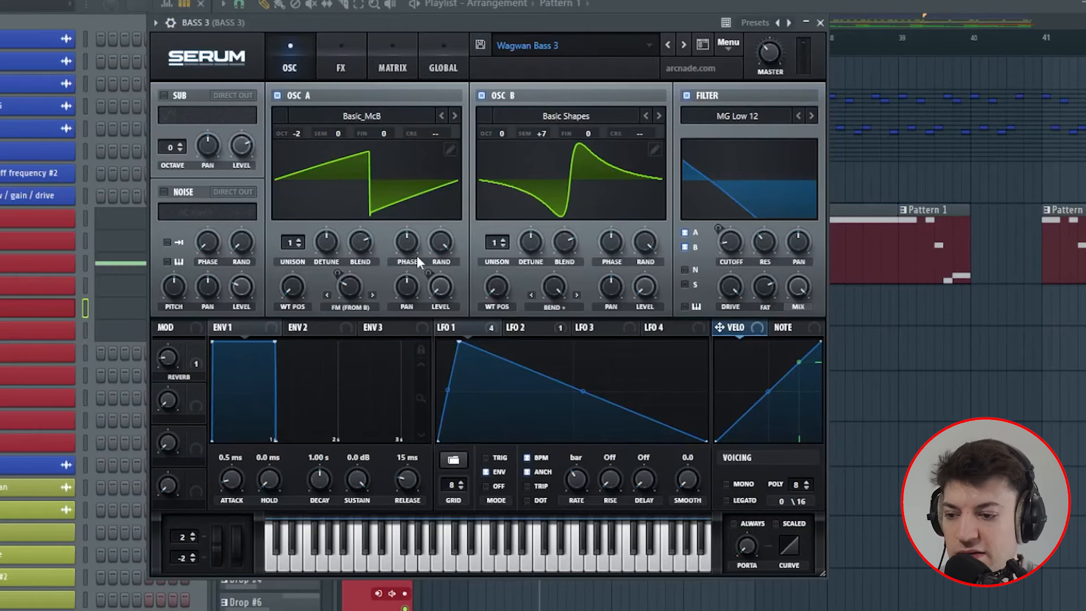
click(454, 326)
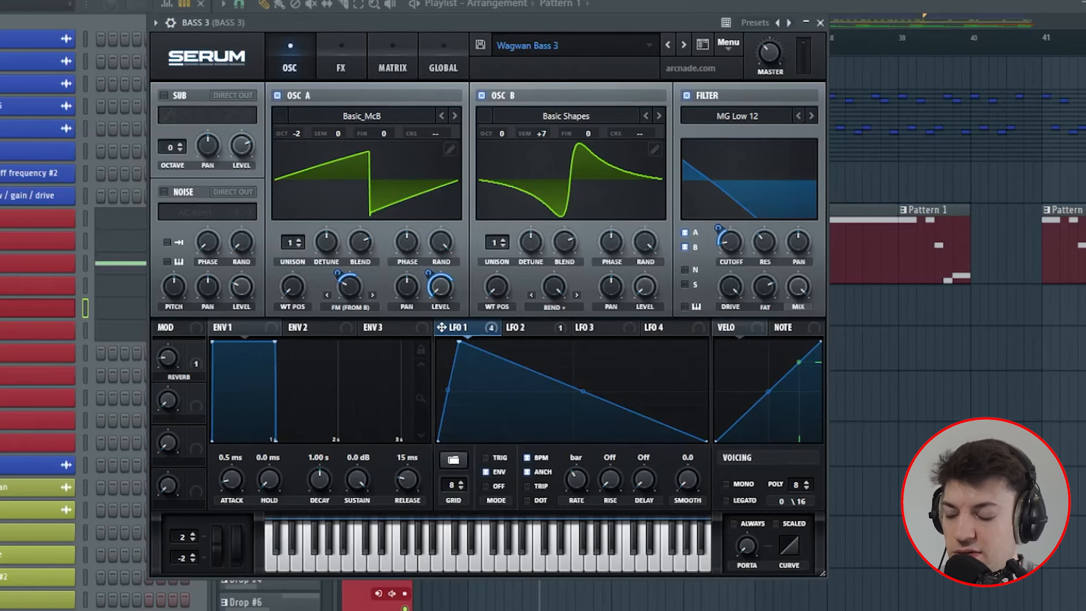
mouse_move(549, 118)
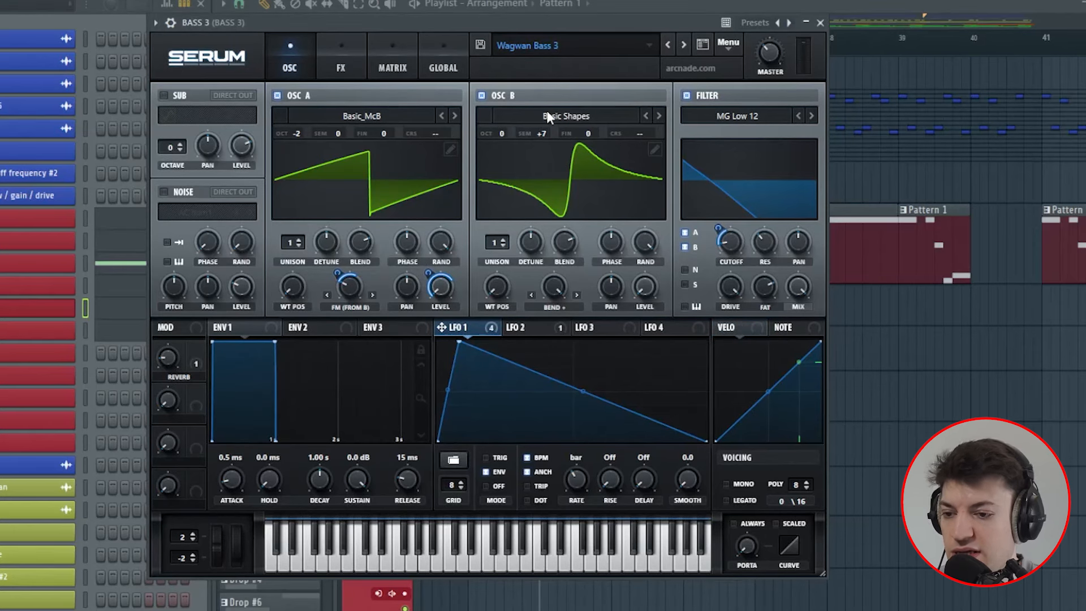
mouse_move(194, 221)
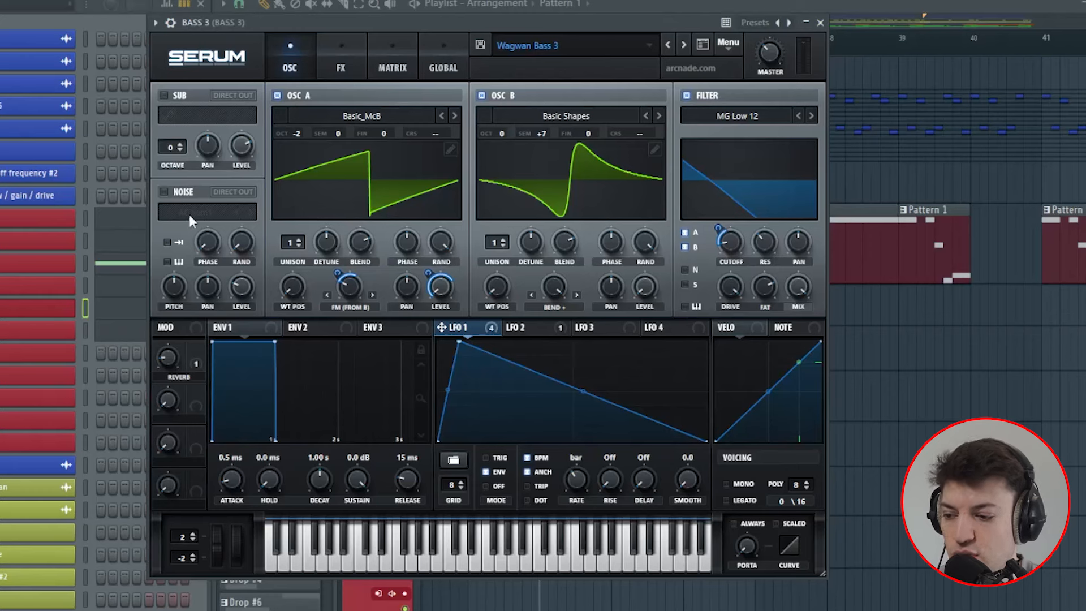
click(361, 116)
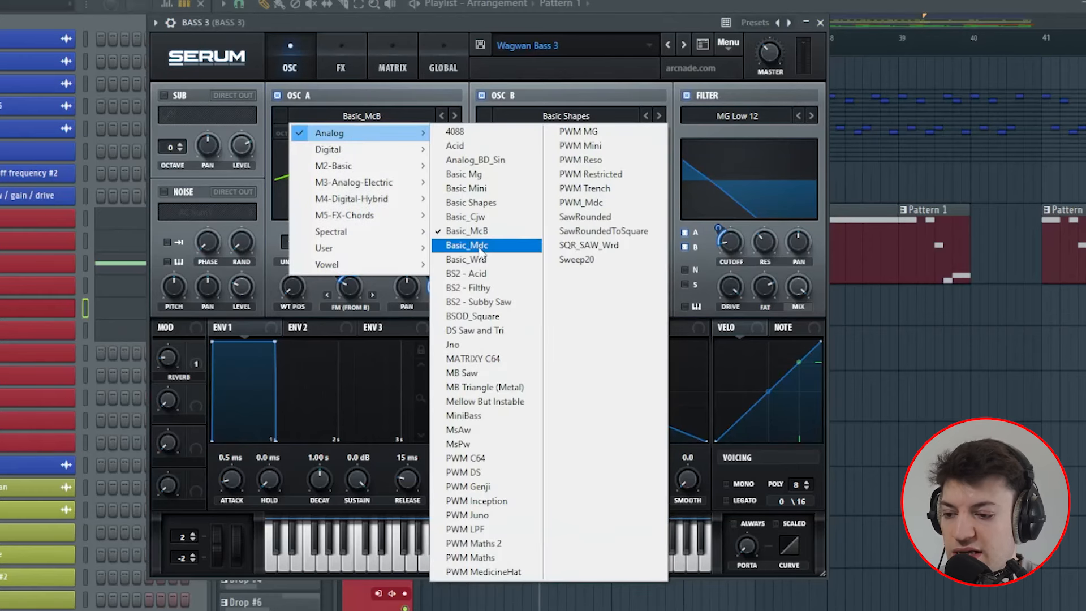
mouse_move(466, 231)
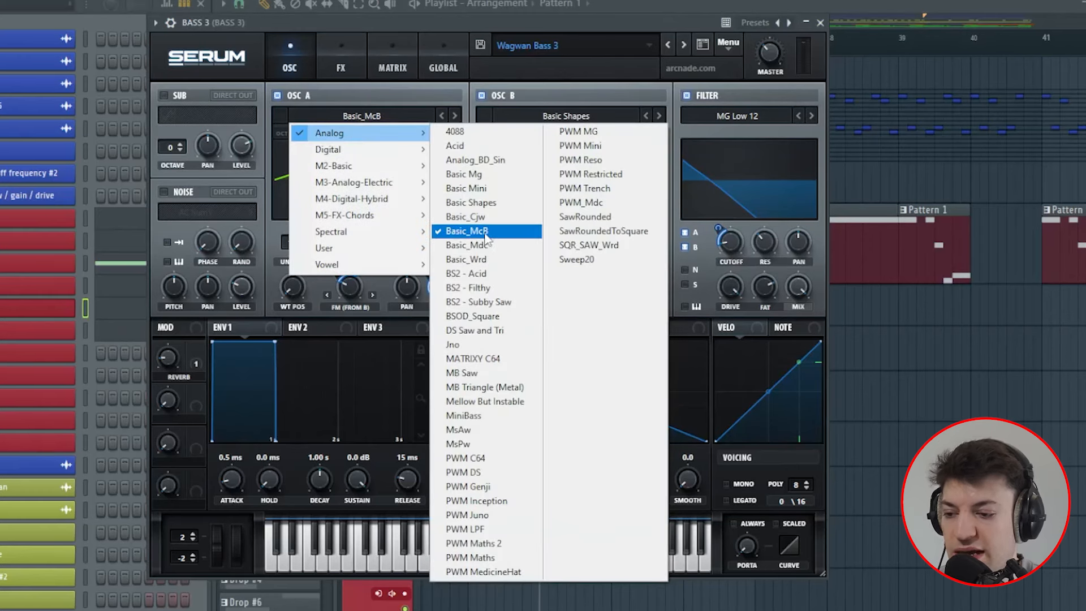
click(564, 115)
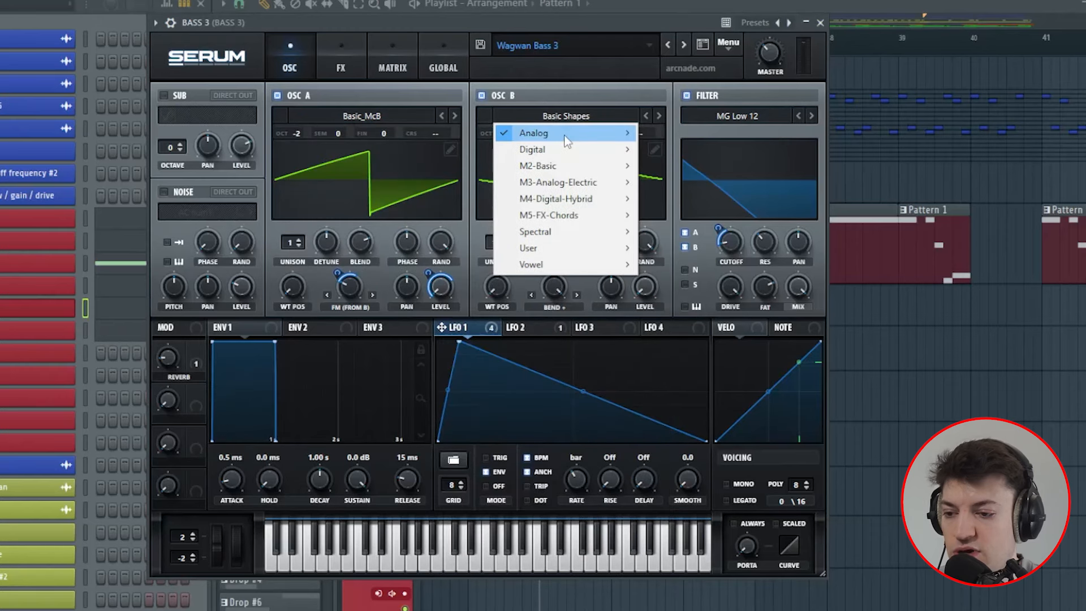
click(360, 116)
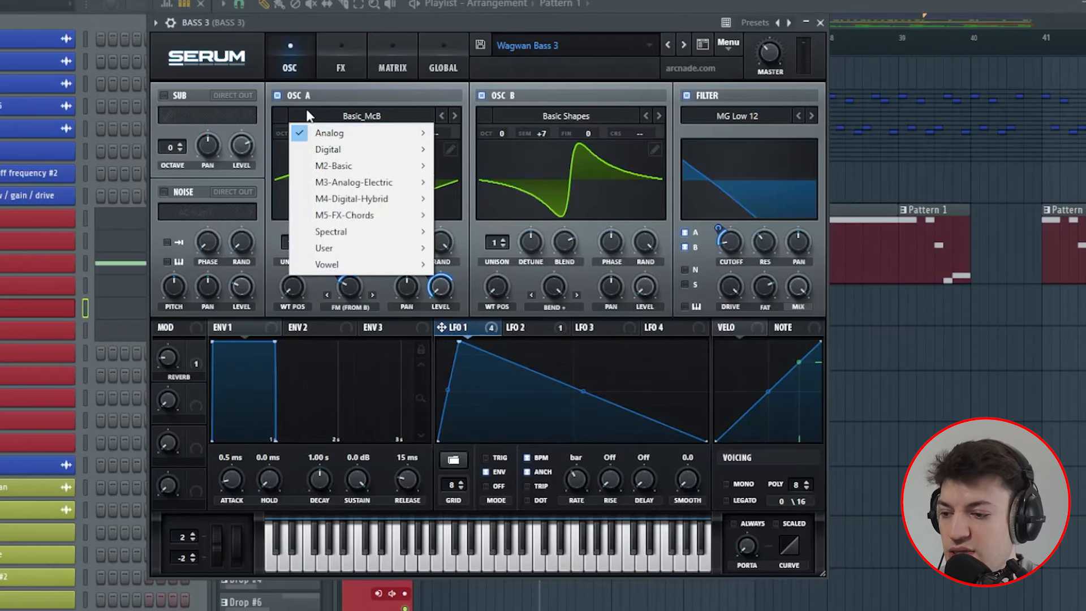
click(329, 133)
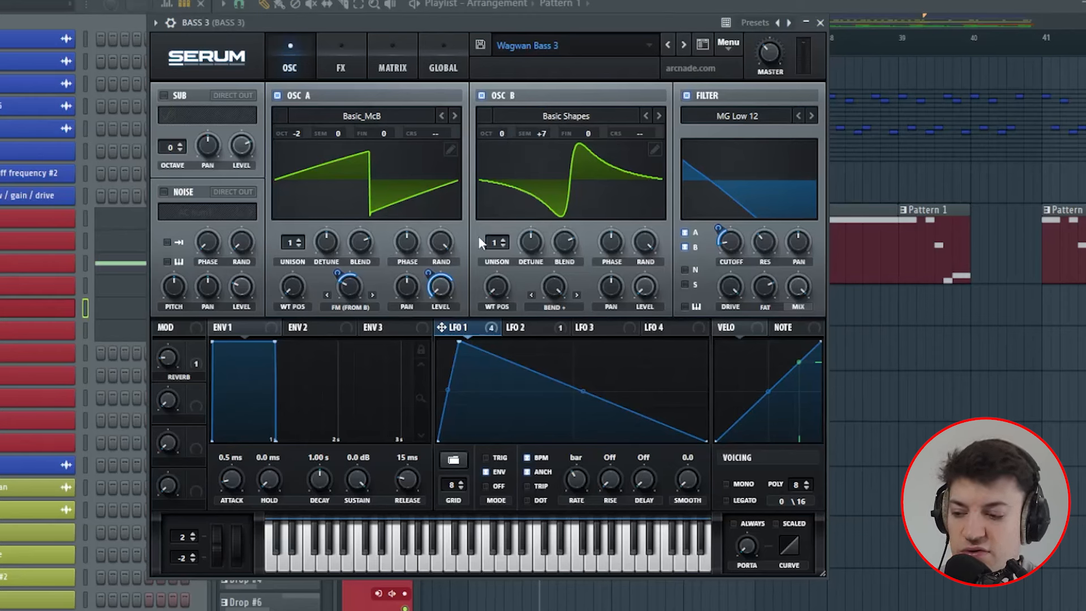
mouse_move(446, 467)
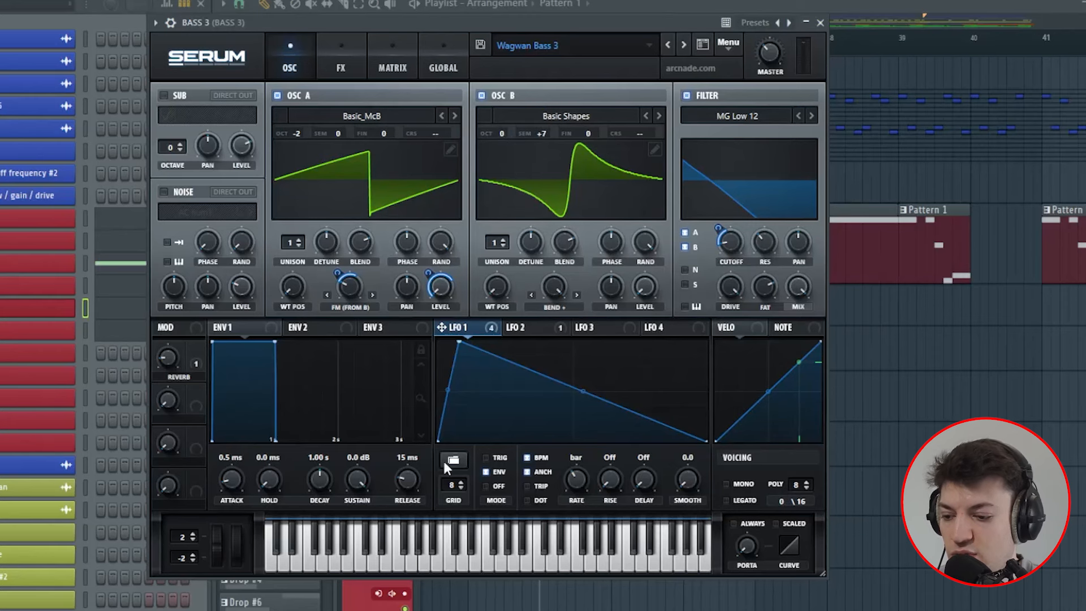
mouse_move(447, 441)
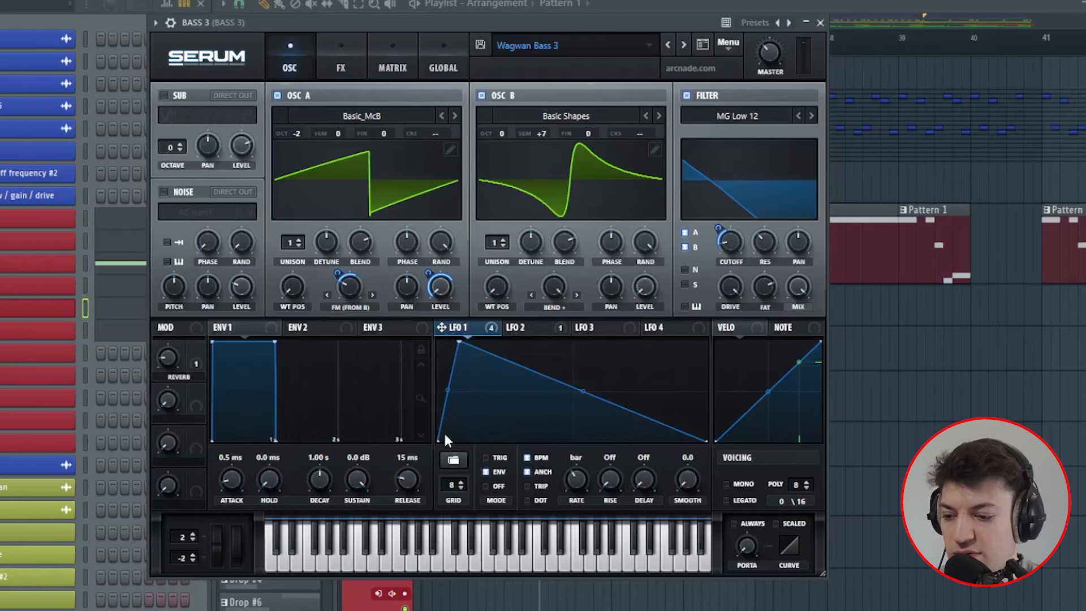
mouse_move(384, 318)
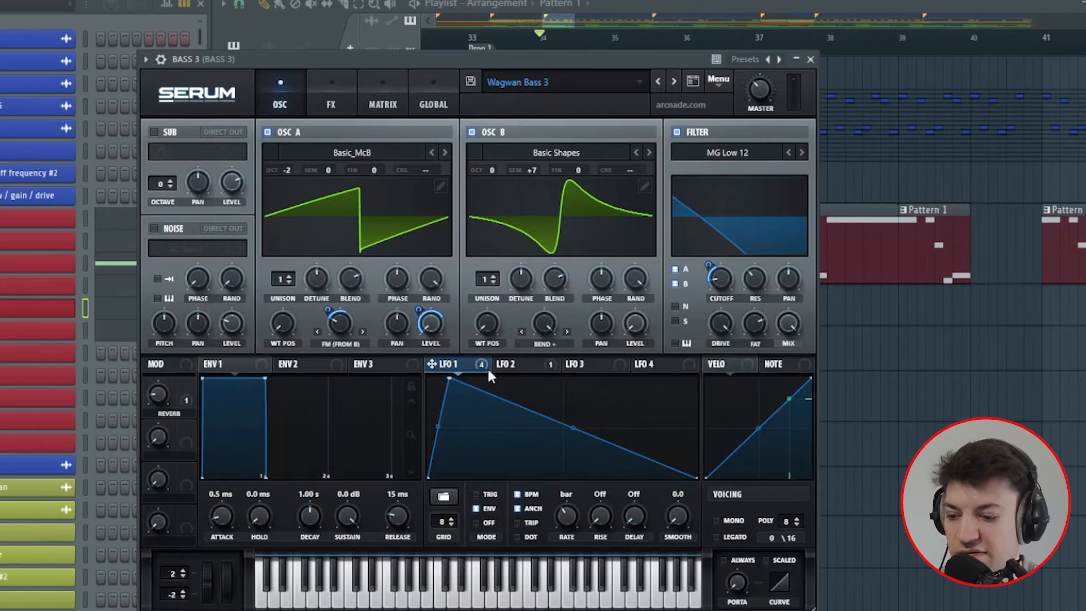
mouse_move(333, 352)
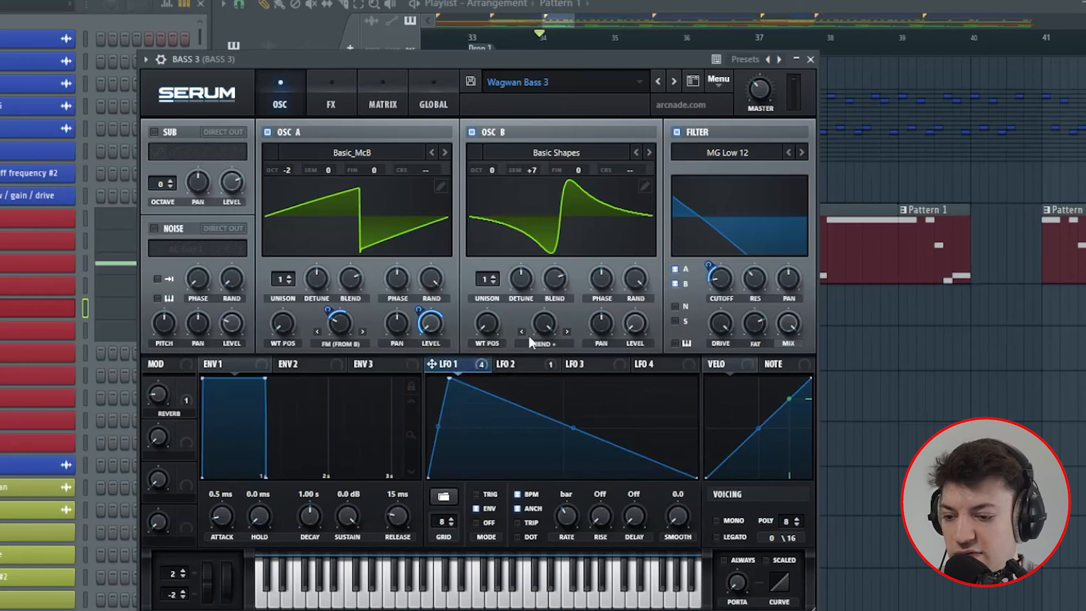
mouse_move(554, 336)
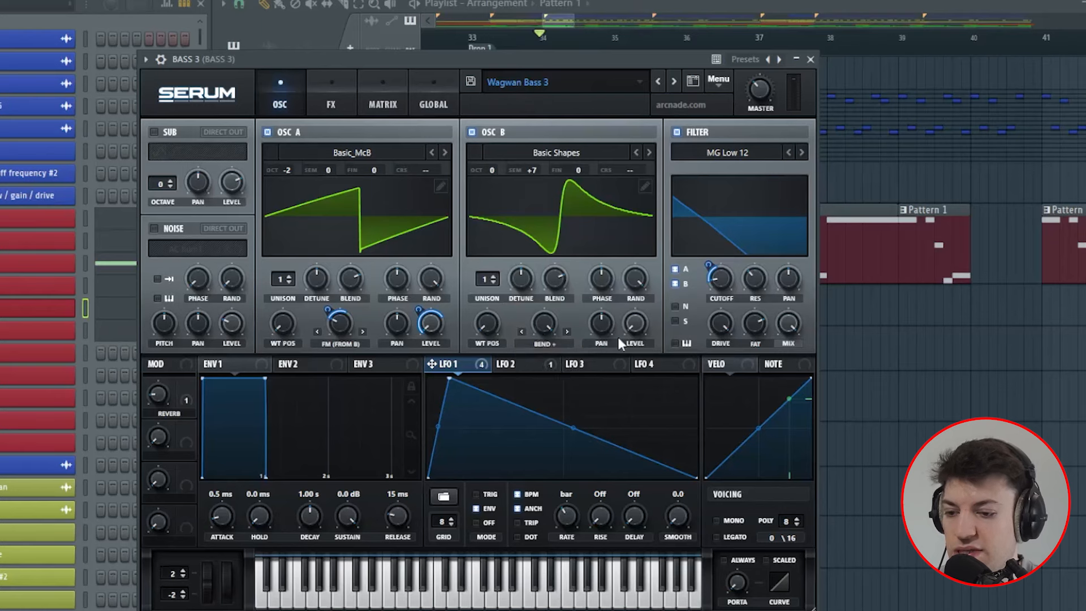
click(726, 151)
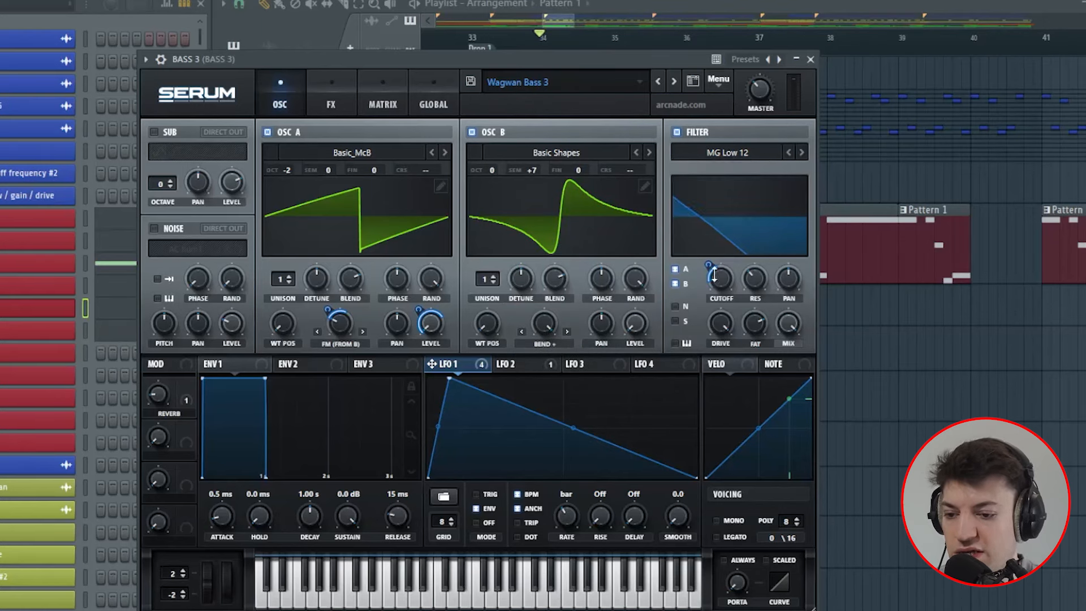
mouse_move(738, 335)
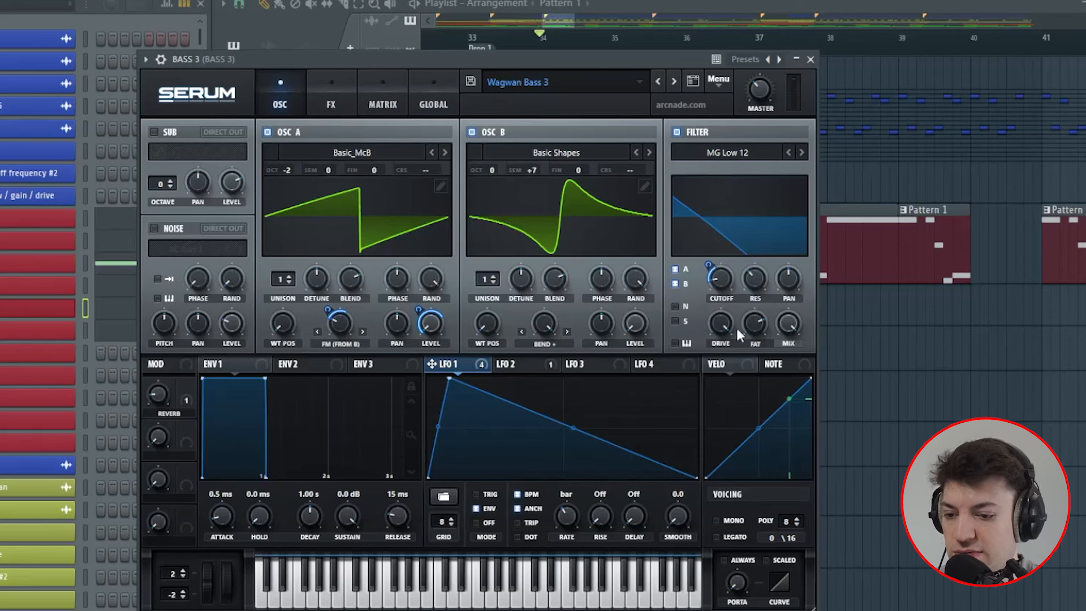
mouse_move(776, 307)
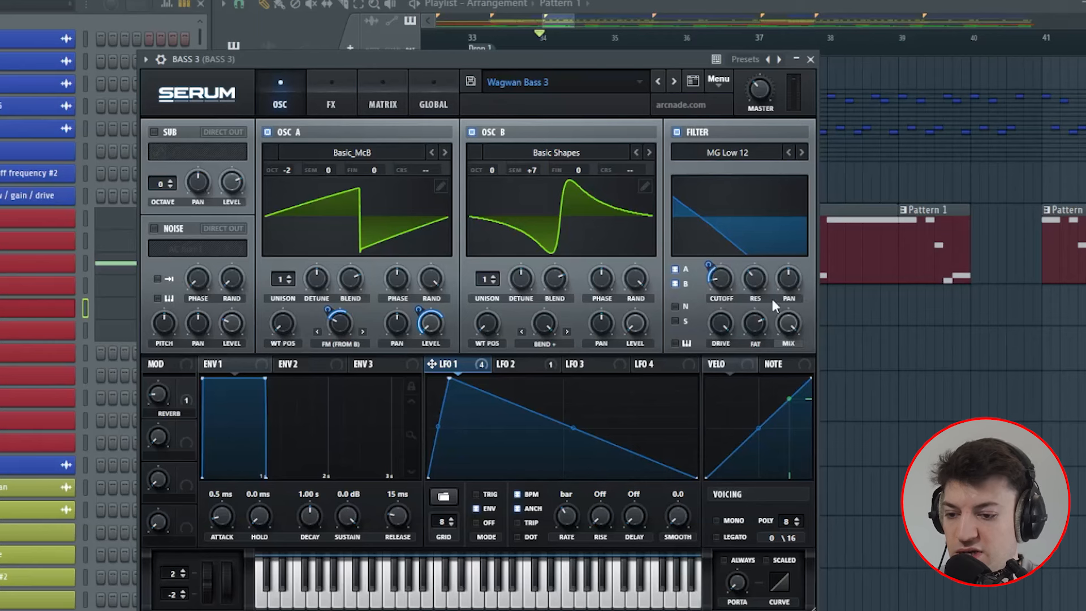
mouse_move(318, 69)
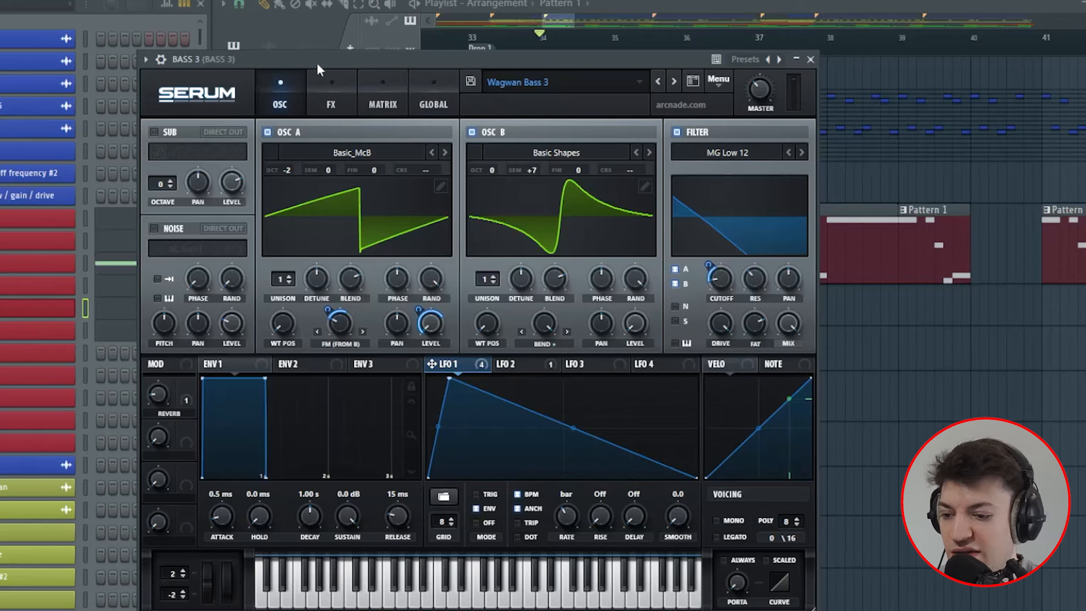
Show Wagwan Bass 3's FX page with distortion, compressor, EQ and reverb.
click(329, 92)
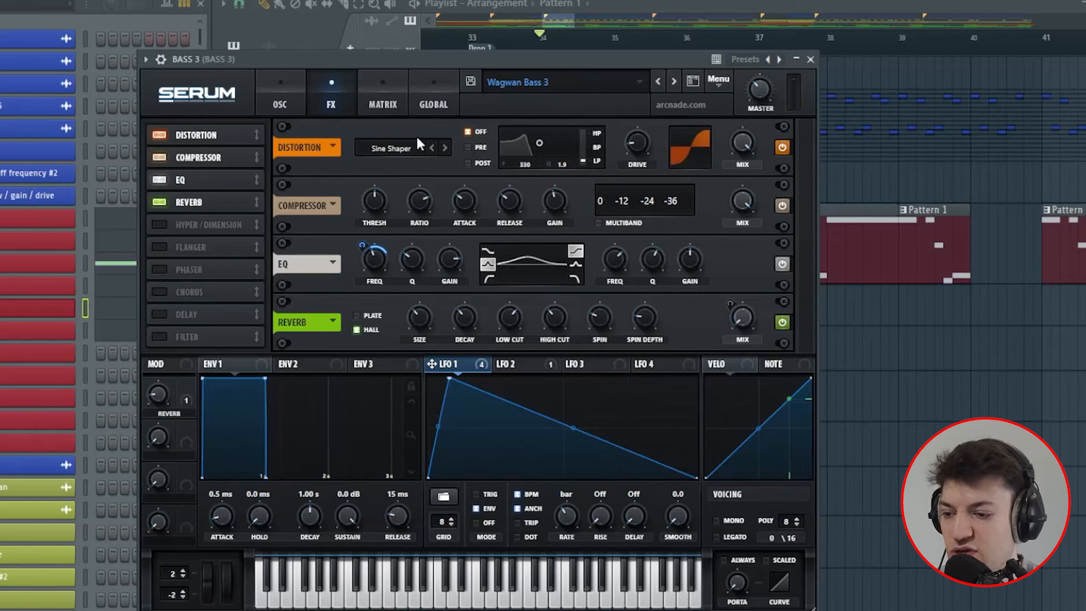
mouse_move(676, 224)
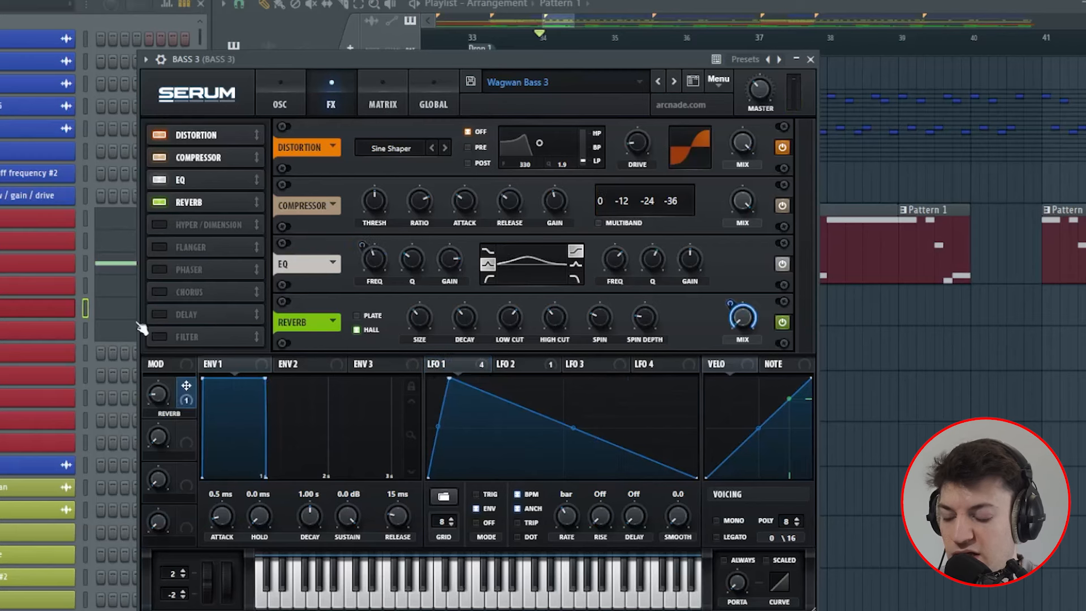
mouse_move(161, 405)
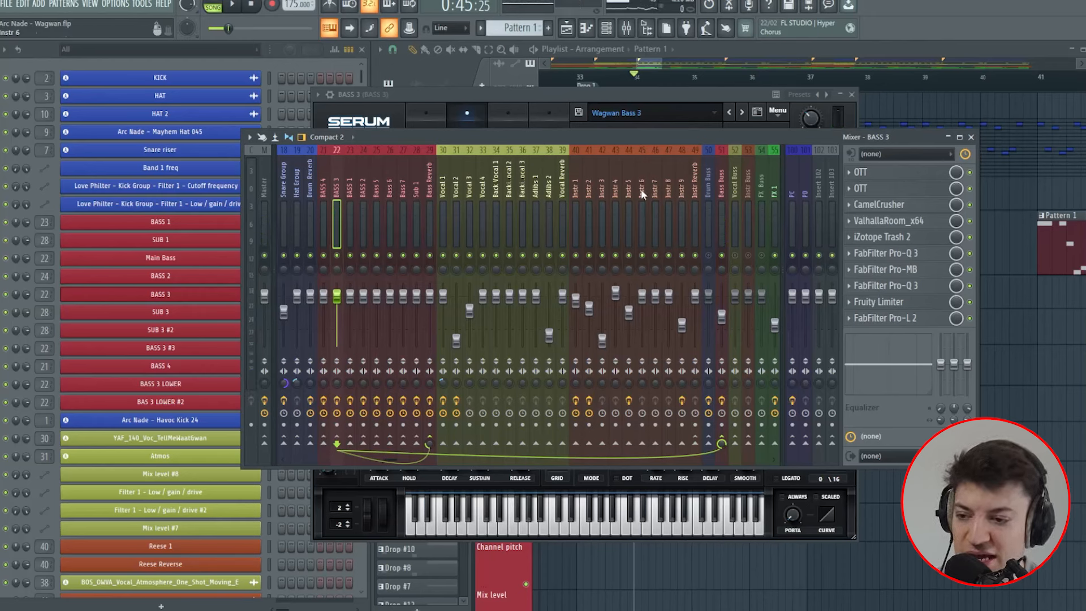
View the effect chains on mixer inserts BASS 4, BASS 3 and BASS 1.
click(334, 208)
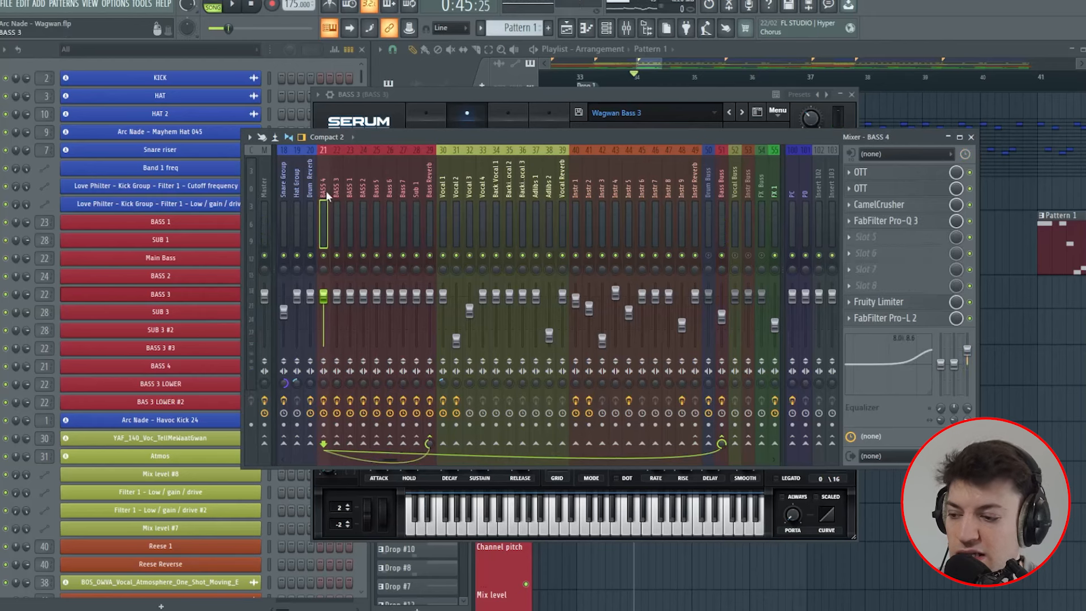
click(336, 207)
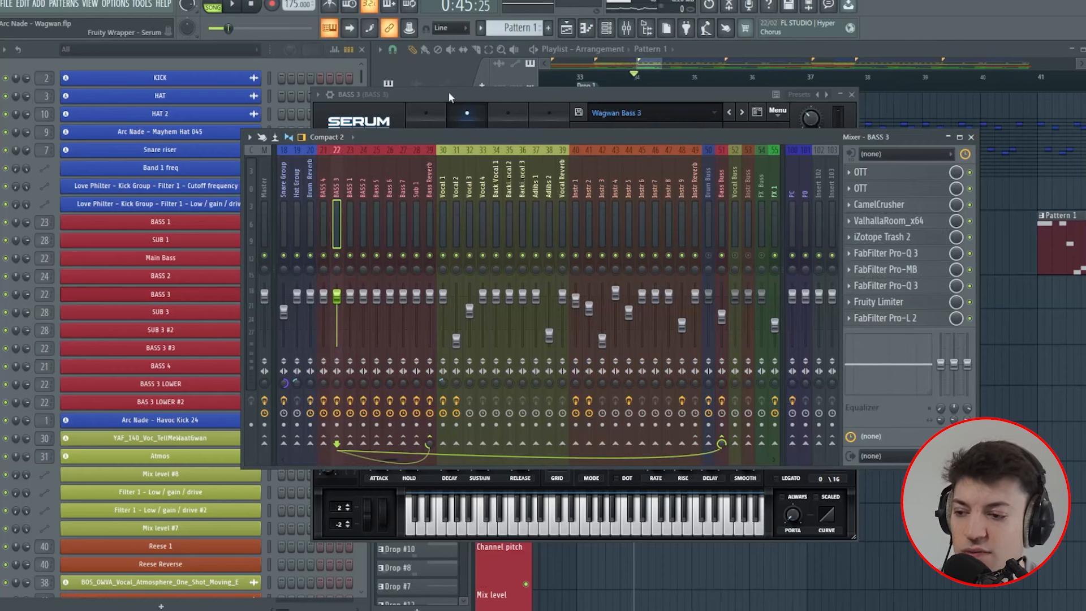
click(466, 121)
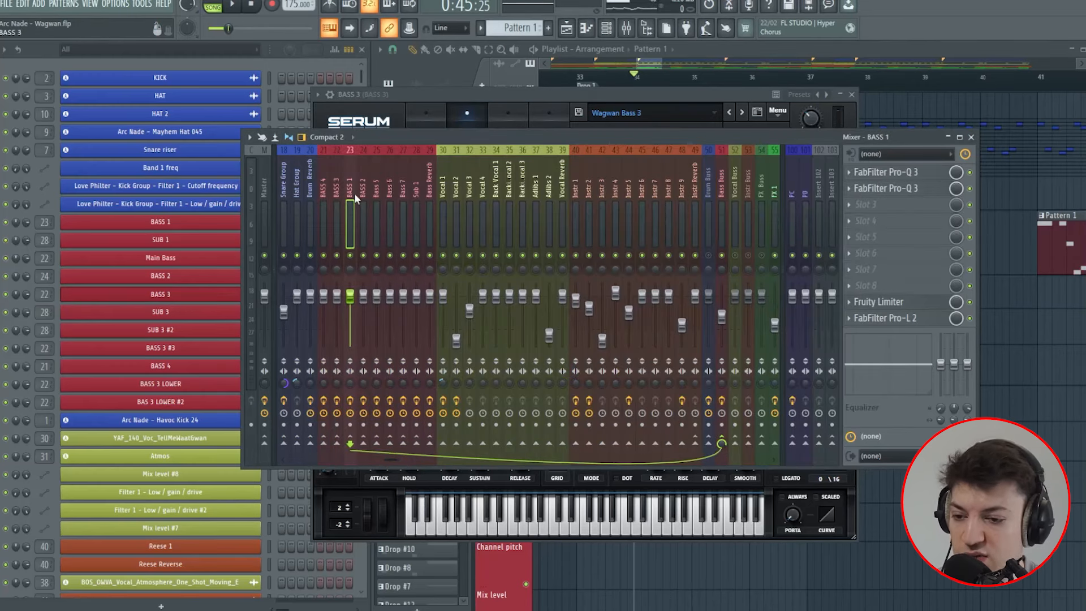
mouse_move(800, 222)
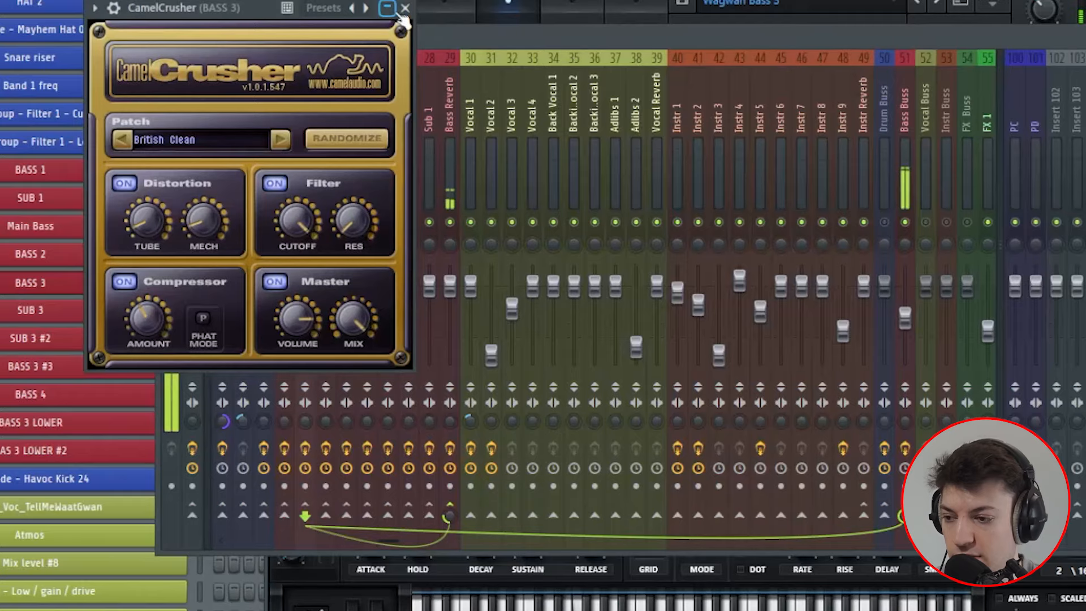
Close CamelCrusher and dismiss the iZotope Trash 2 Preset Manager on BASS 3.
click(403, 8)
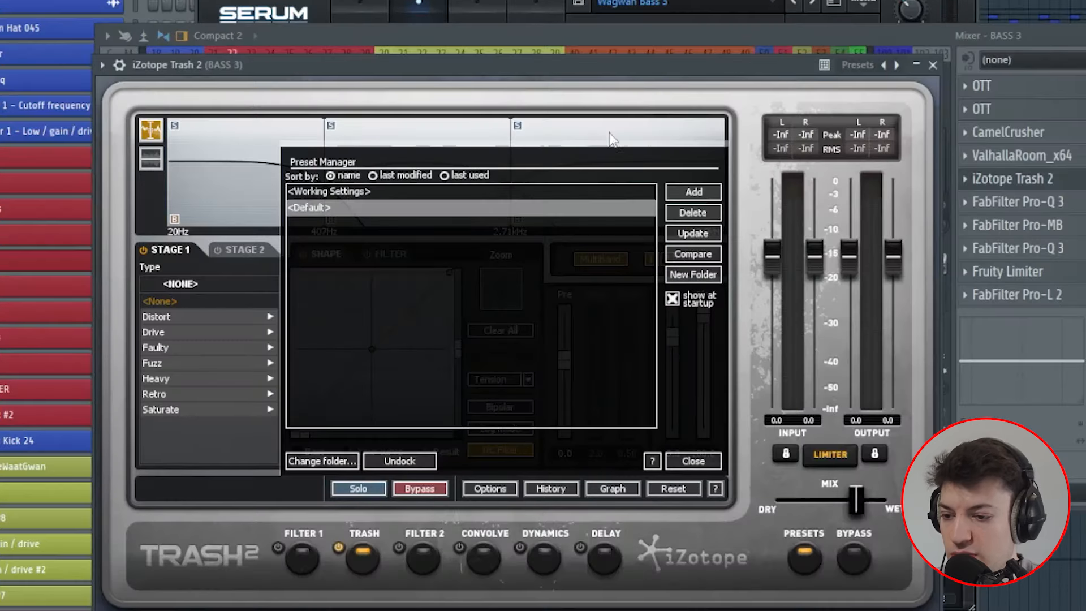
click(692, 461)
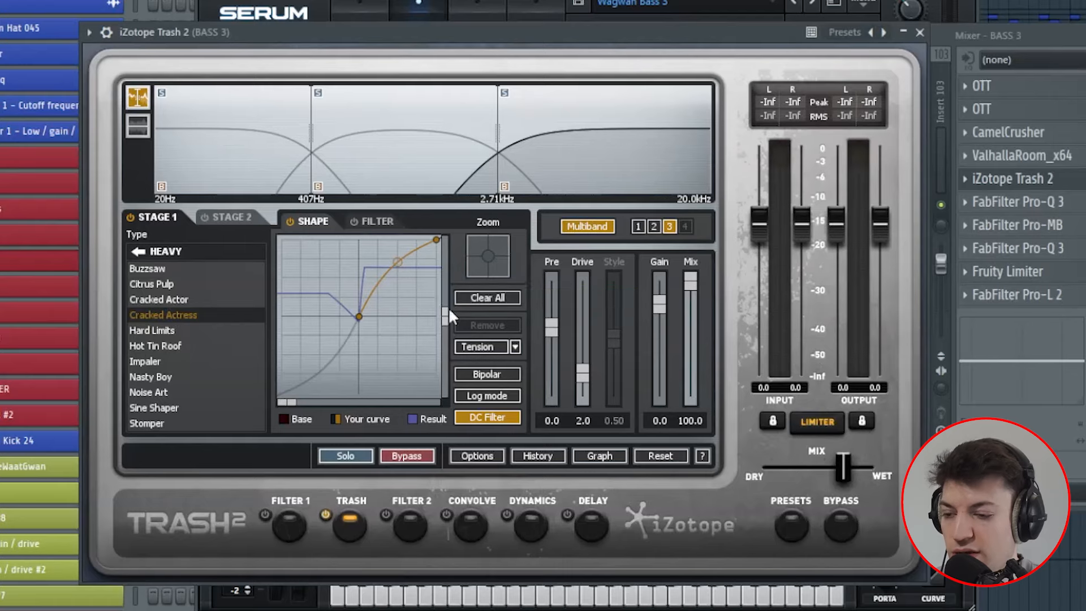
mouse_move(584, 346)
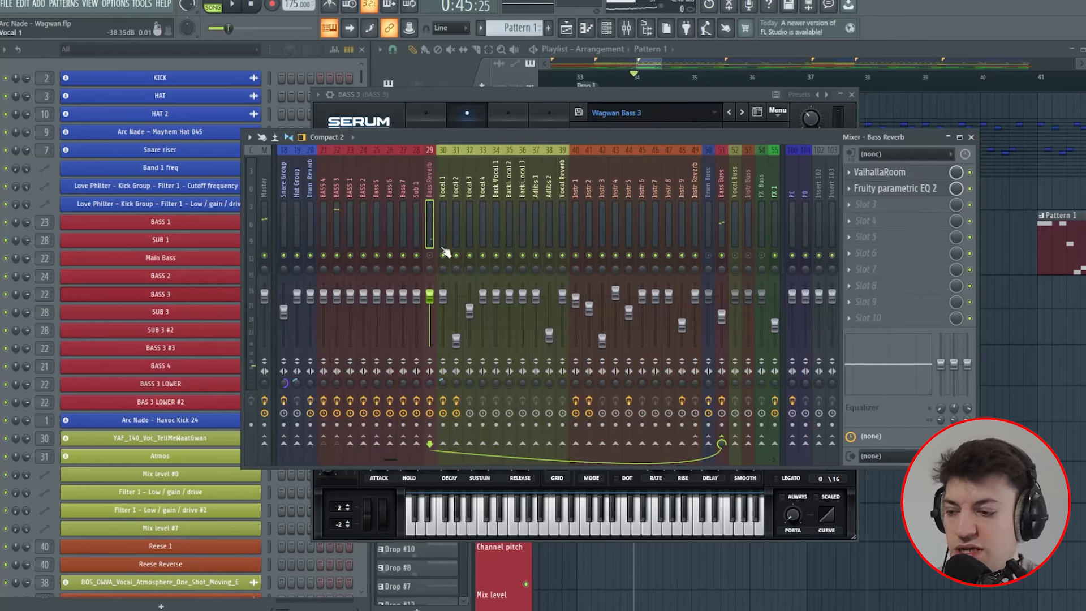
Close the Trash 2 plugin window to view the Bass Reverb insert's ValhallaRoom and EQ.
click(467, 120)
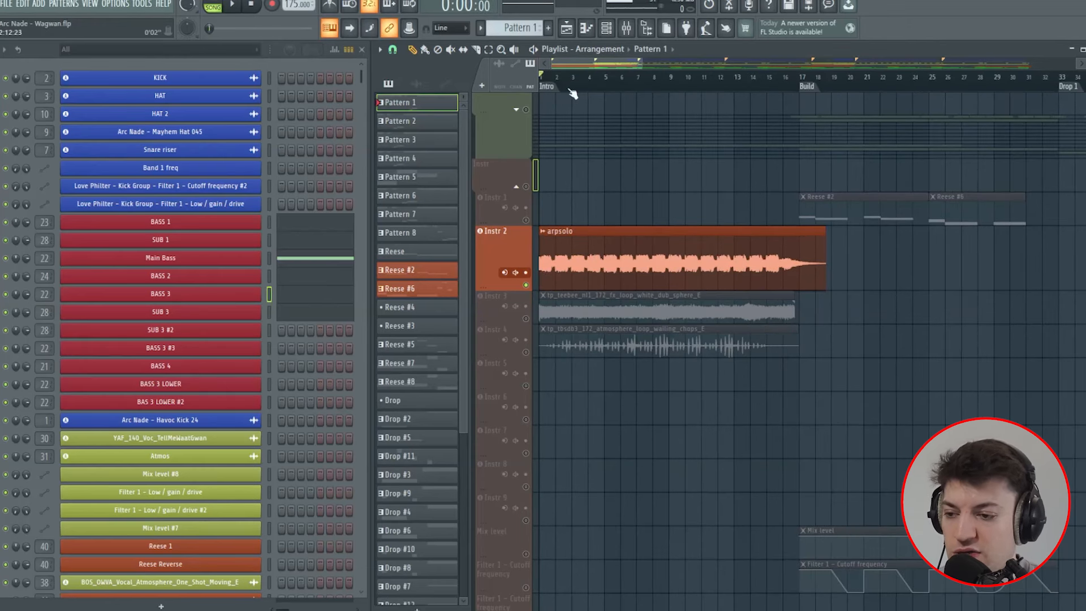
mouse_move(786, 400)
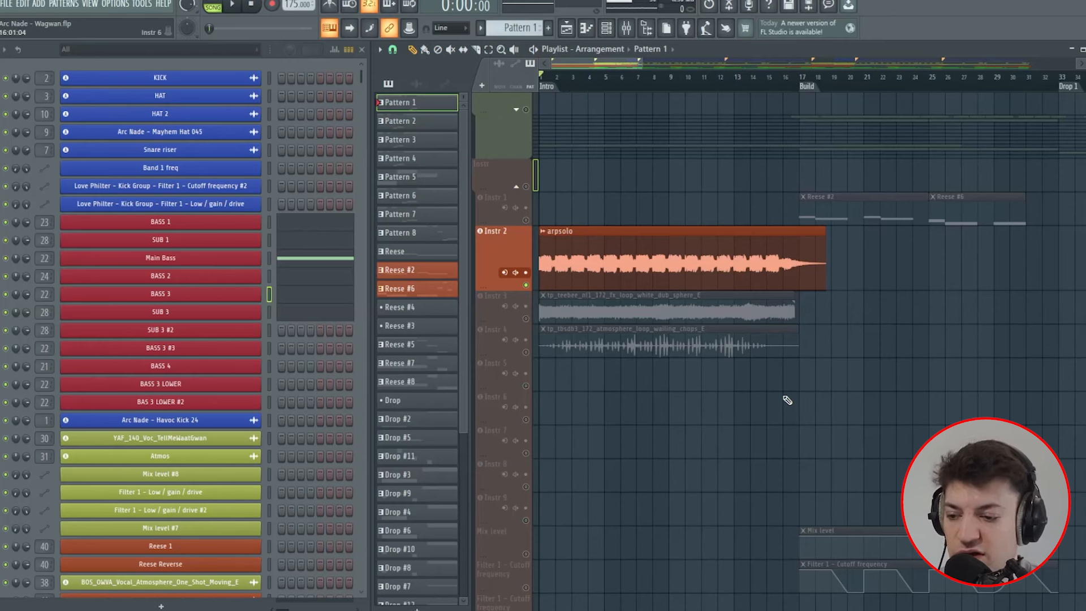
mouse_move(632, 102)
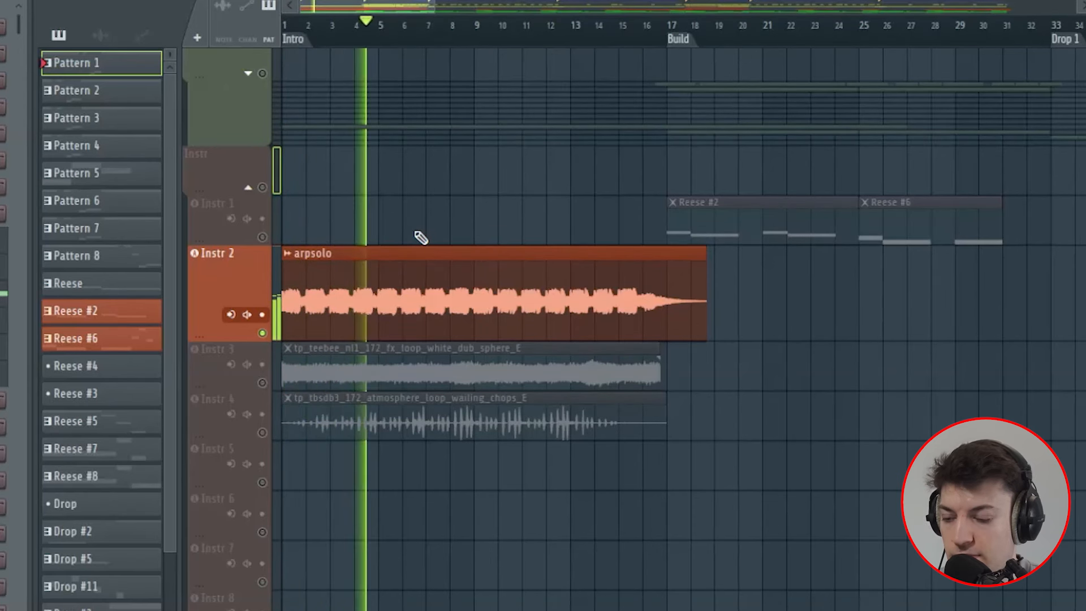
Unmute the Instr 3 and Instr 4 atmosphere loop tracks.
click(401, 26)
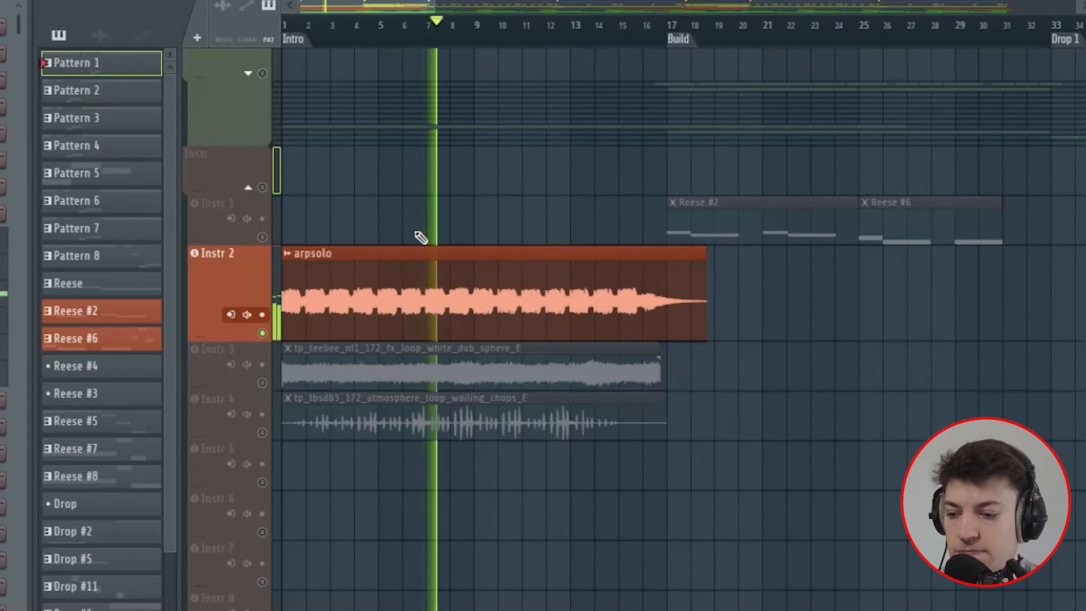
click(469, 25)
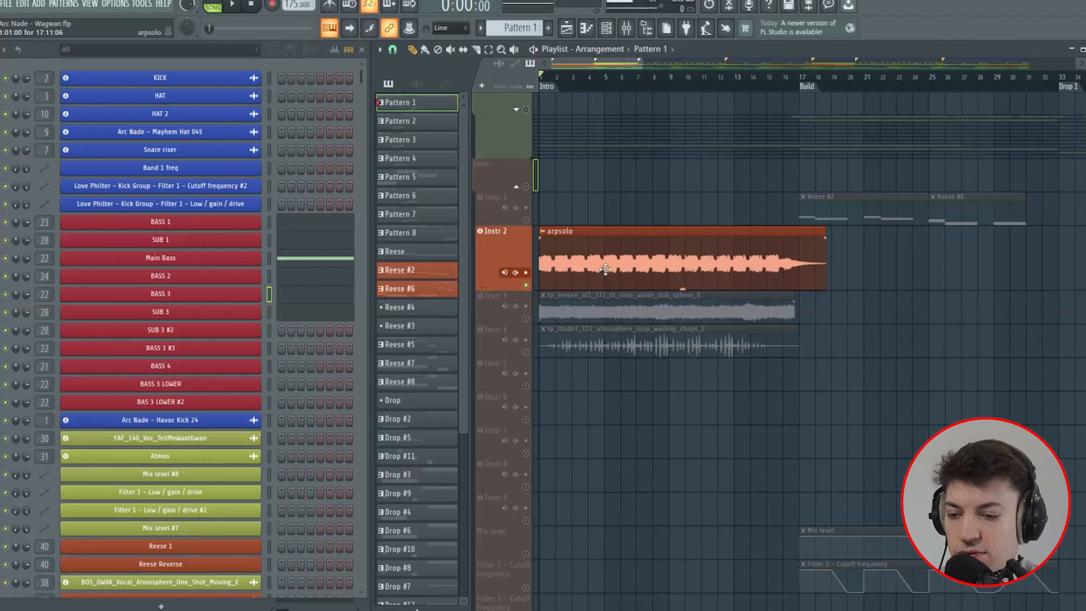
mouse_move(605, 246)
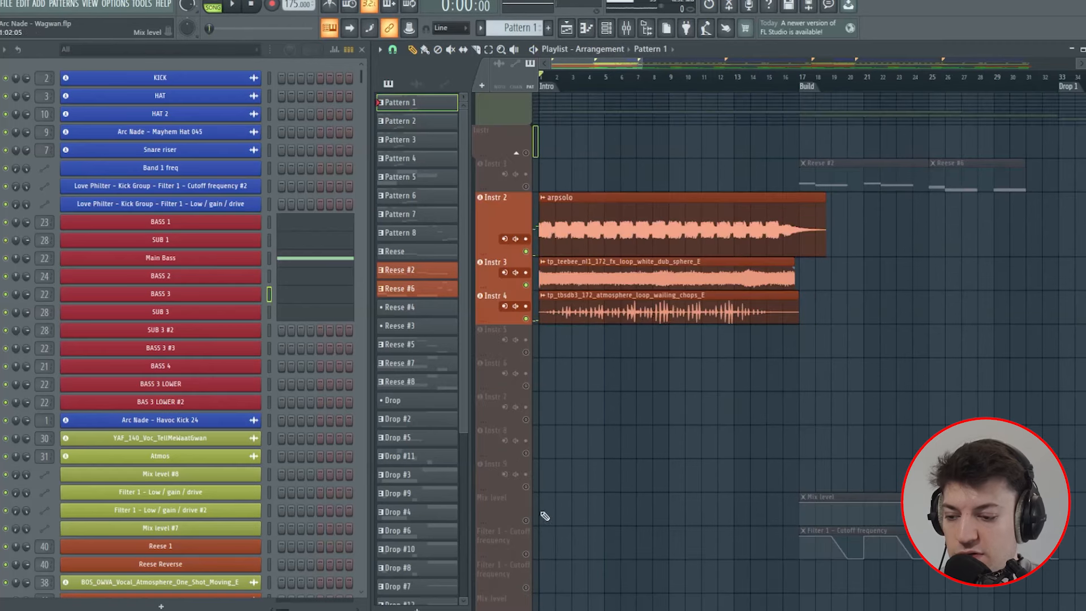
scroll(down, 3)
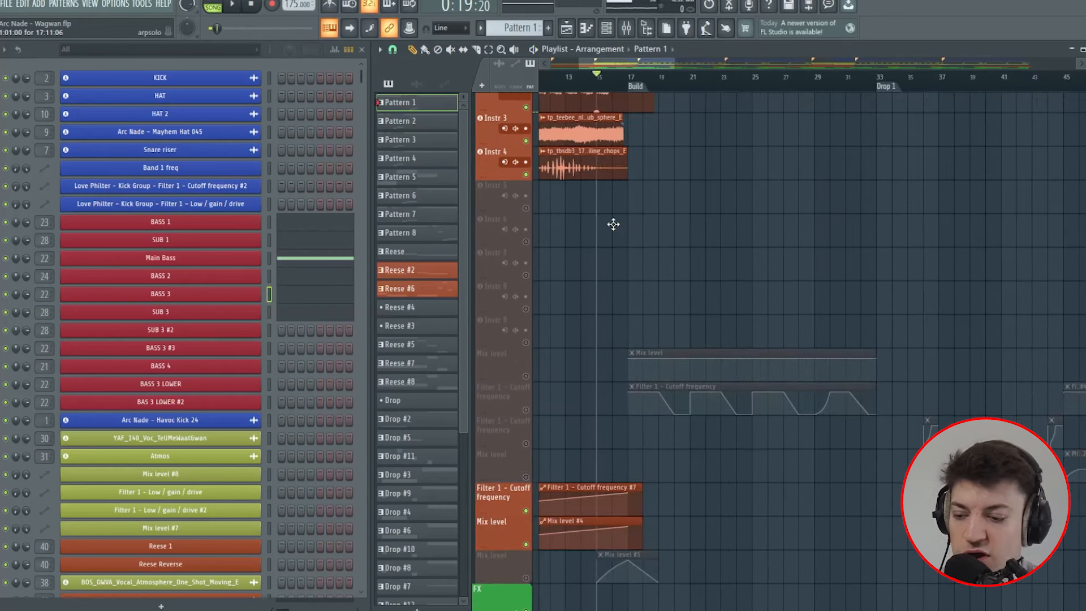
scroll(down, 3)
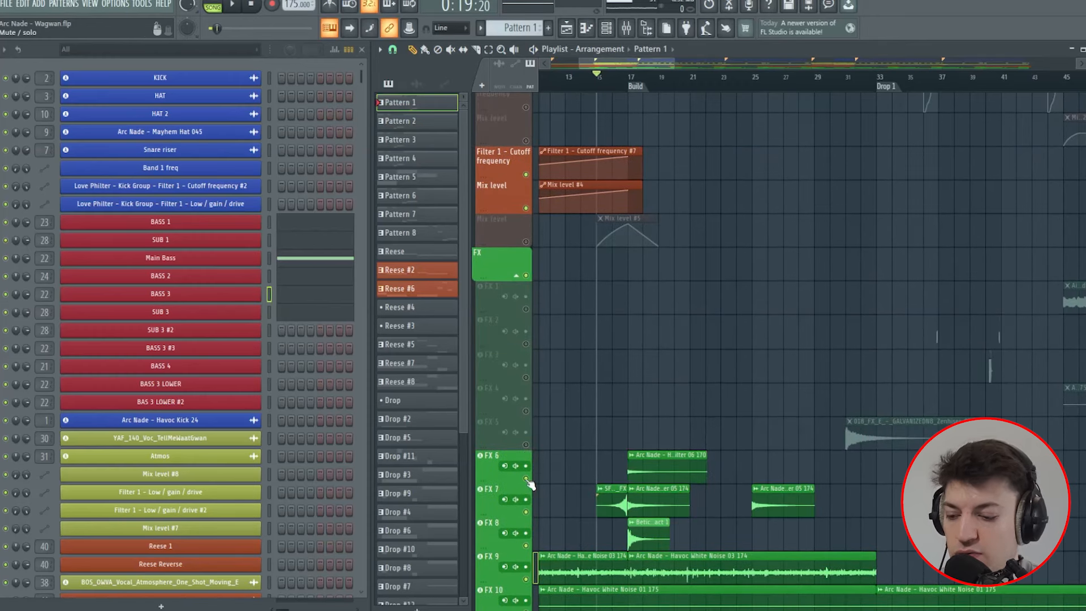
scroll(down, 3)
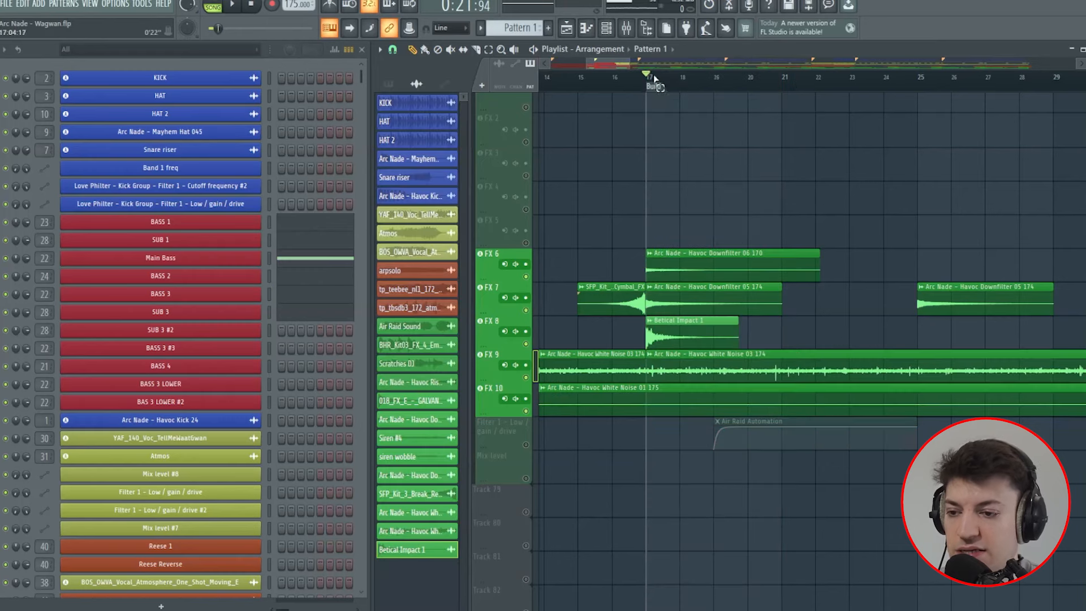
scroll(down, 3)
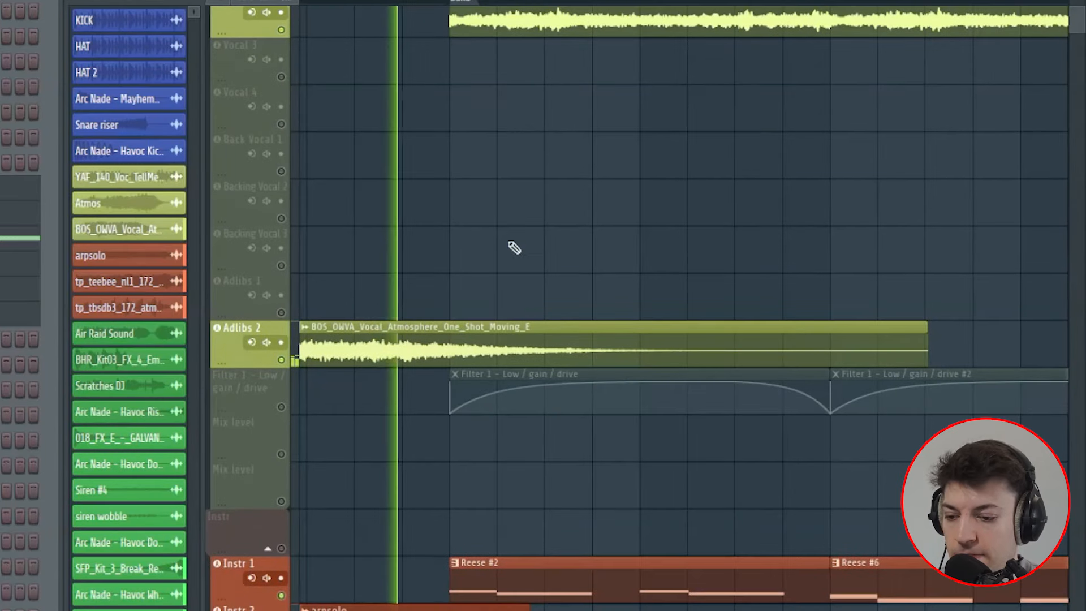
Scroll down the Playlist through the collapsed group lanes from Build to Drop 1.5.
scroll(down, 3)
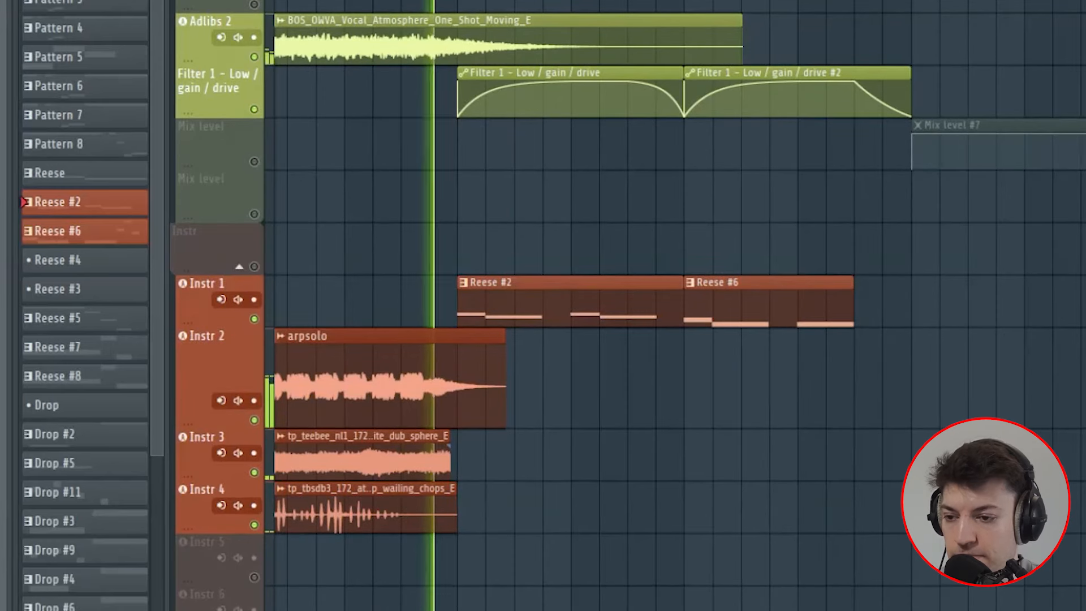
scroll(down, 3)
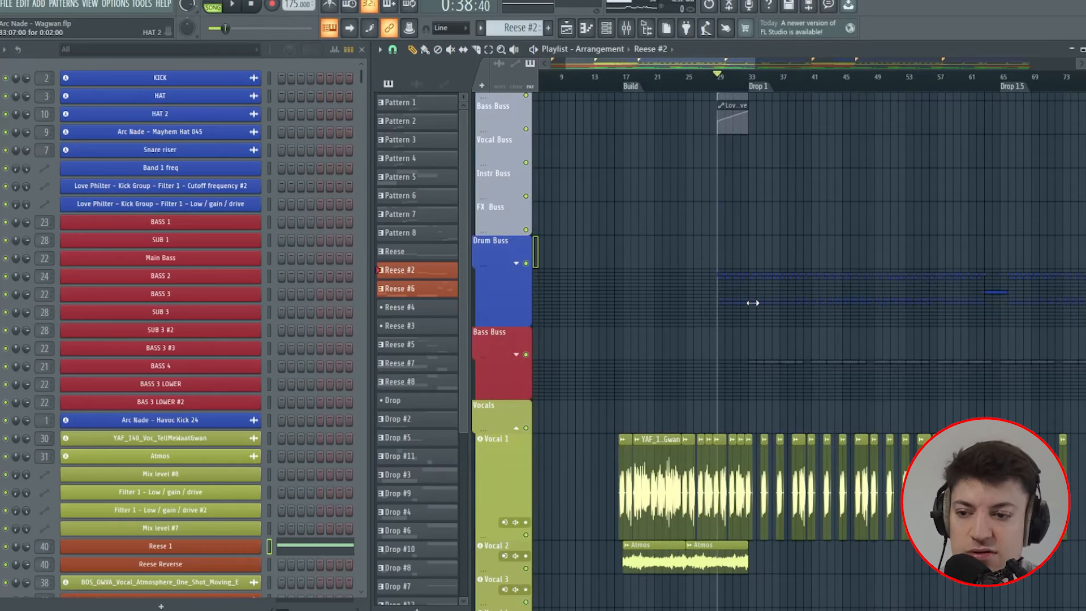
scroll(down, 3)
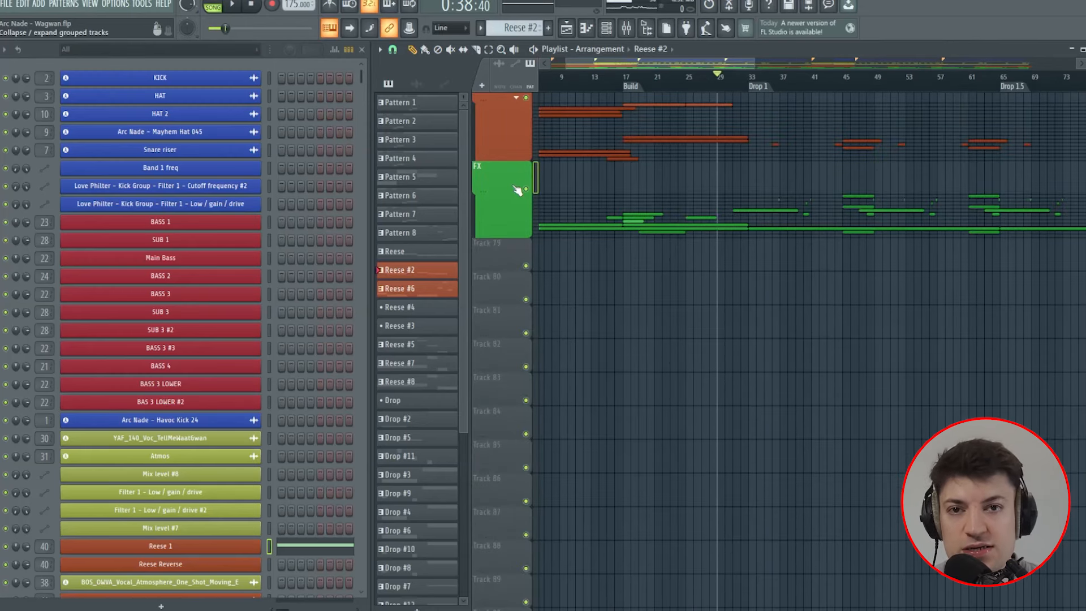
Expand the Instr group to reveal its individual tracks in the Playlist.
scroll(down, 3)
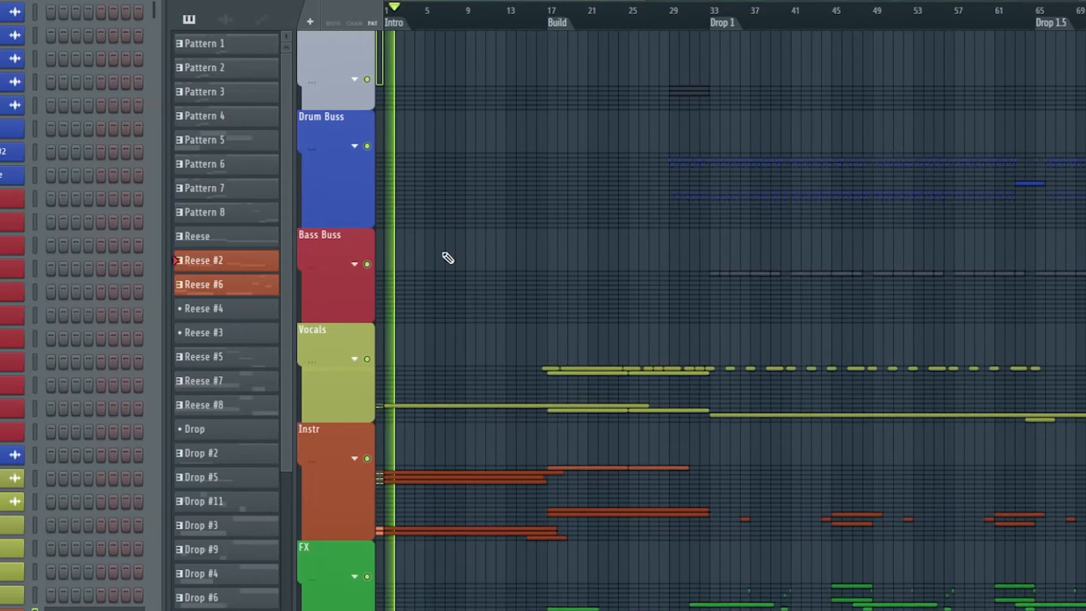
click(354, 434)
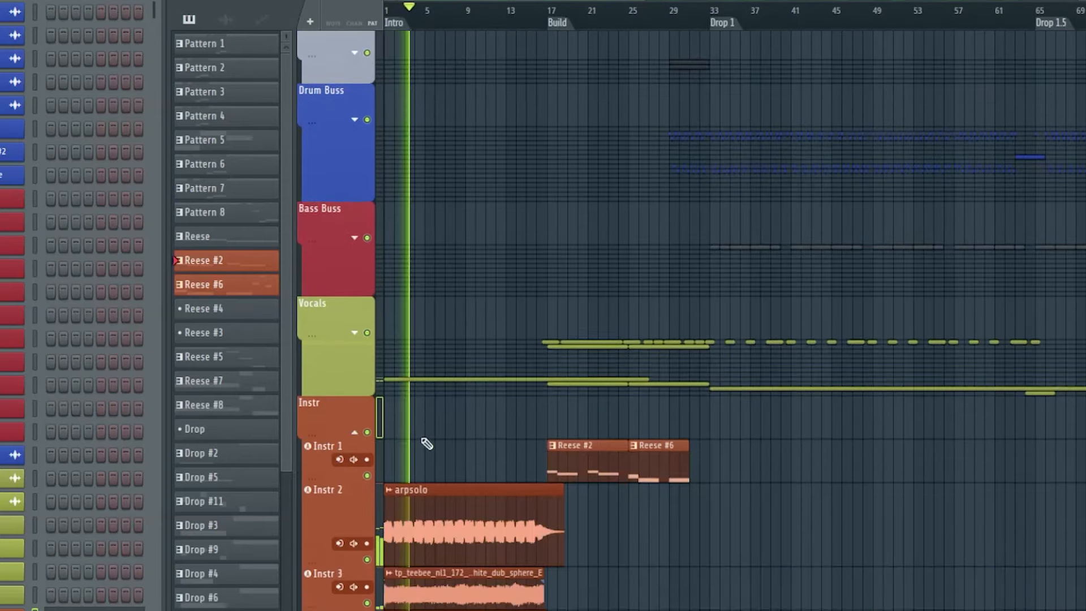
scroll(up, 3)
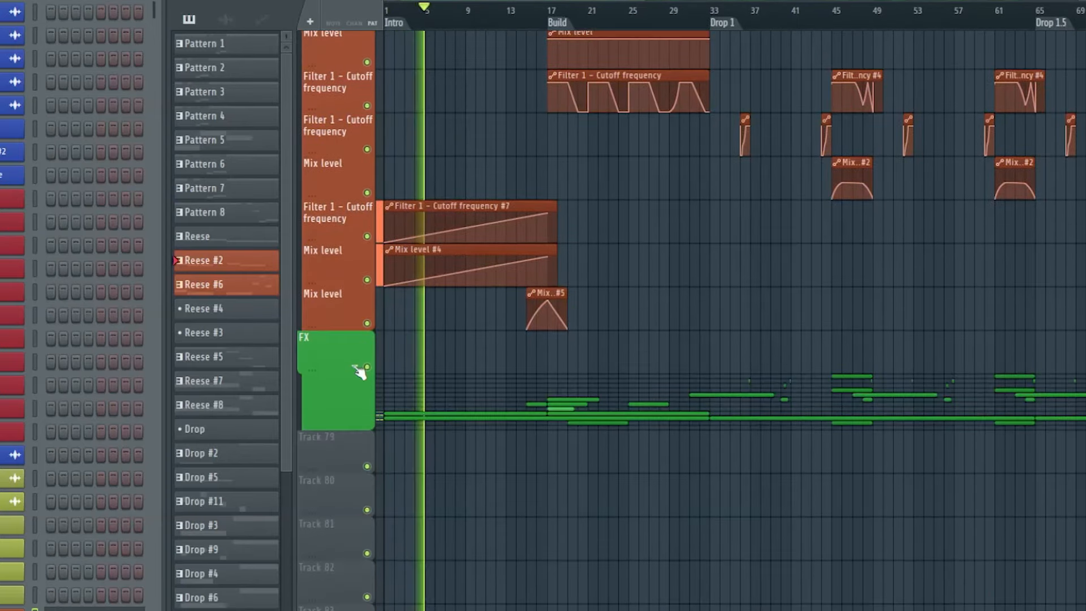
scroll(up, 3)
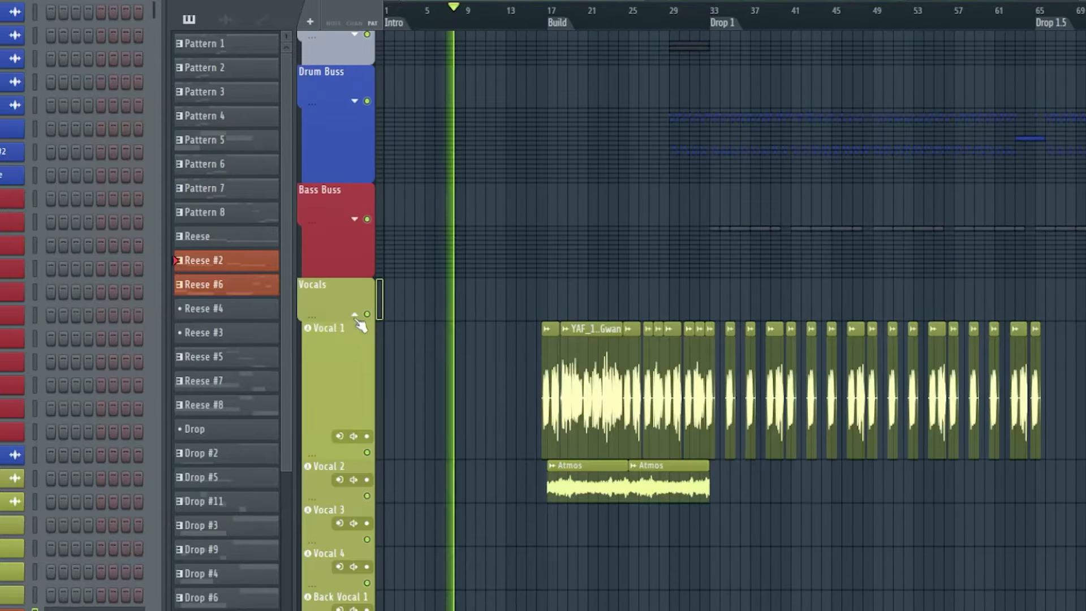
scroll(down, 3)
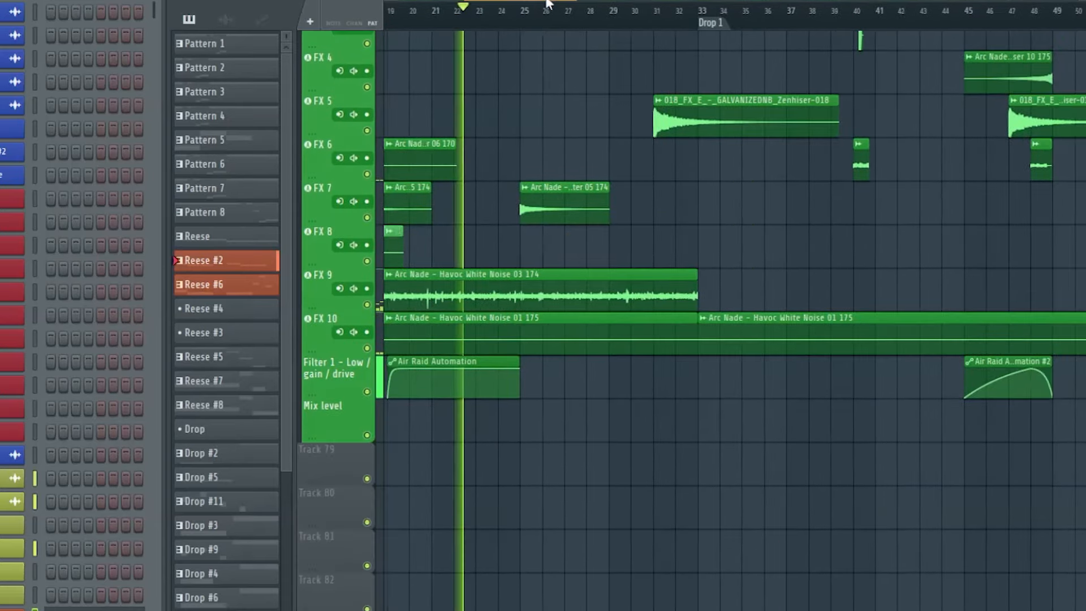
scroll(down, 3)
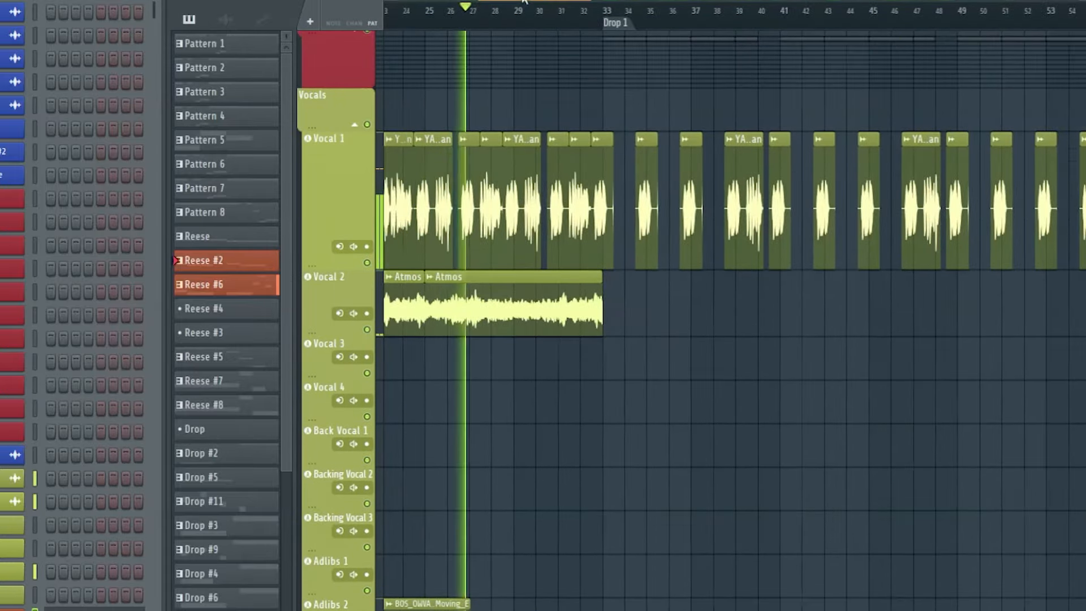
scroll(down, 3)
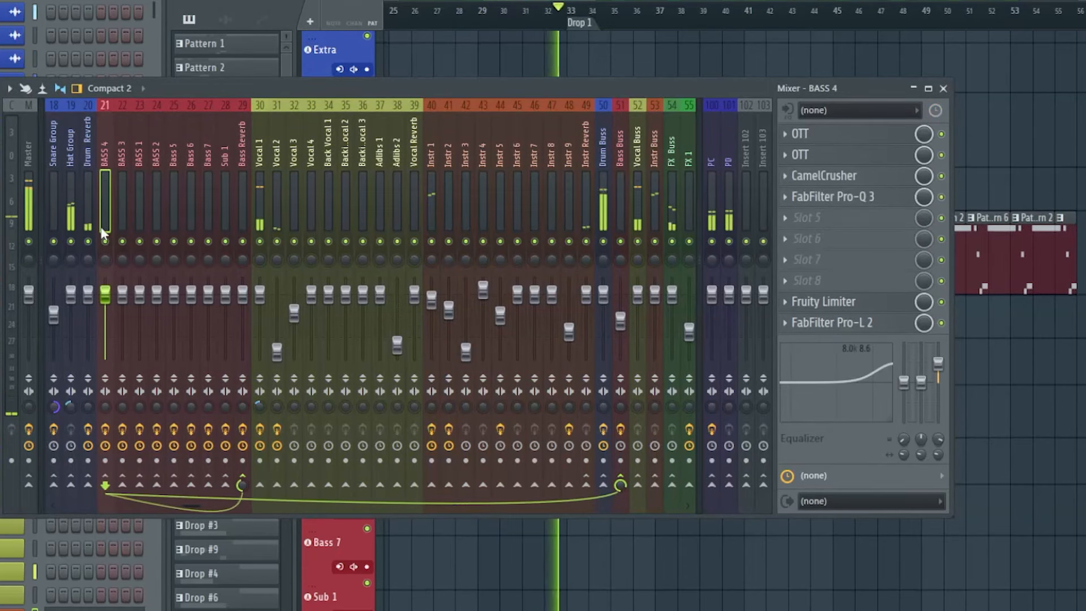
click(156, 194)
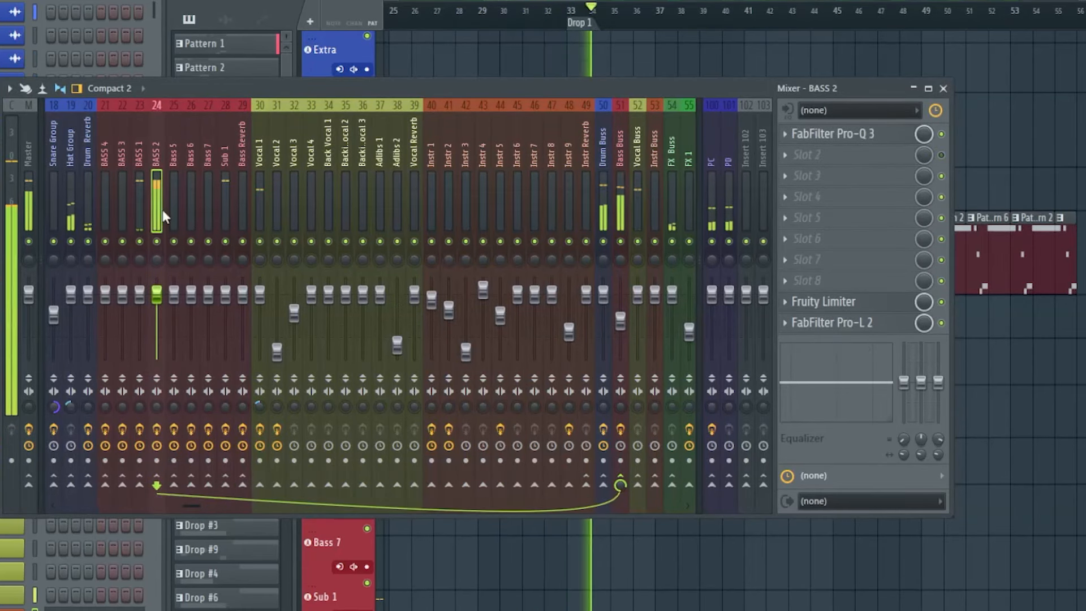
click(943, 88)
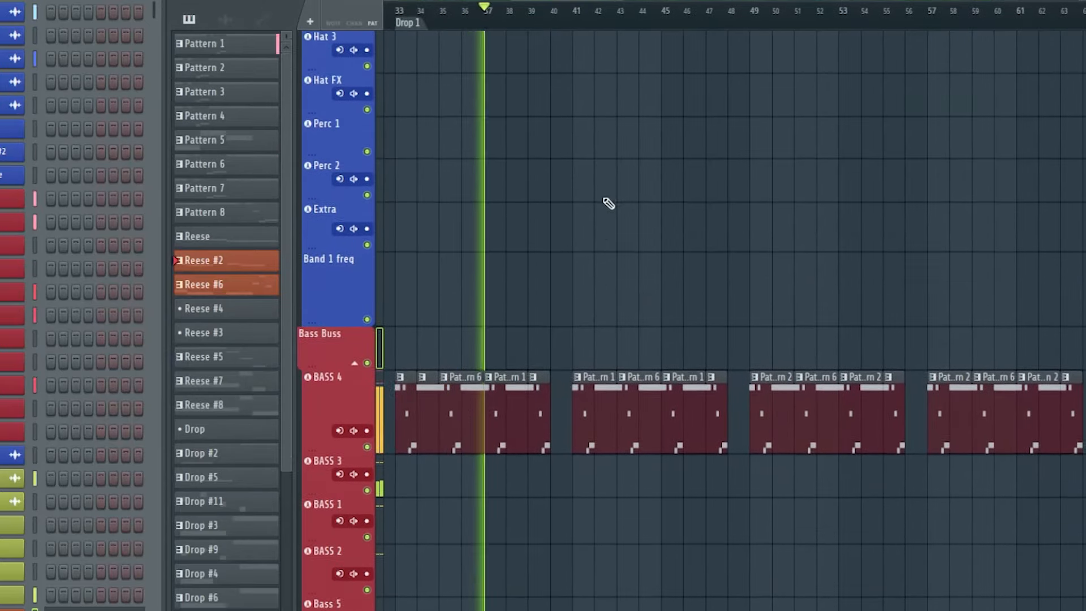
scroll(down, 3)
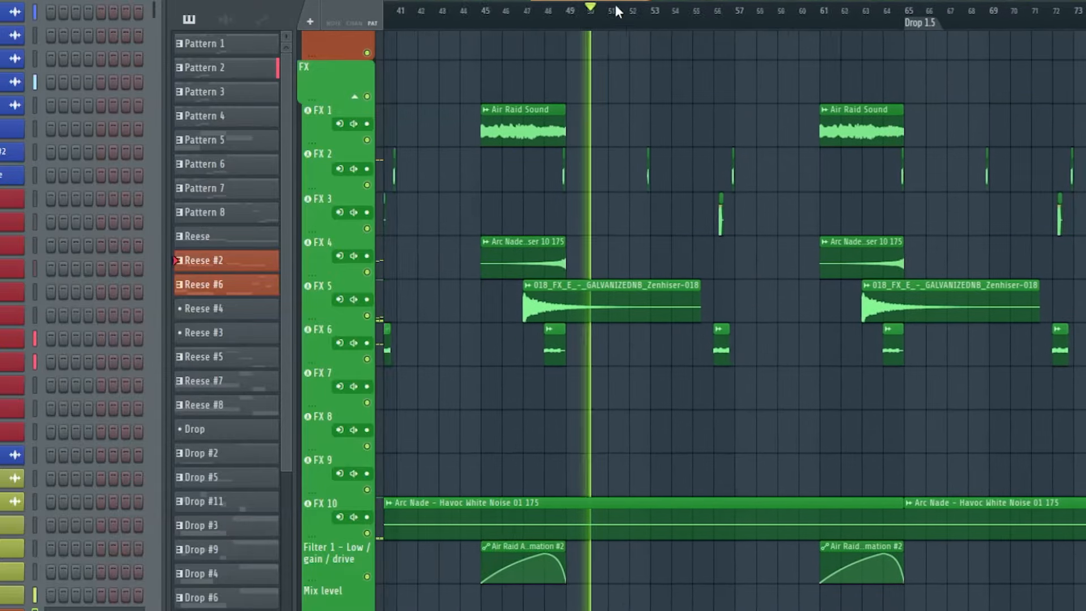
scroll(right, 3)
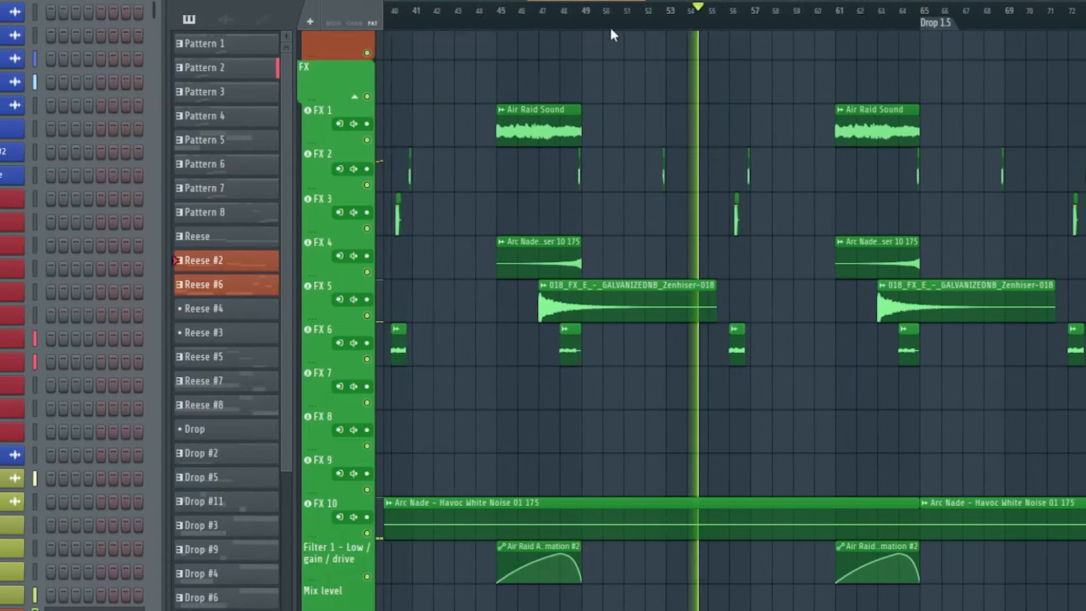
scroll(right, 3)
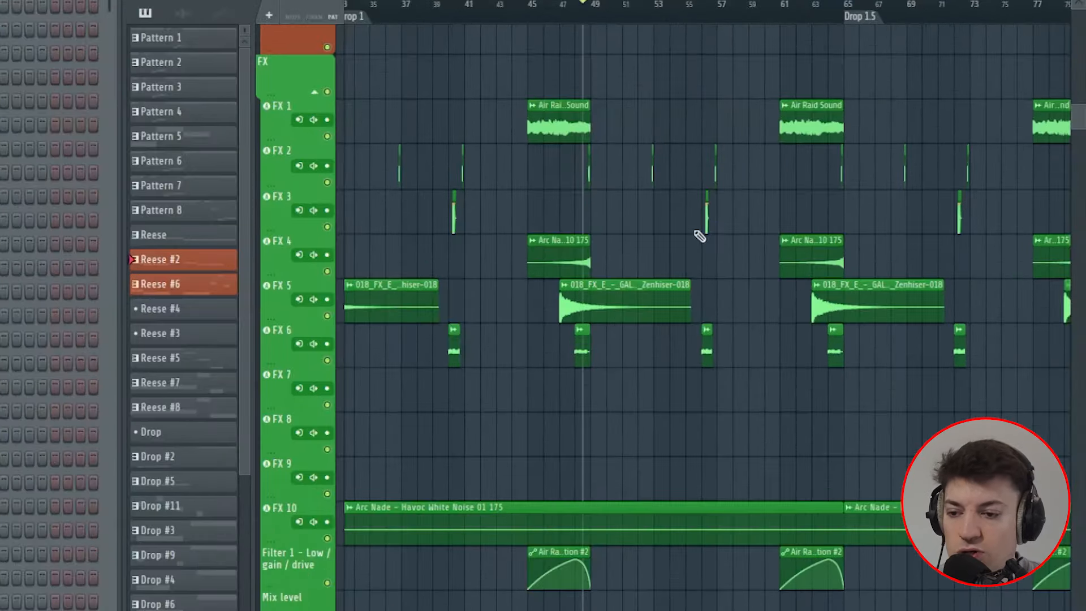
mouse_move(755, 312)
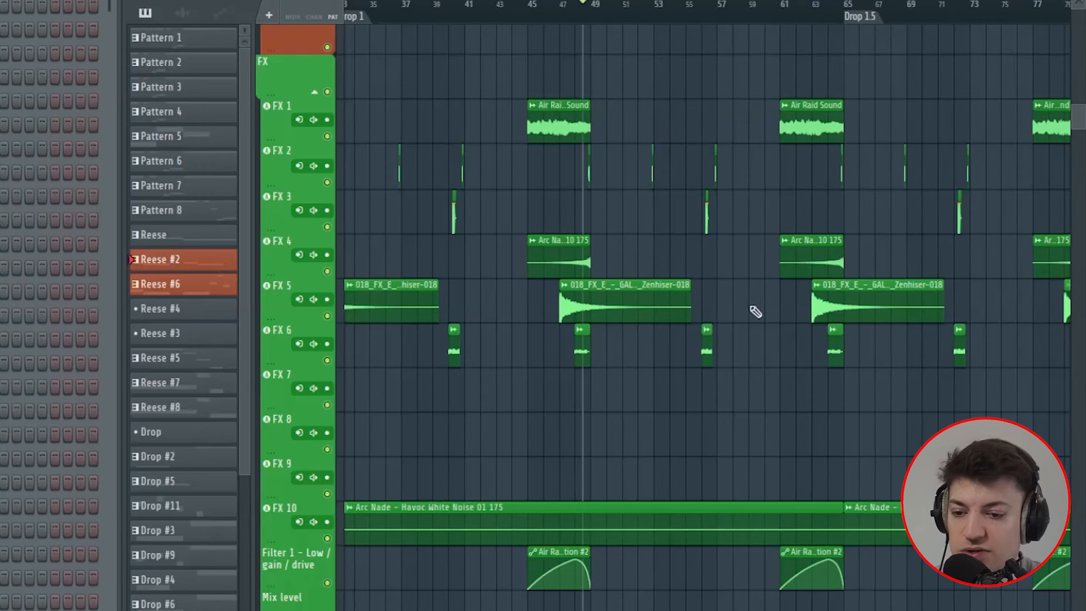
mouse_move(778, 357)
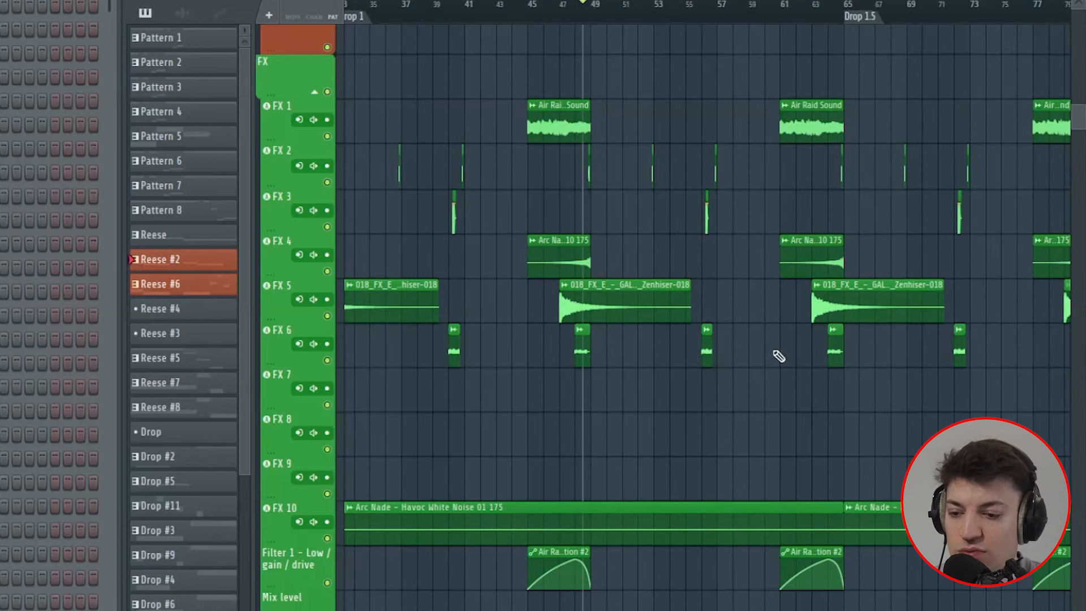
mouse_move(698, 61)
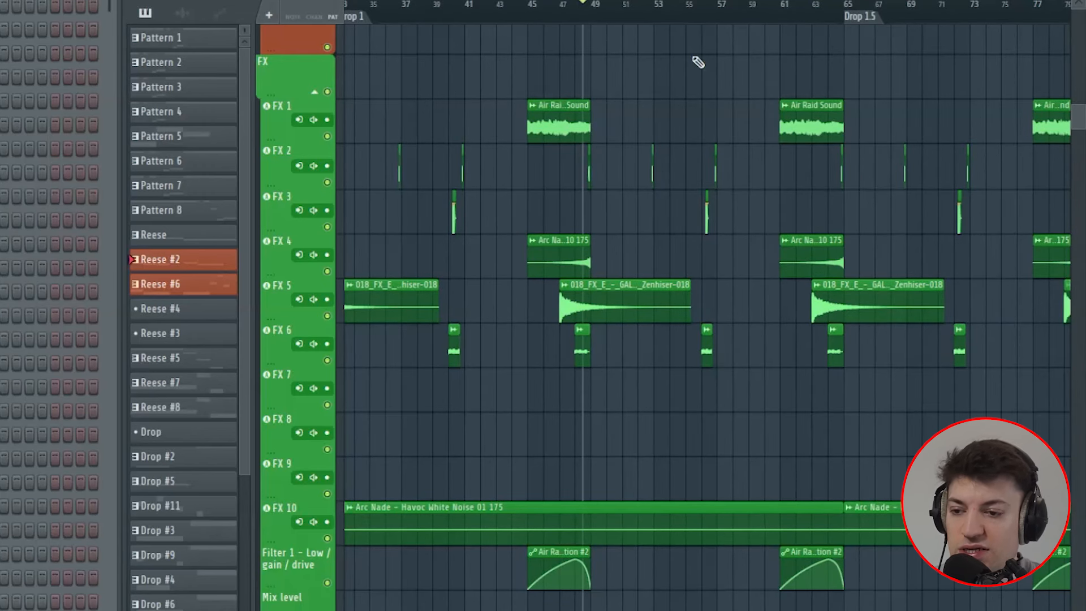